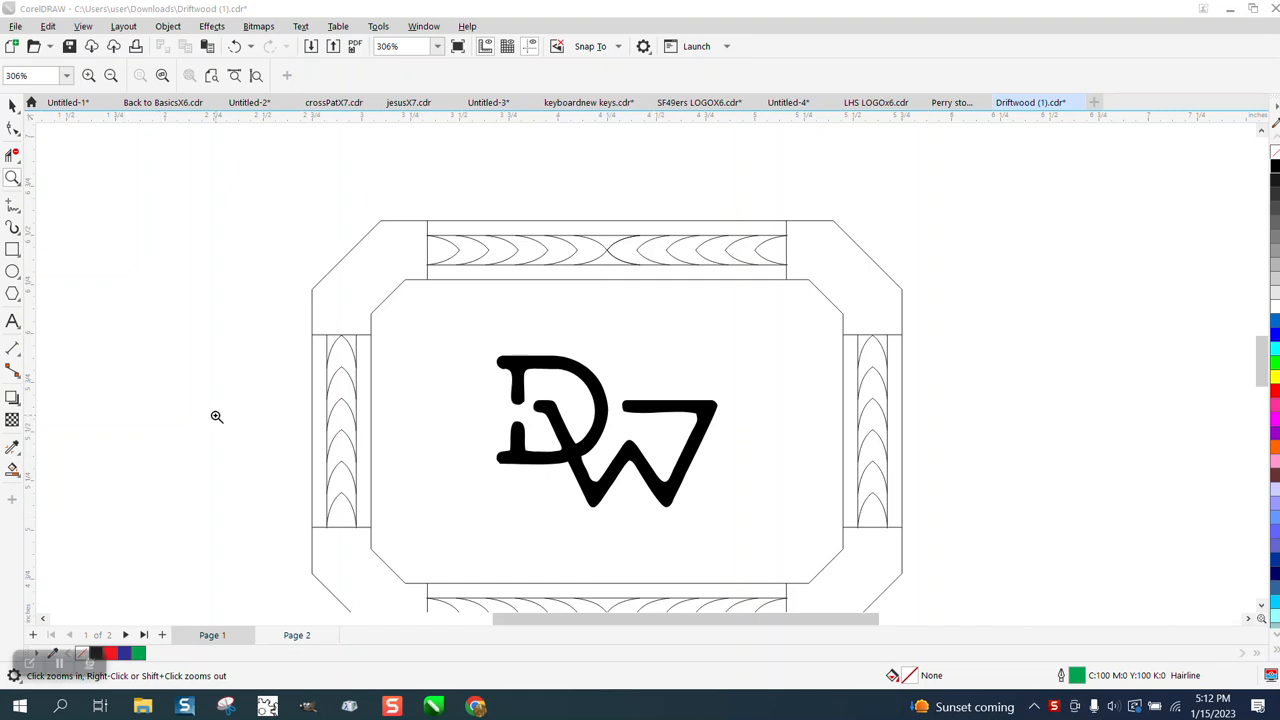
Zoom in on the top band and select its group of arches.
left_click_drag(217, 417, 497, 296)
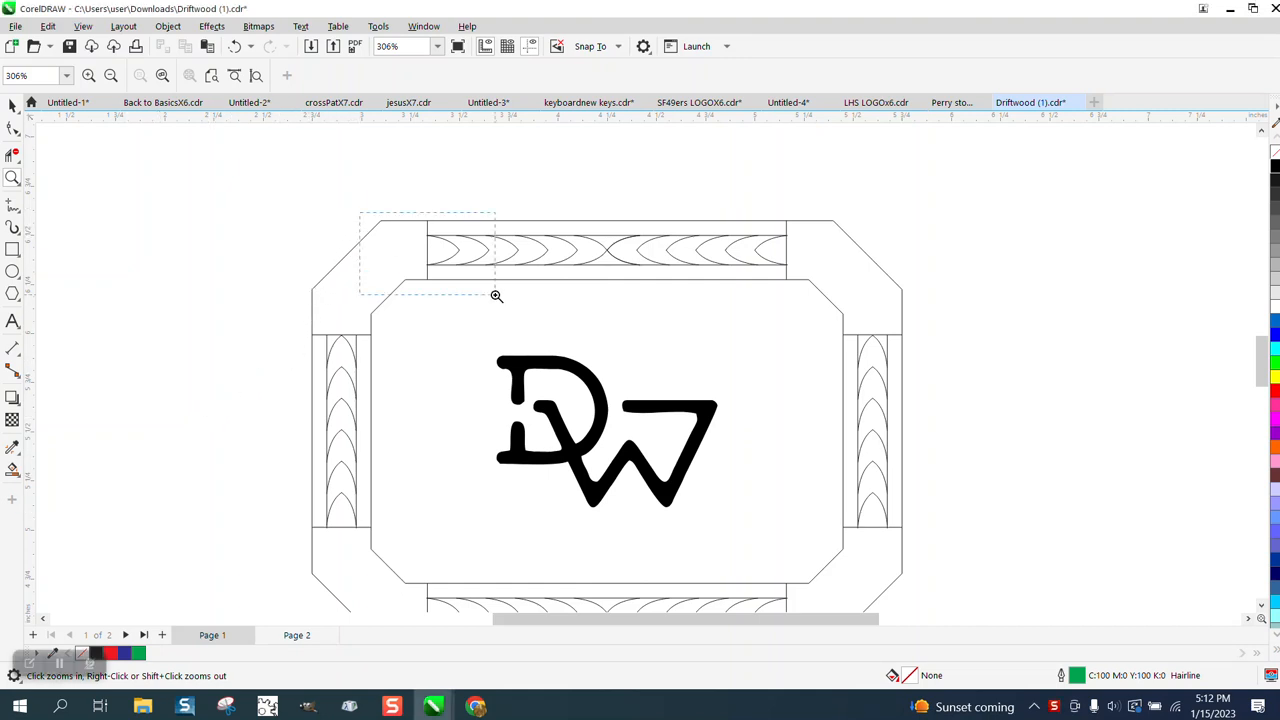
left_click(497, 296)
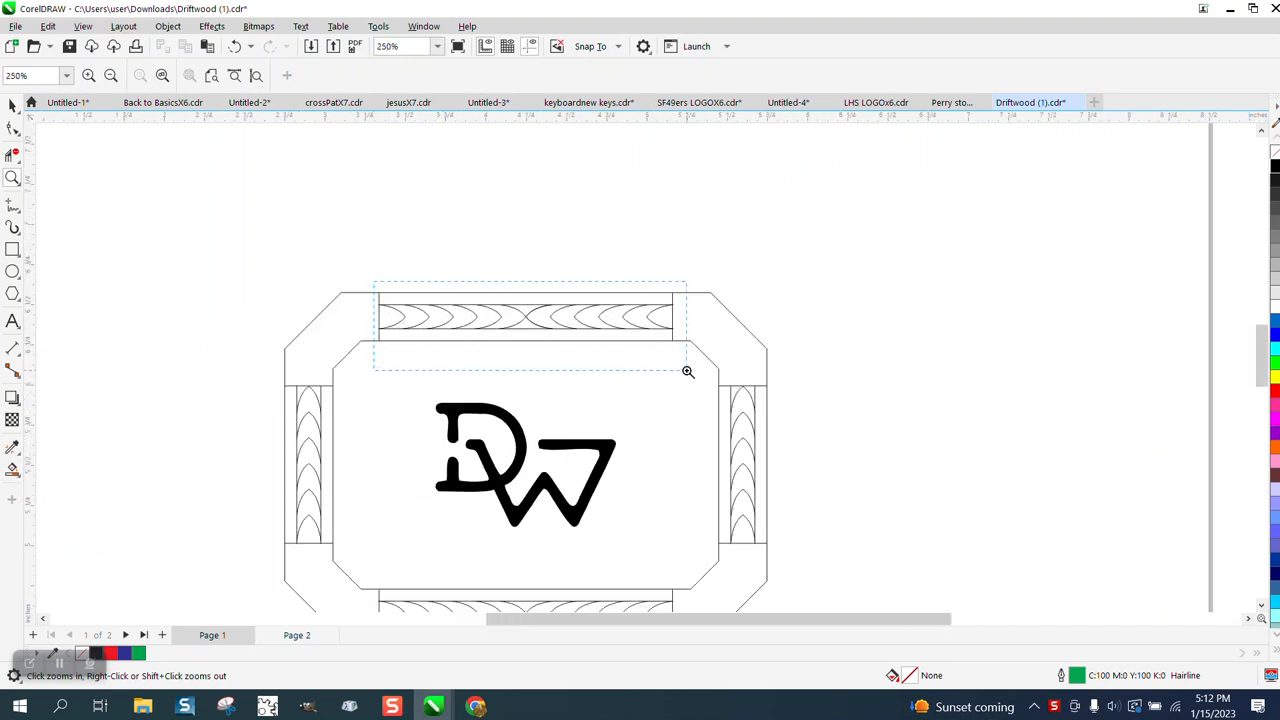
left_click(688, 371)
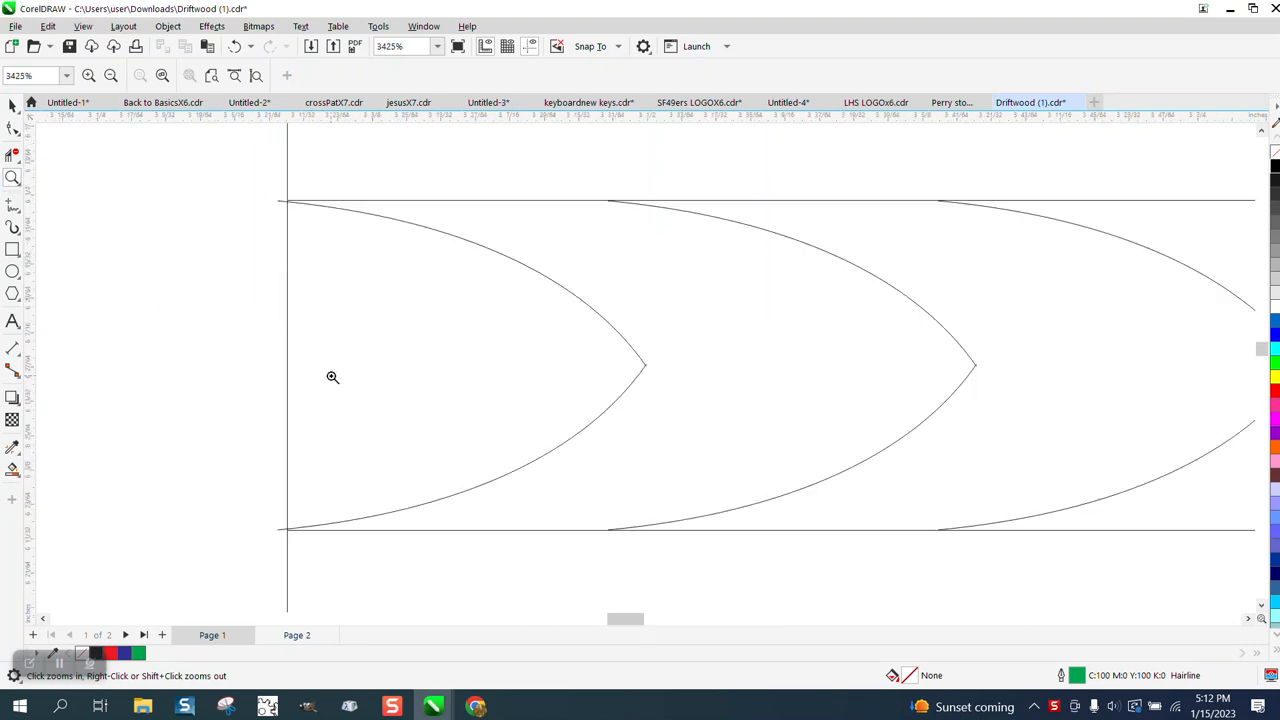
left_click(333, 377)
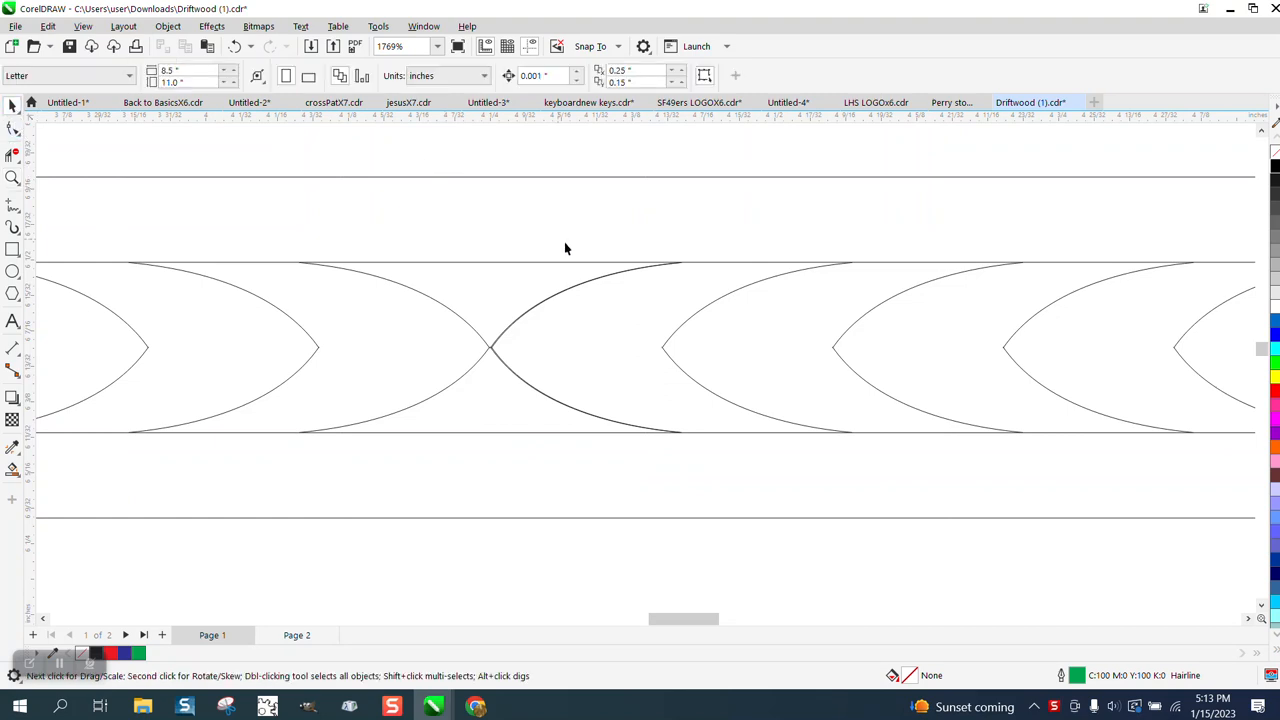
left_click(617, 283)
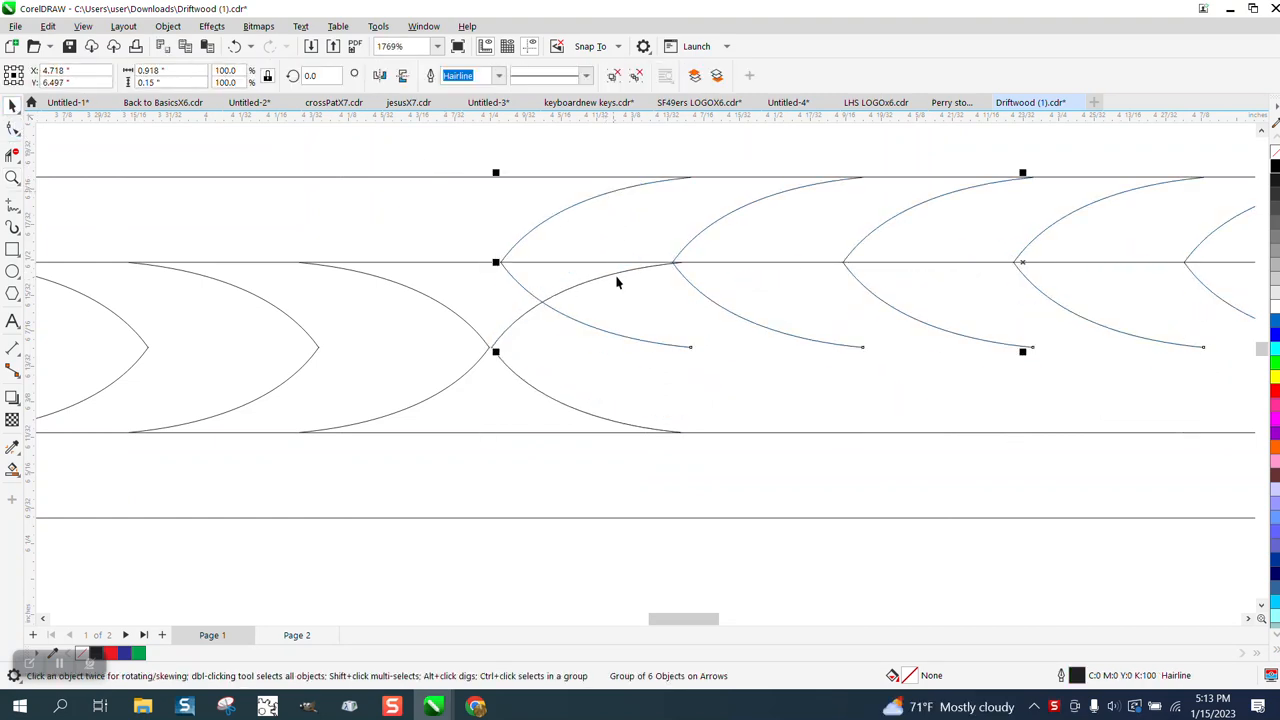
mouse_move(555, 364)
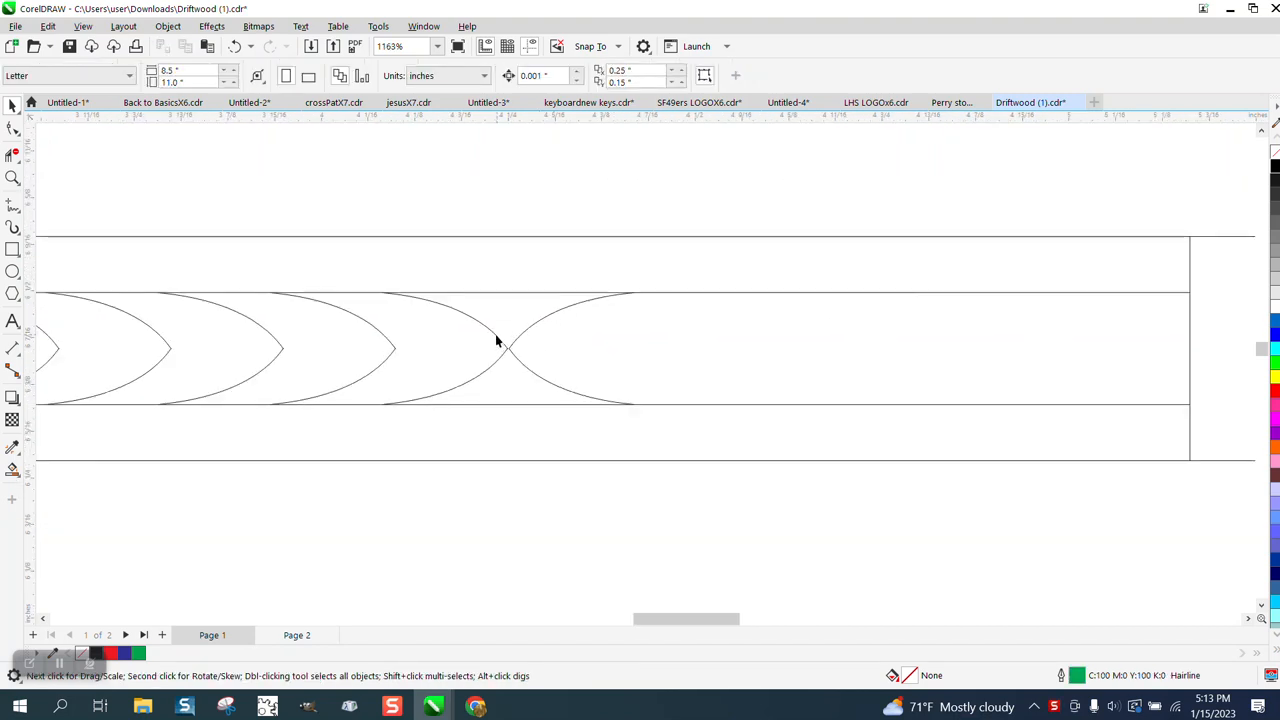
left_click(167, 26)
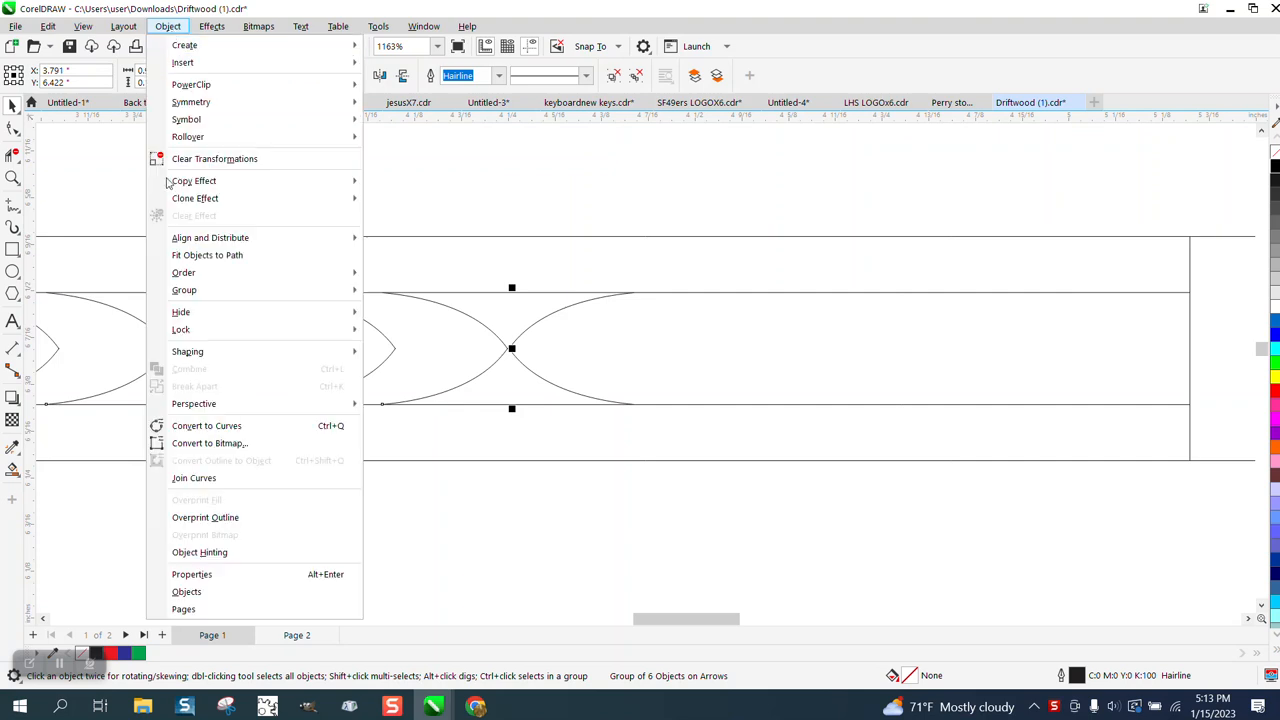
mouse_move(184, 311)
type("5")
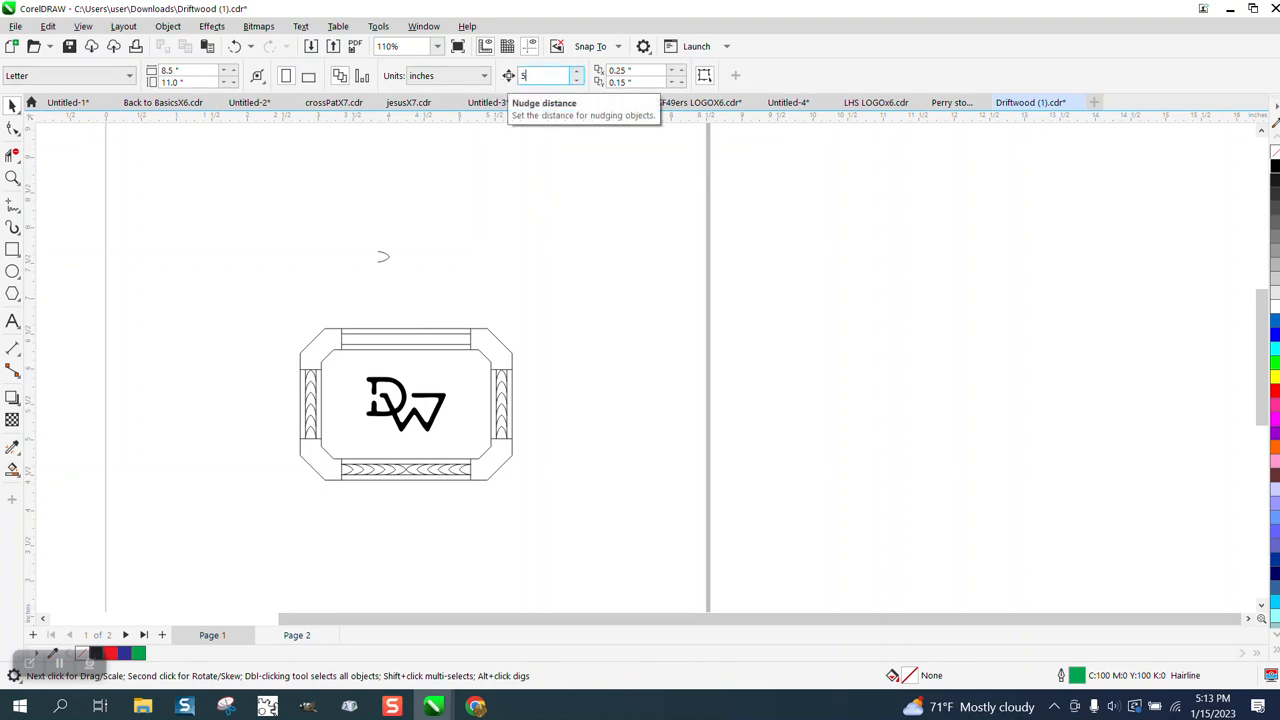
Zoom in toward the spare arch's pointed tip.
left_click(405, 403)
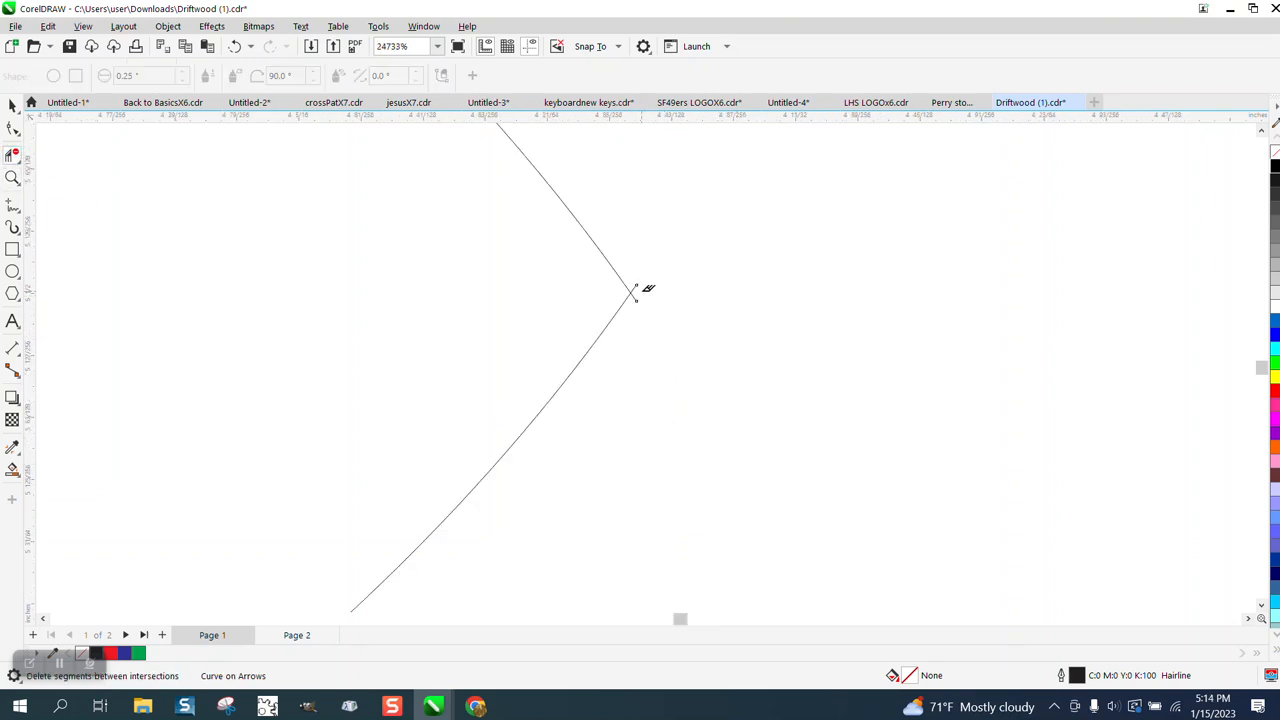
mouse_move(638, 293)
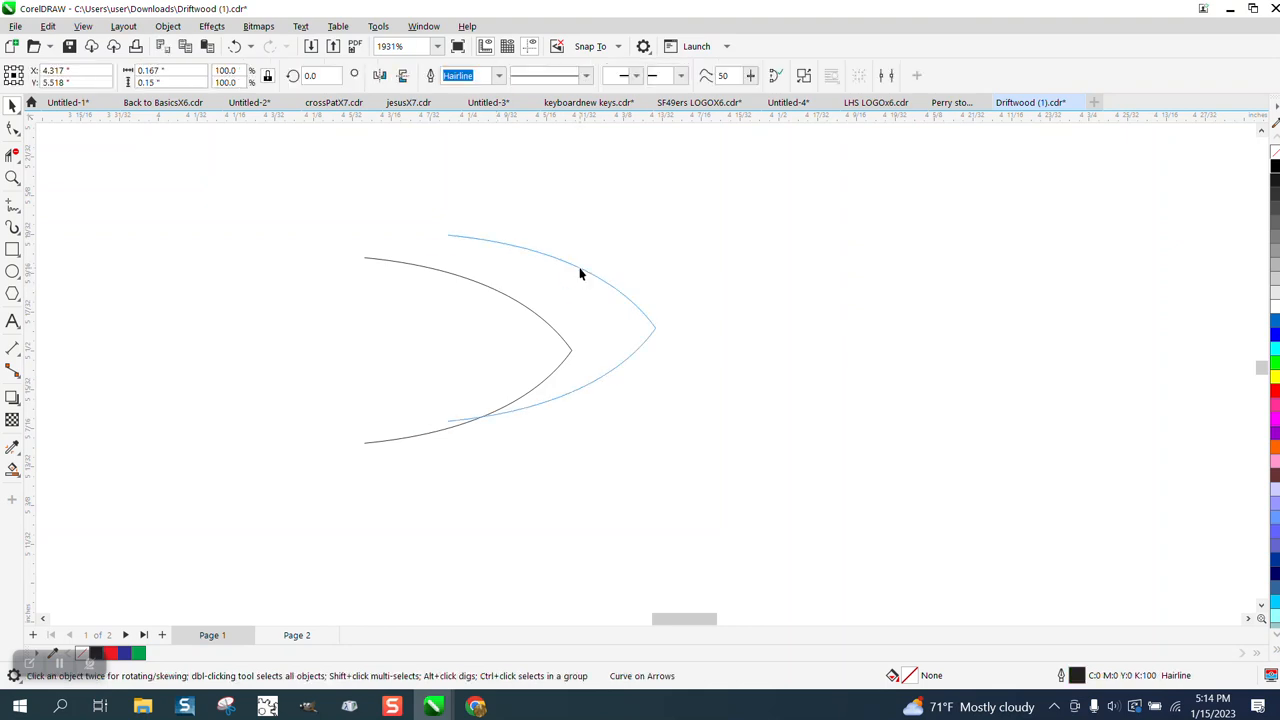
Zoom into the arch tip, enable snapping, and snap the tip onto the horizontal guideline.
left_click(580, 275)
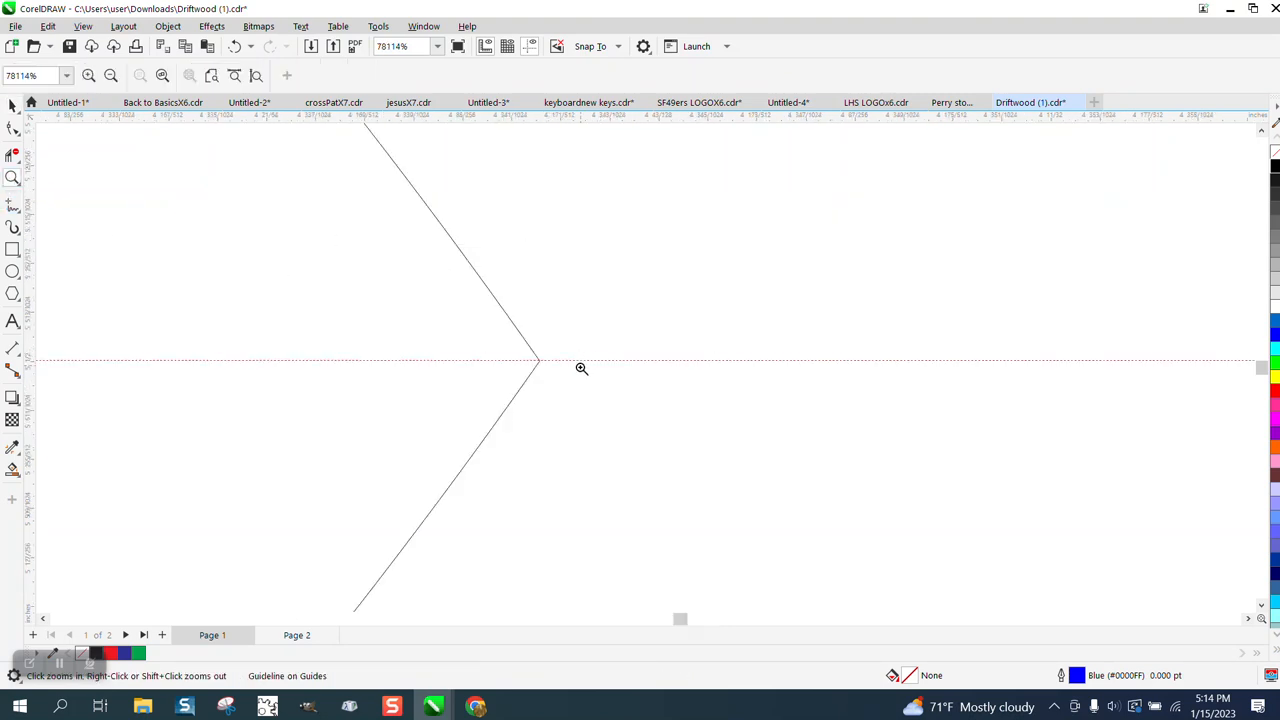
left_click(581, 368)
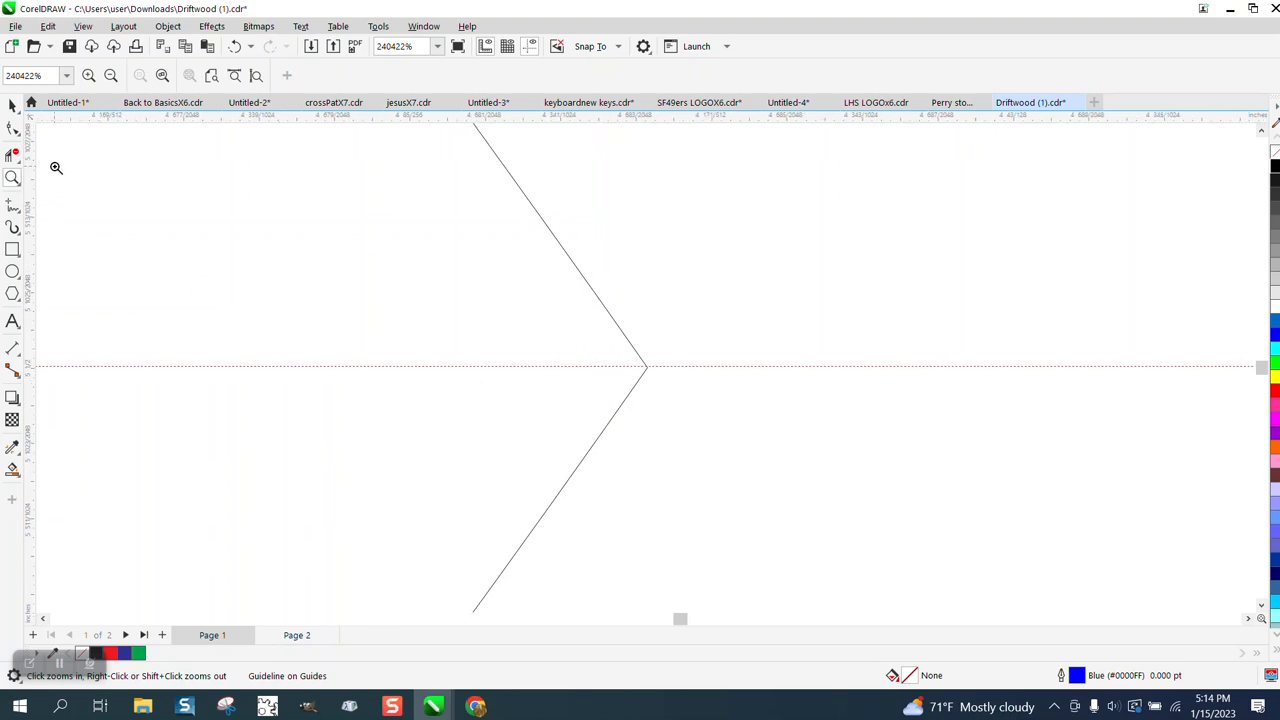
left_click(14, 105)
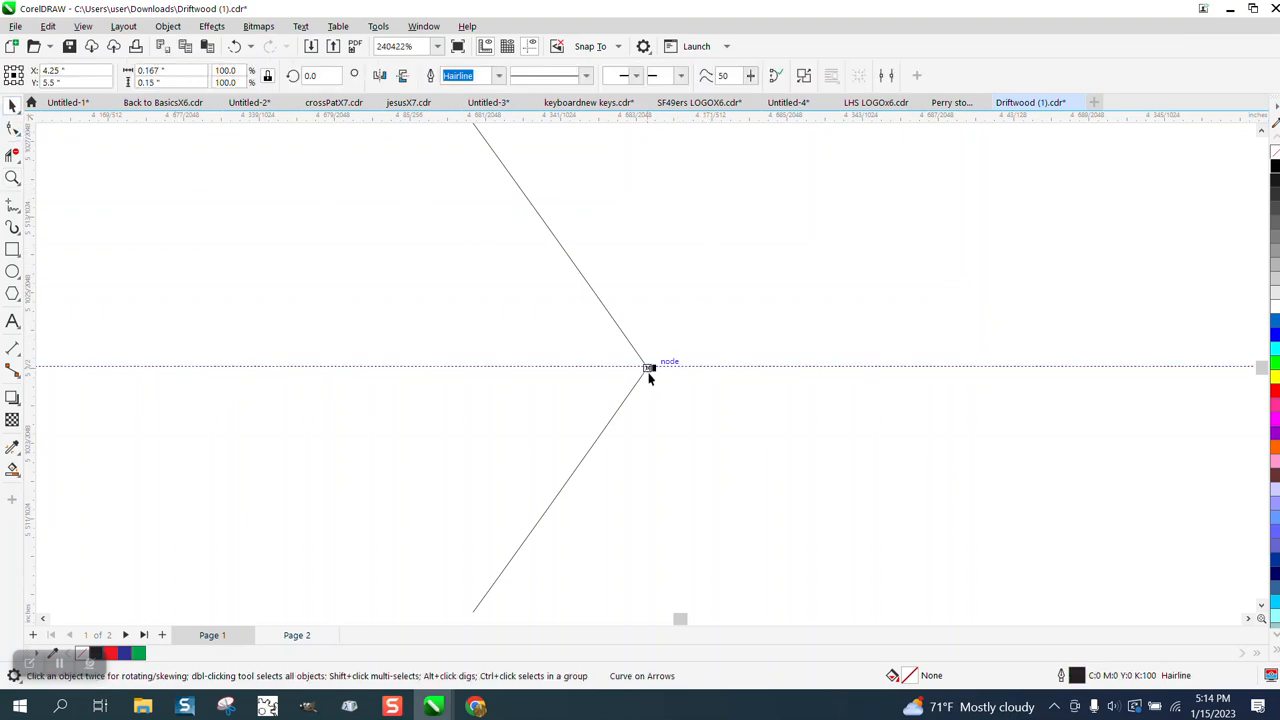
left_click_drag(650, 367, 650, 431)
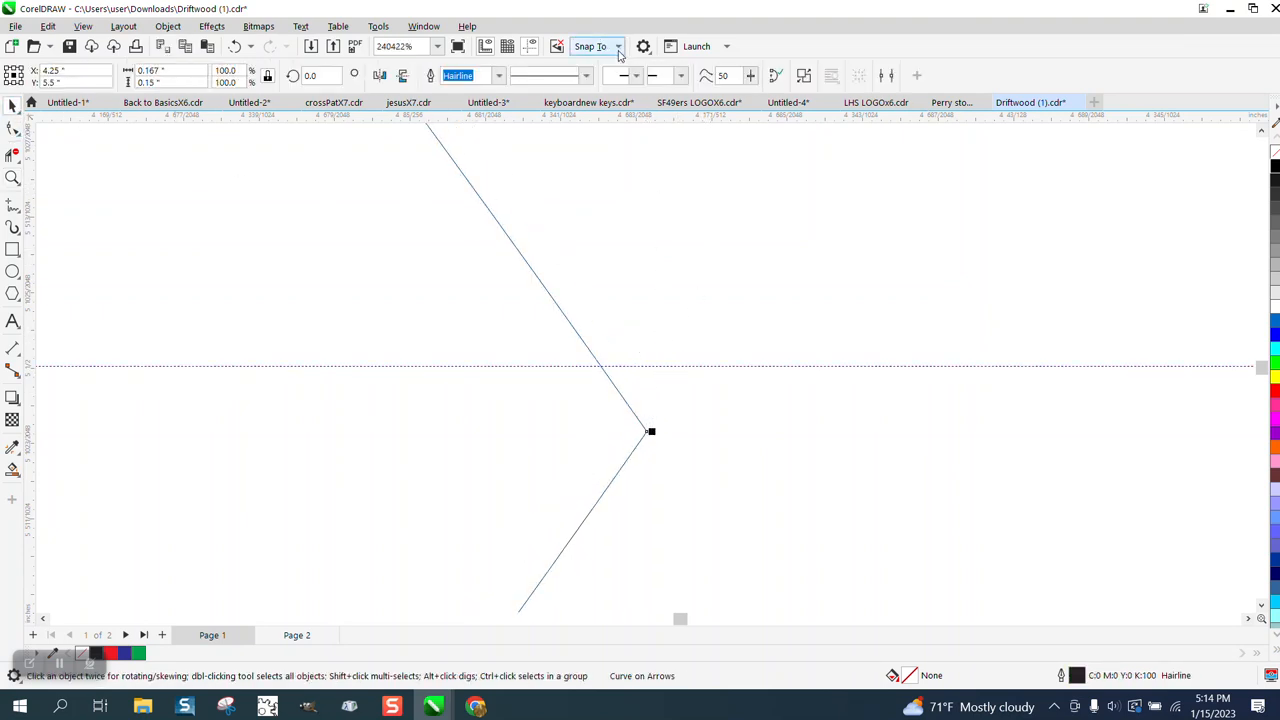
left_click(618, 46)
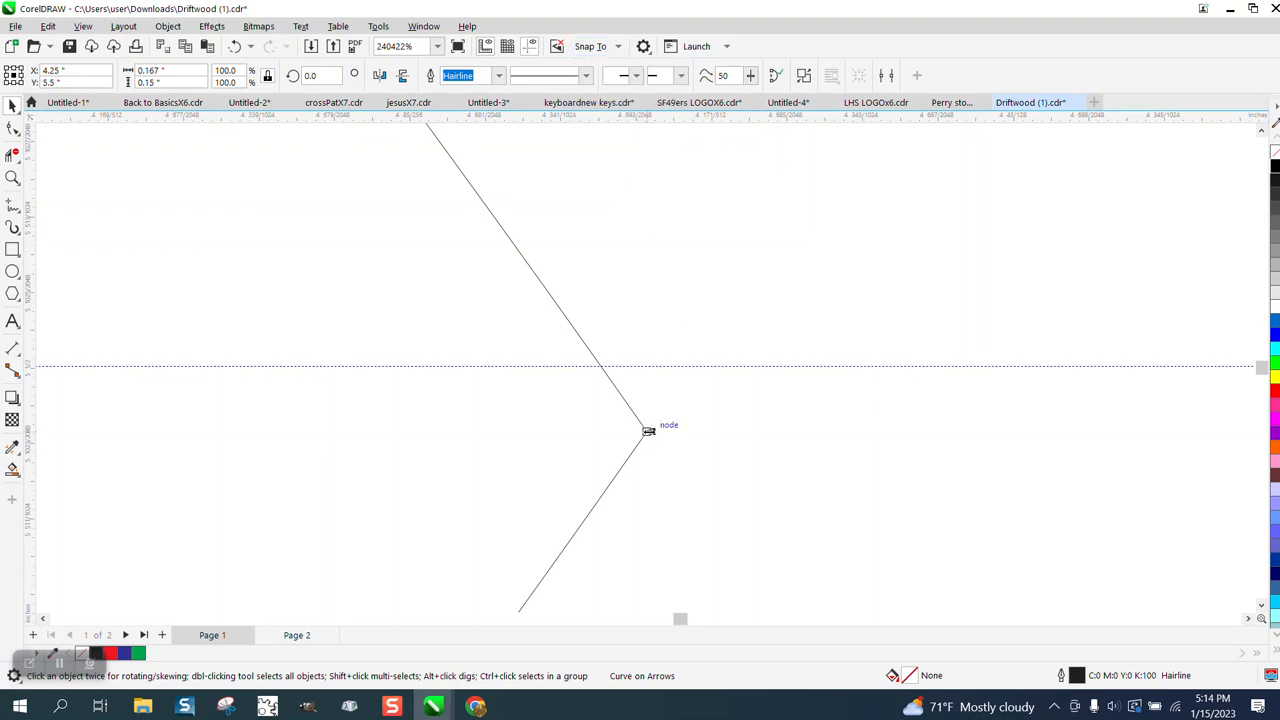
left_click_drag(620, 430, 642, 367)
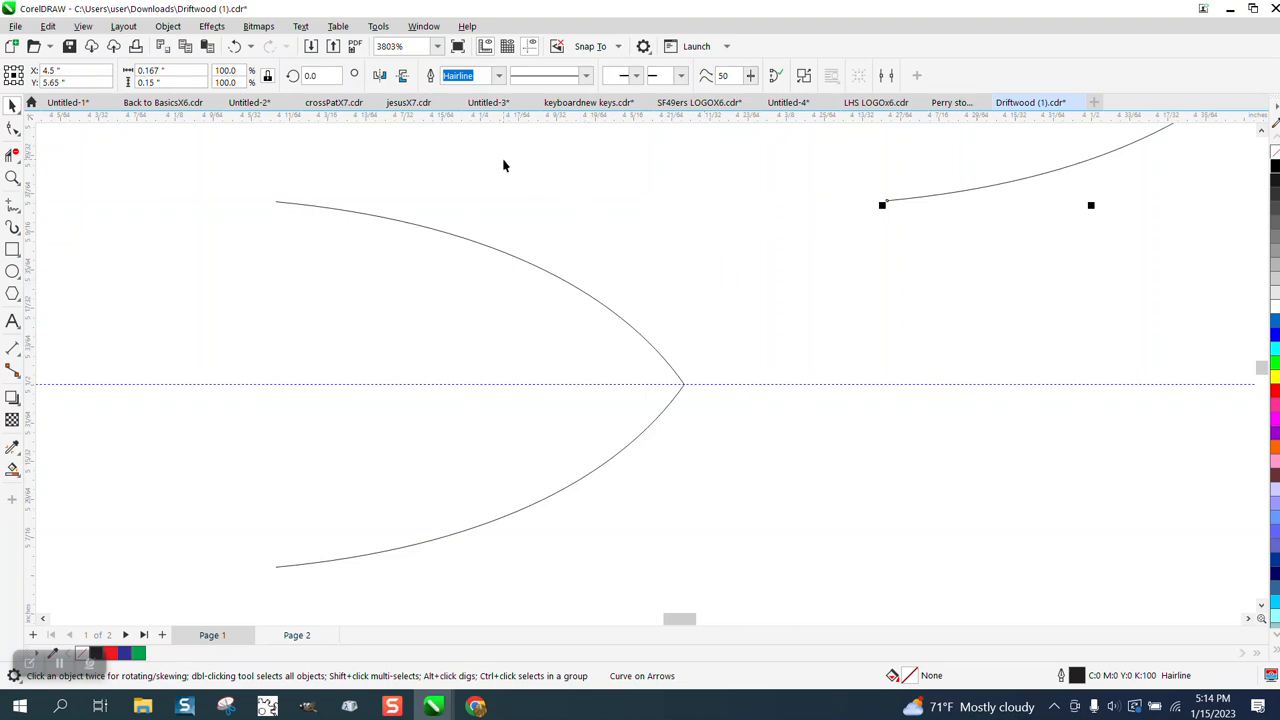
mouse_move(1057, 213)
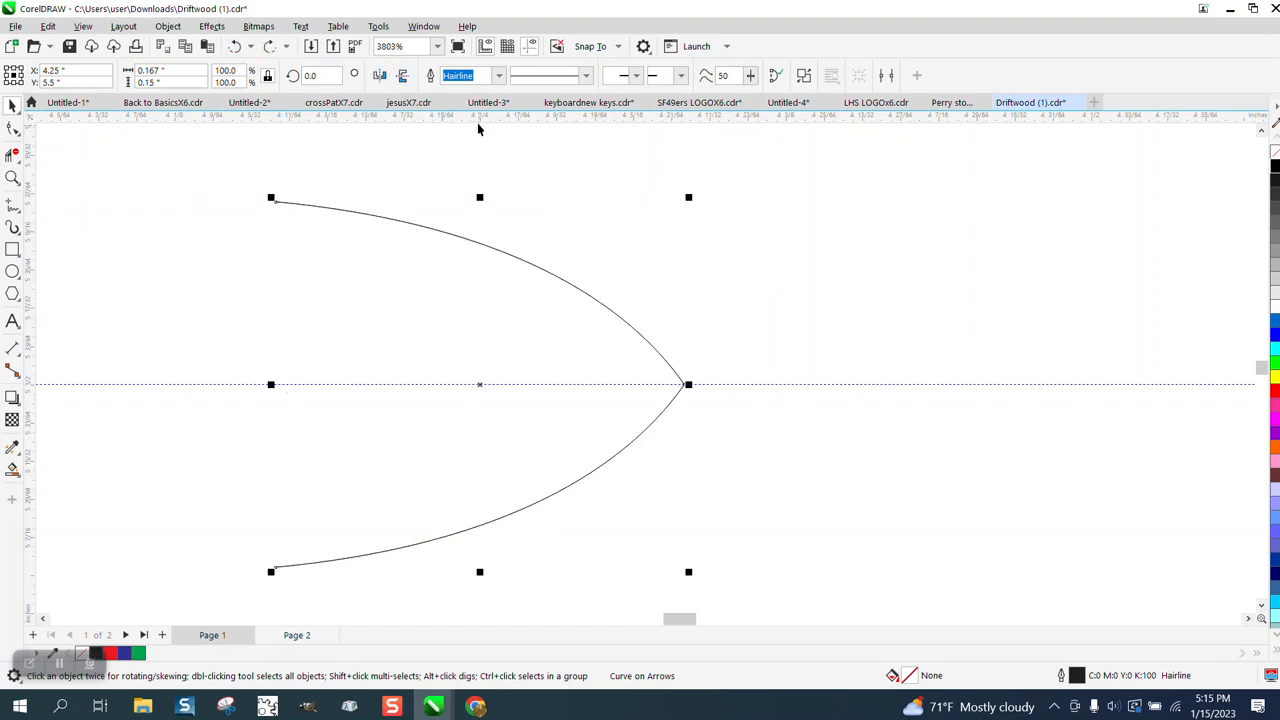
mouse_move(72, 211)
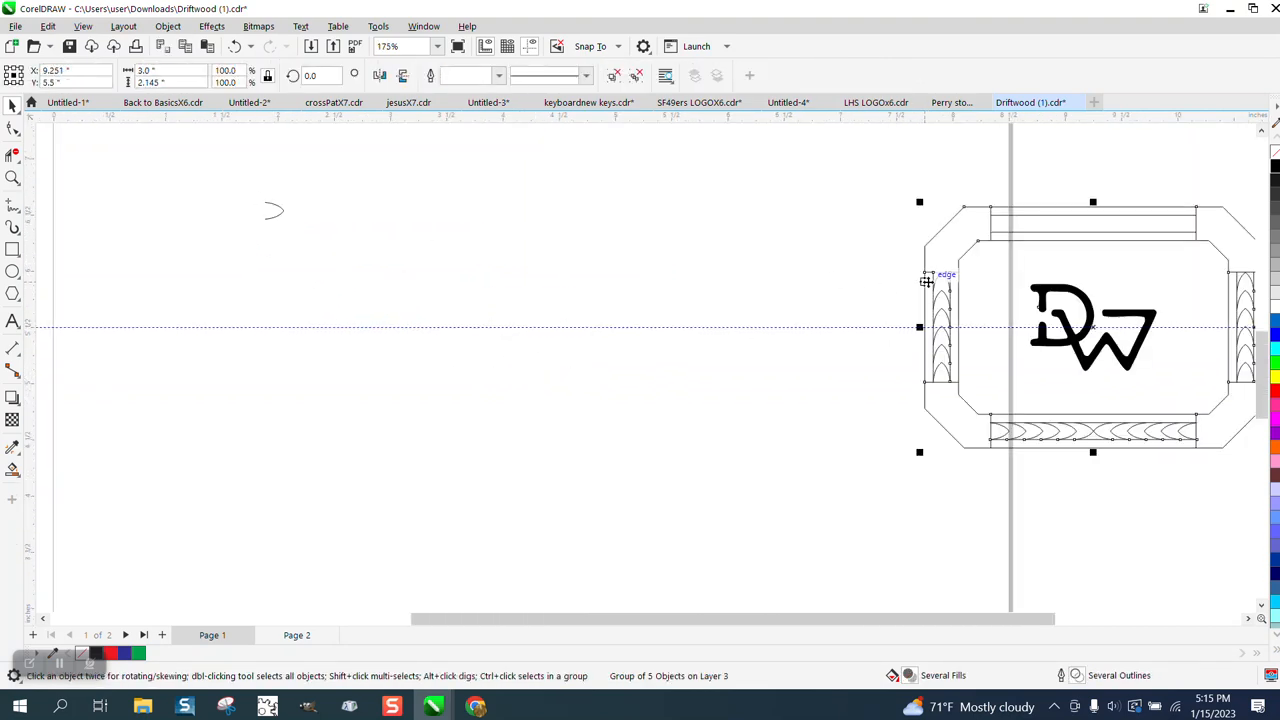
Move the buckle to the page centre and select the group holding the top band.
left_click_drag(1090, 327, 530, 327)
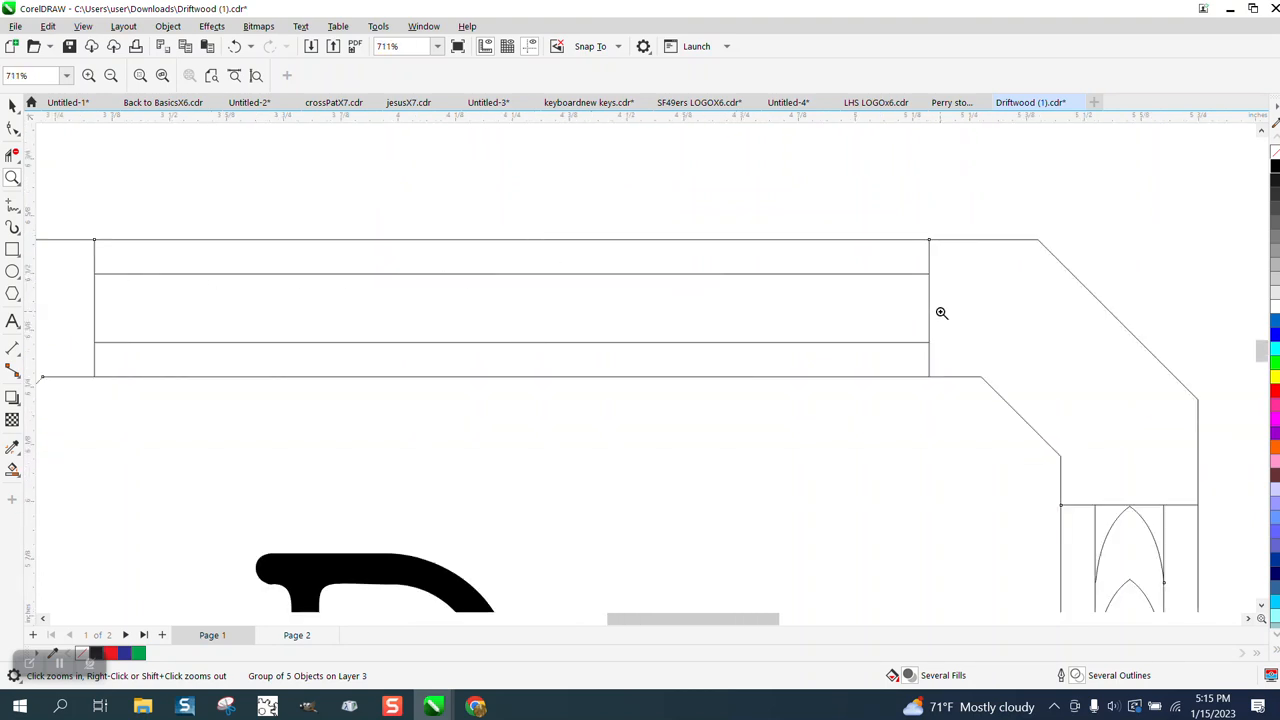
mouse_move(161, 273)
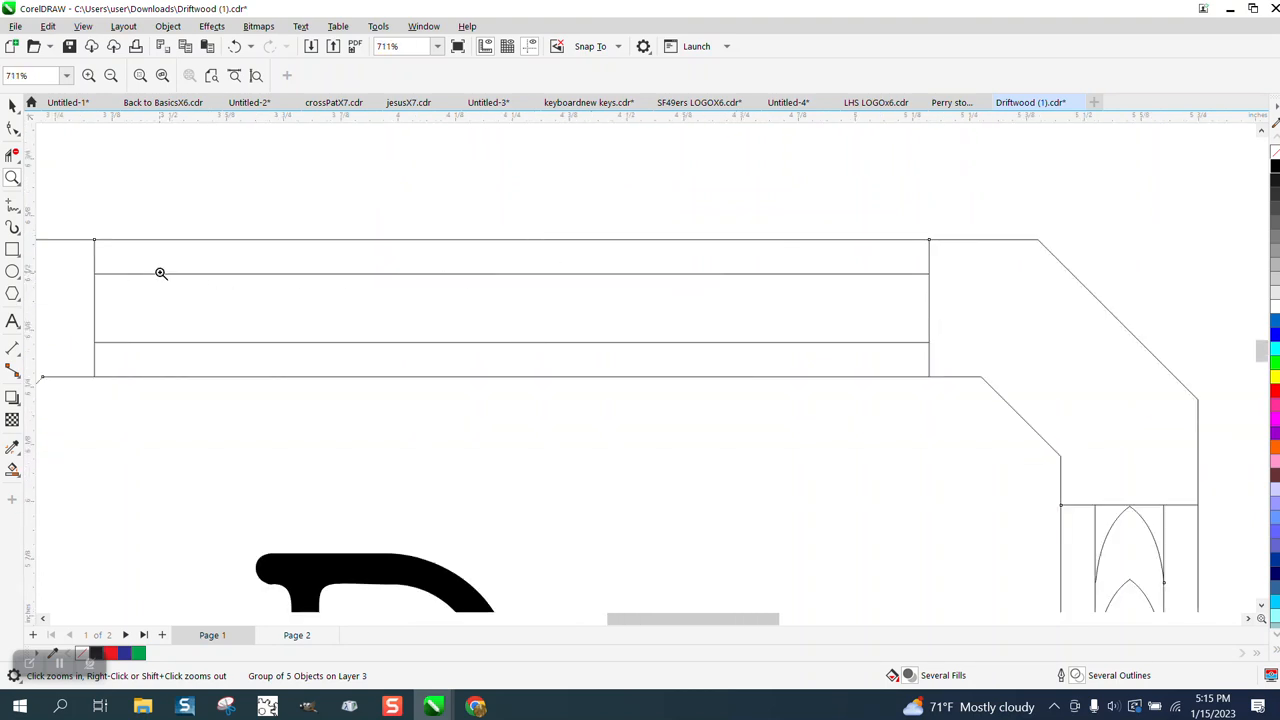
mouse_move(116, 301)
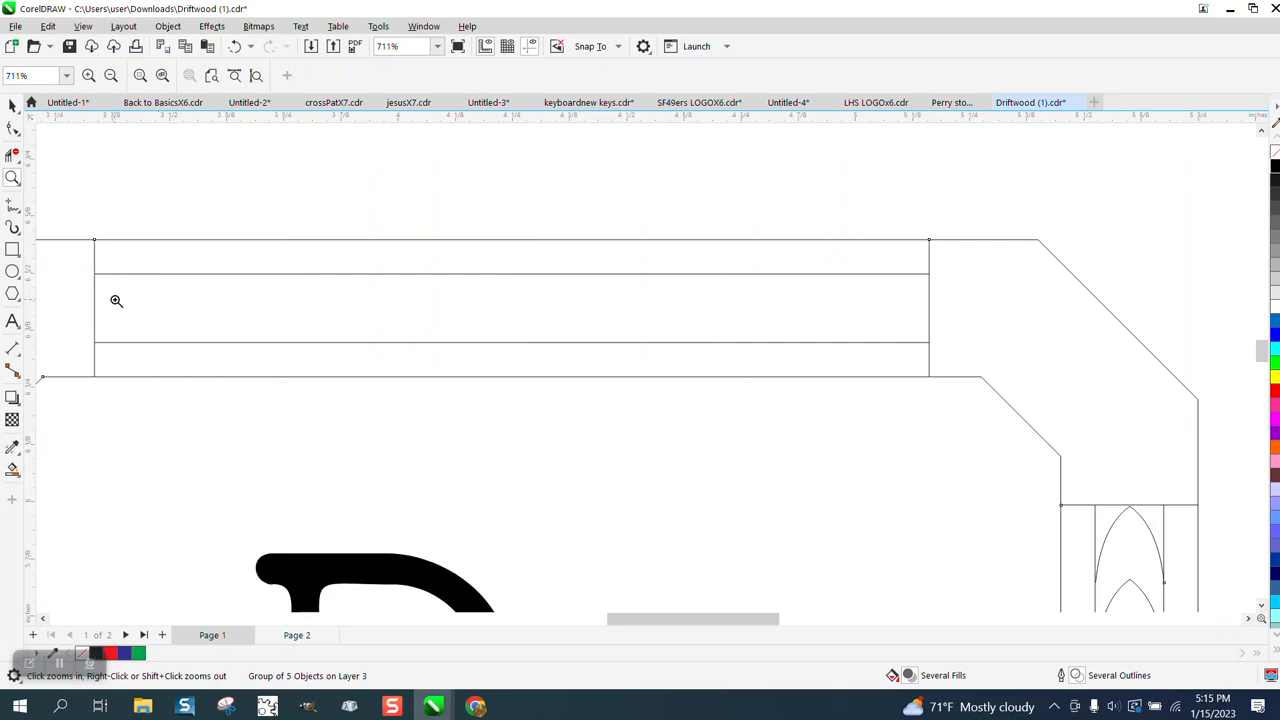
mouse_move(27, 302)
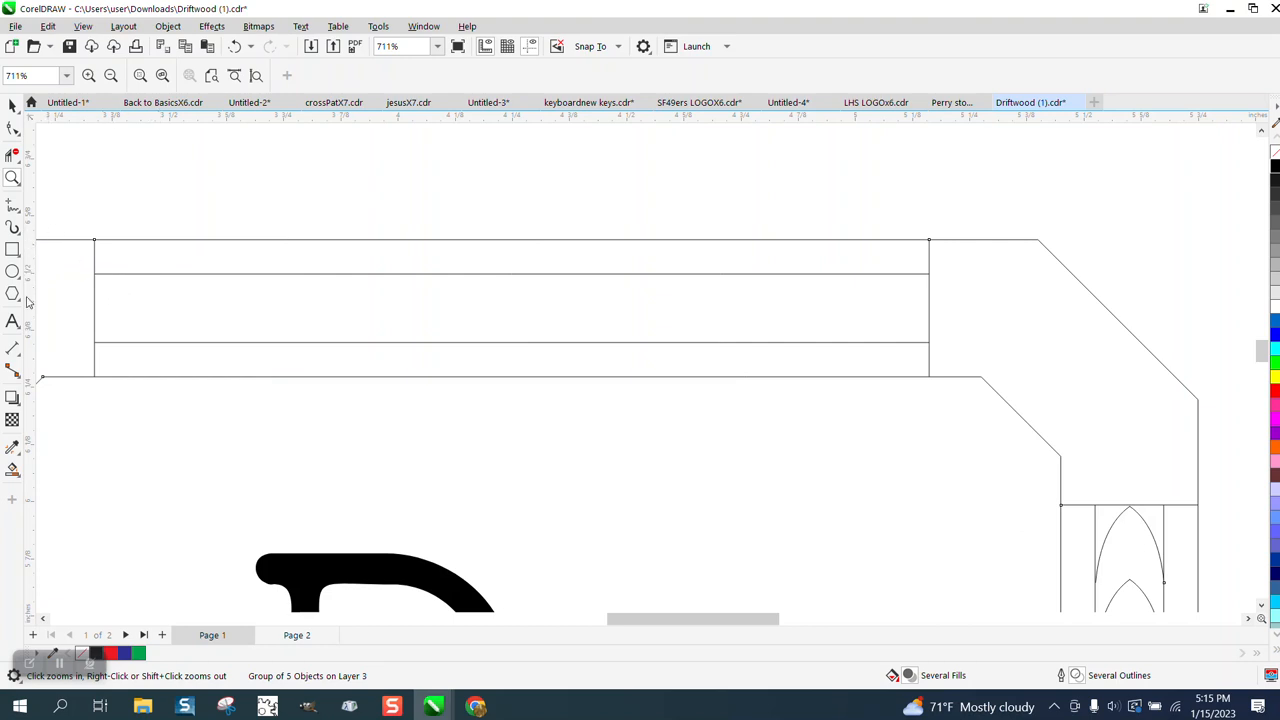
left_click(93, 240)
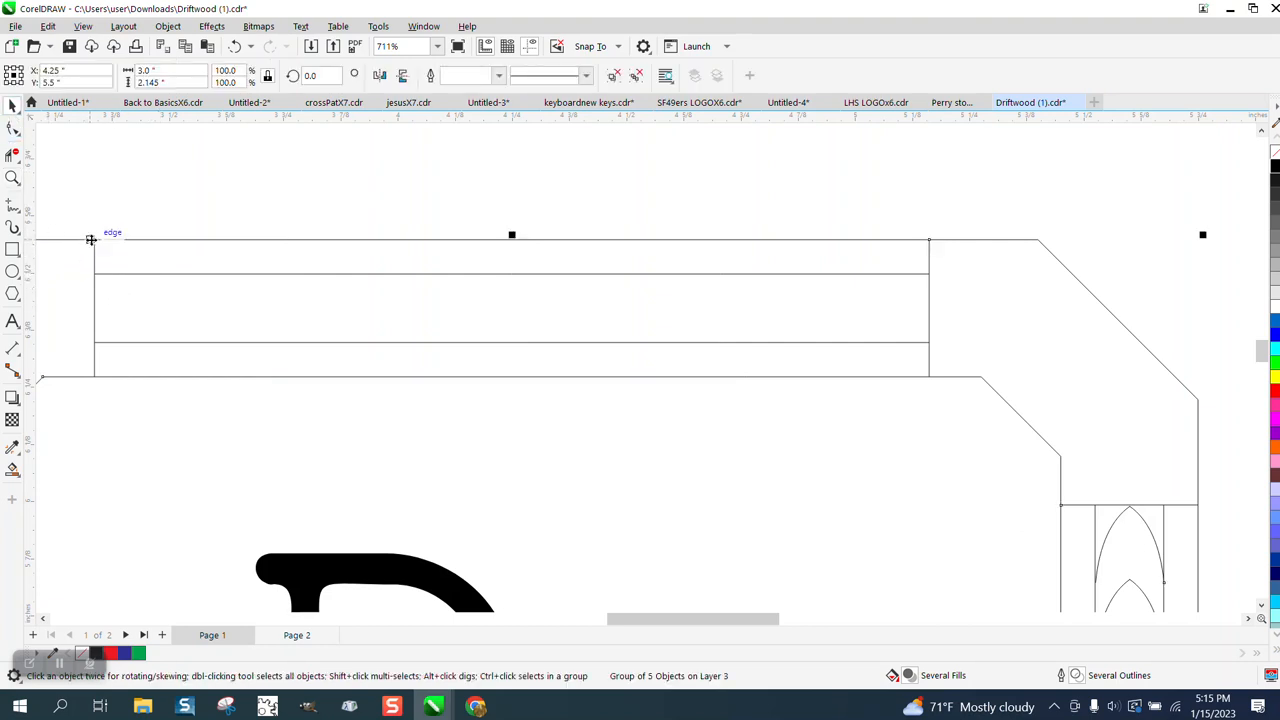
left_click(167, 26)
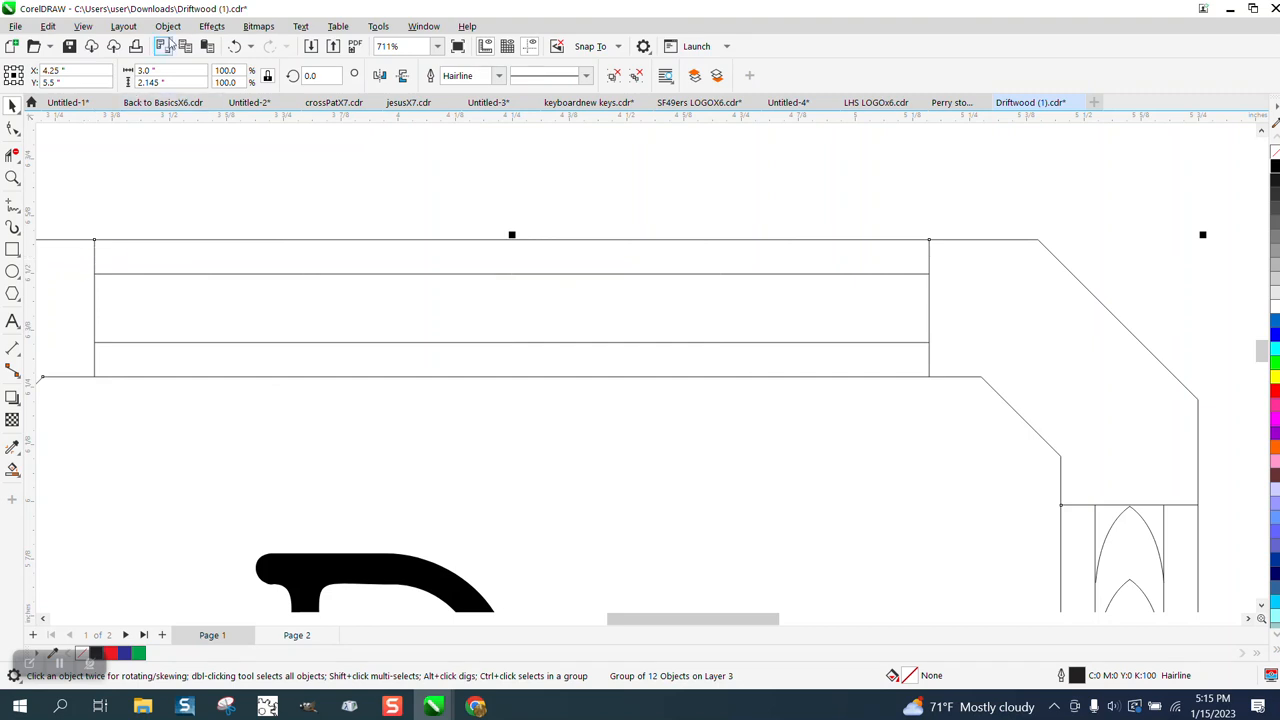
Ungroup the buckle into separate curves and select the top band's left end line.
left_click(168, 26)
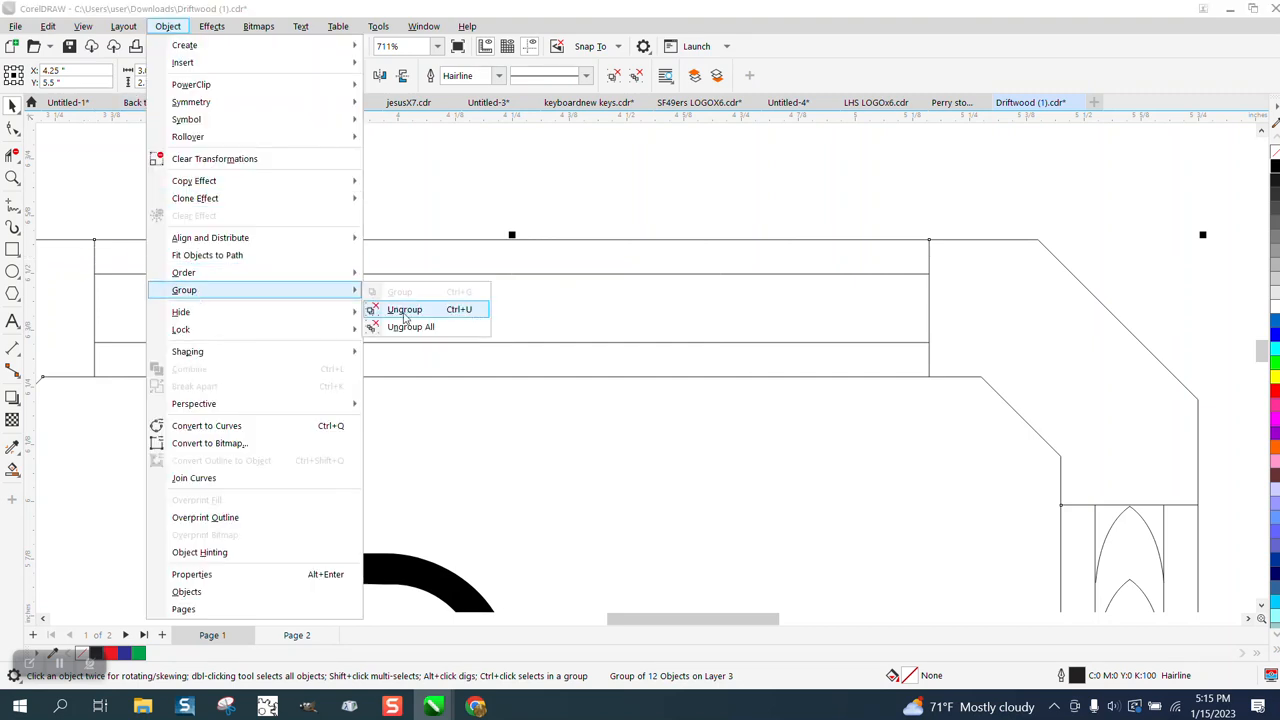
left_click(405, 309)
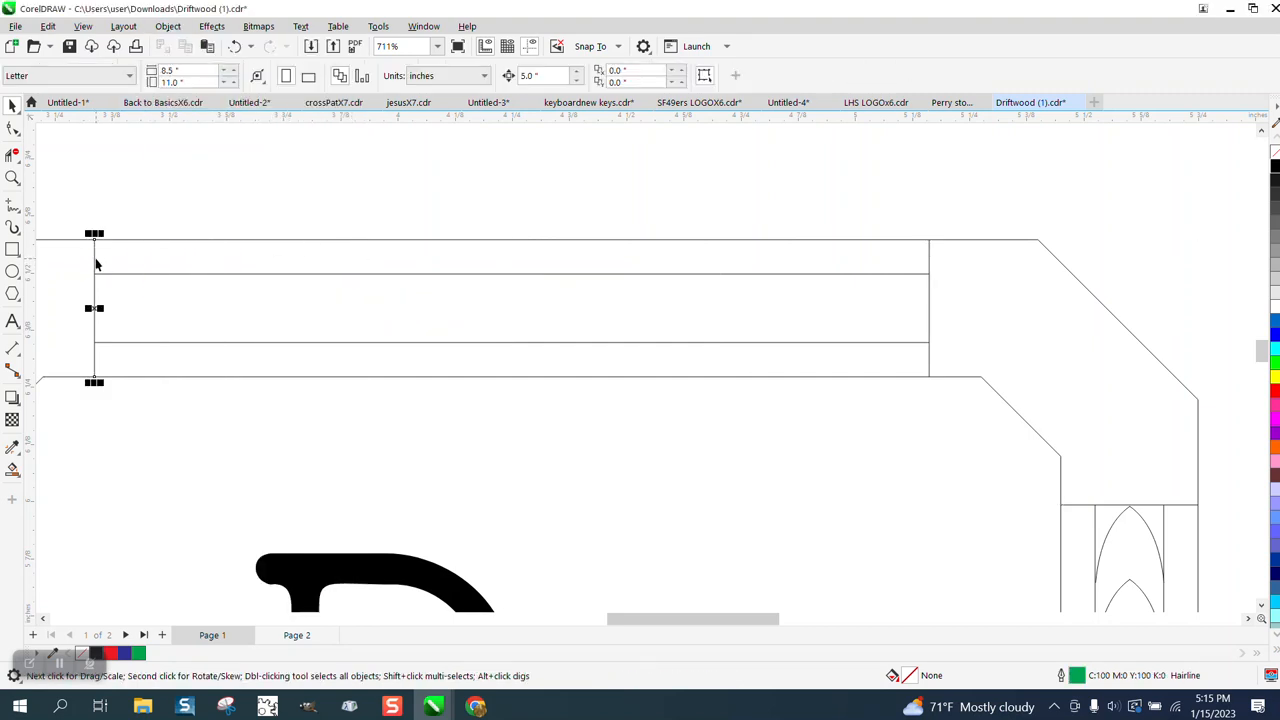
left_click(94, 258)
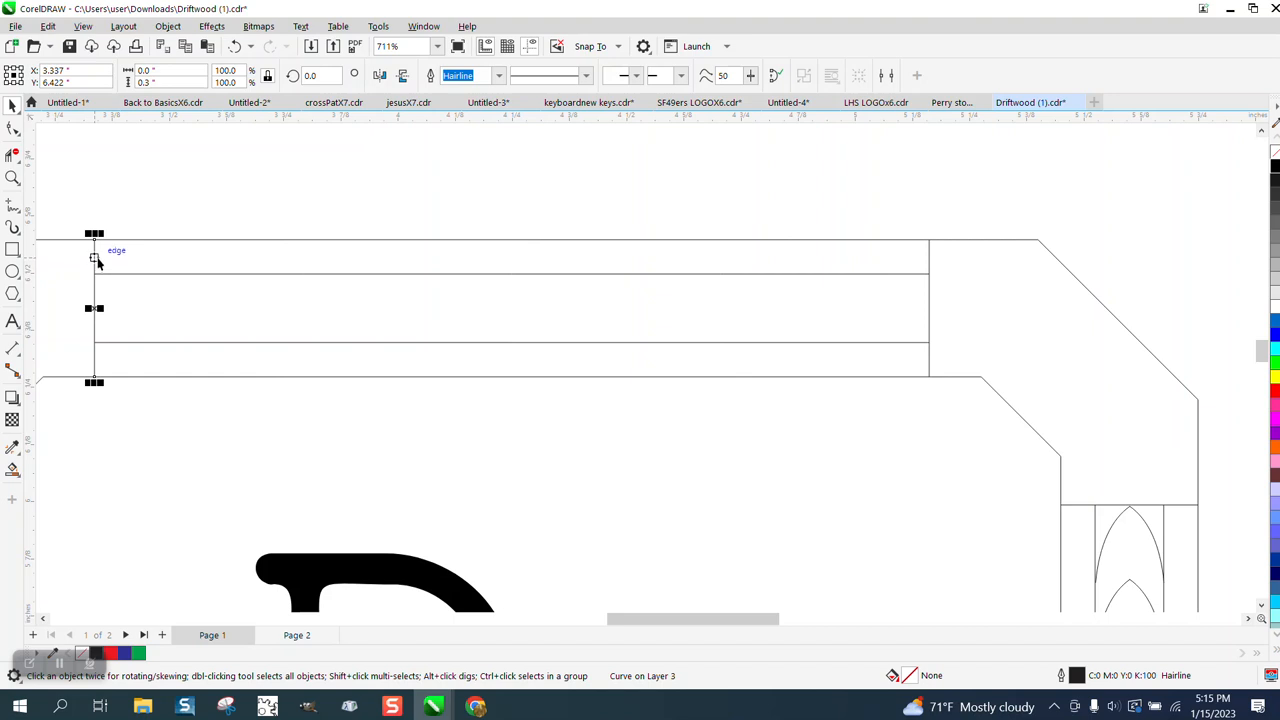
mouse_move(928, 263)
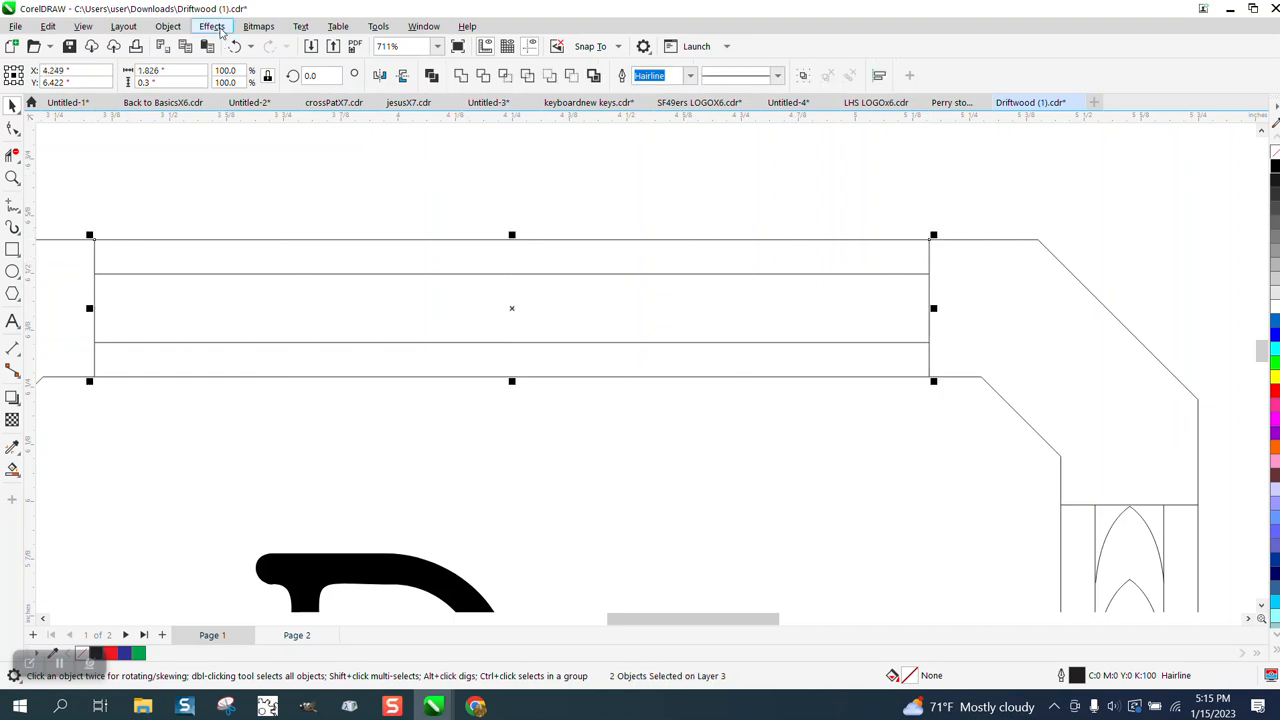
Blend the two selected end lines with 1 step to form a centre divider.
left_click(211, 26)
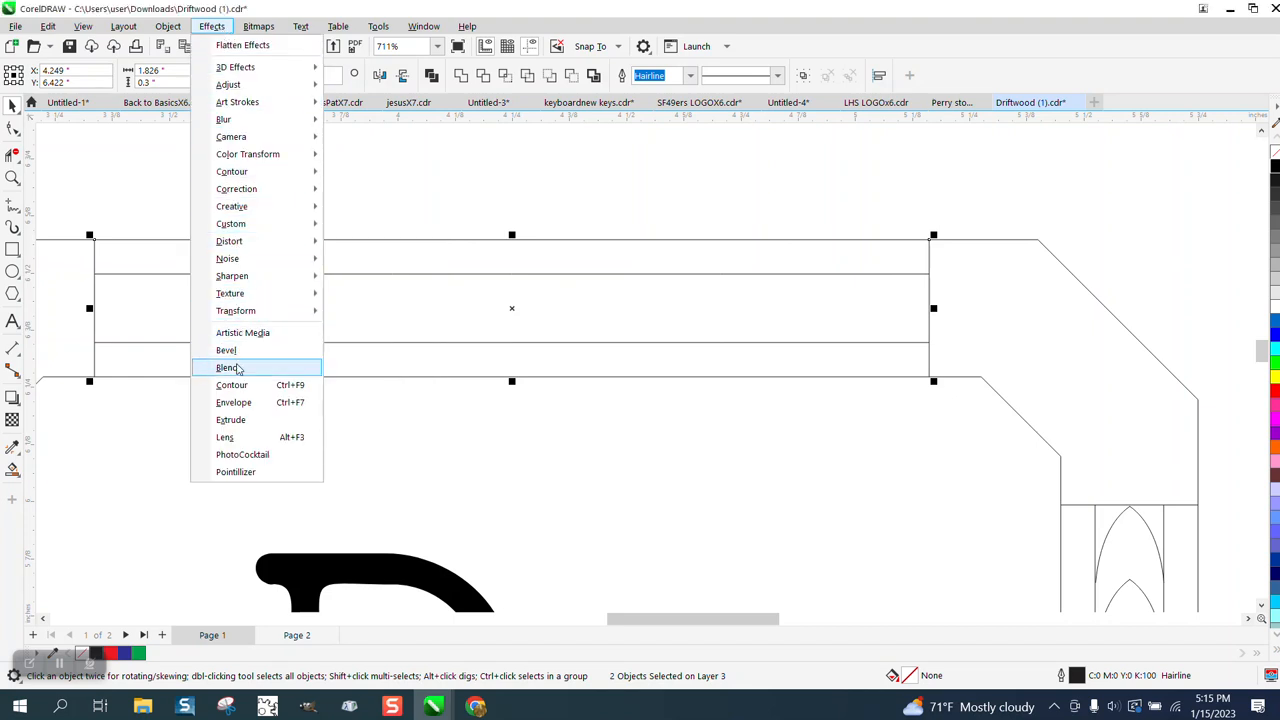
left_click(227, 367)
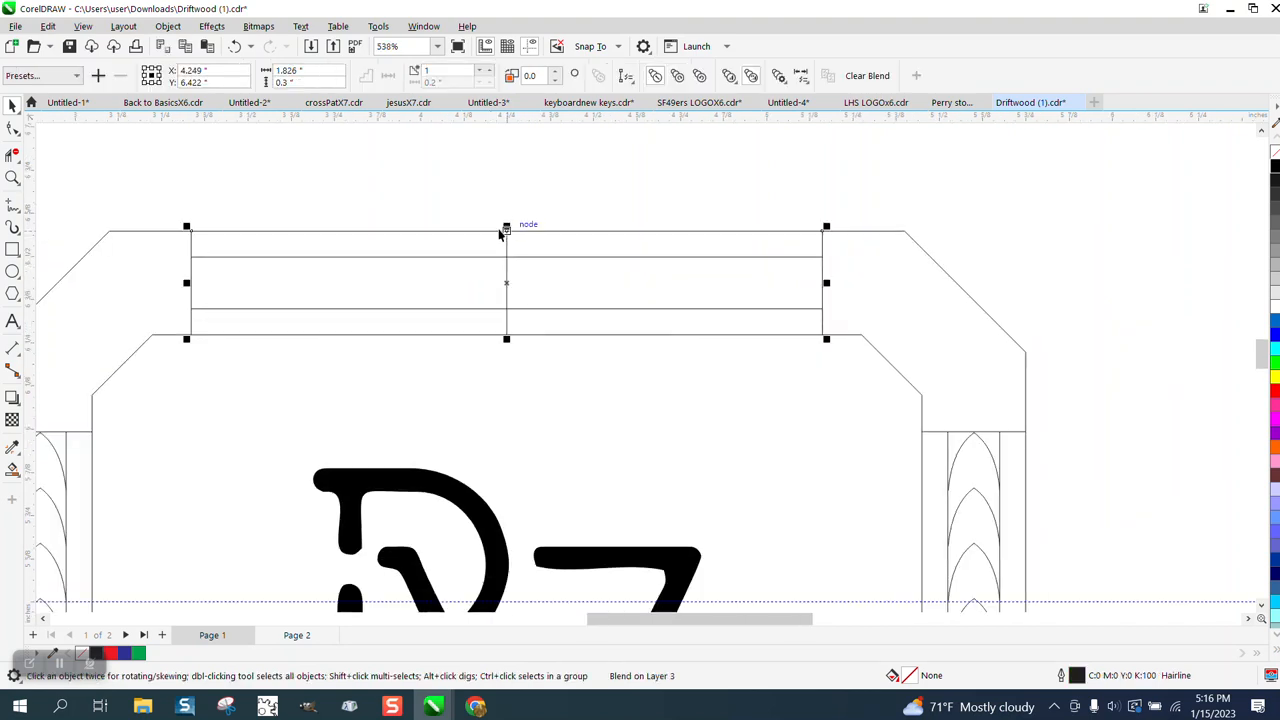
left_click(167, 26)
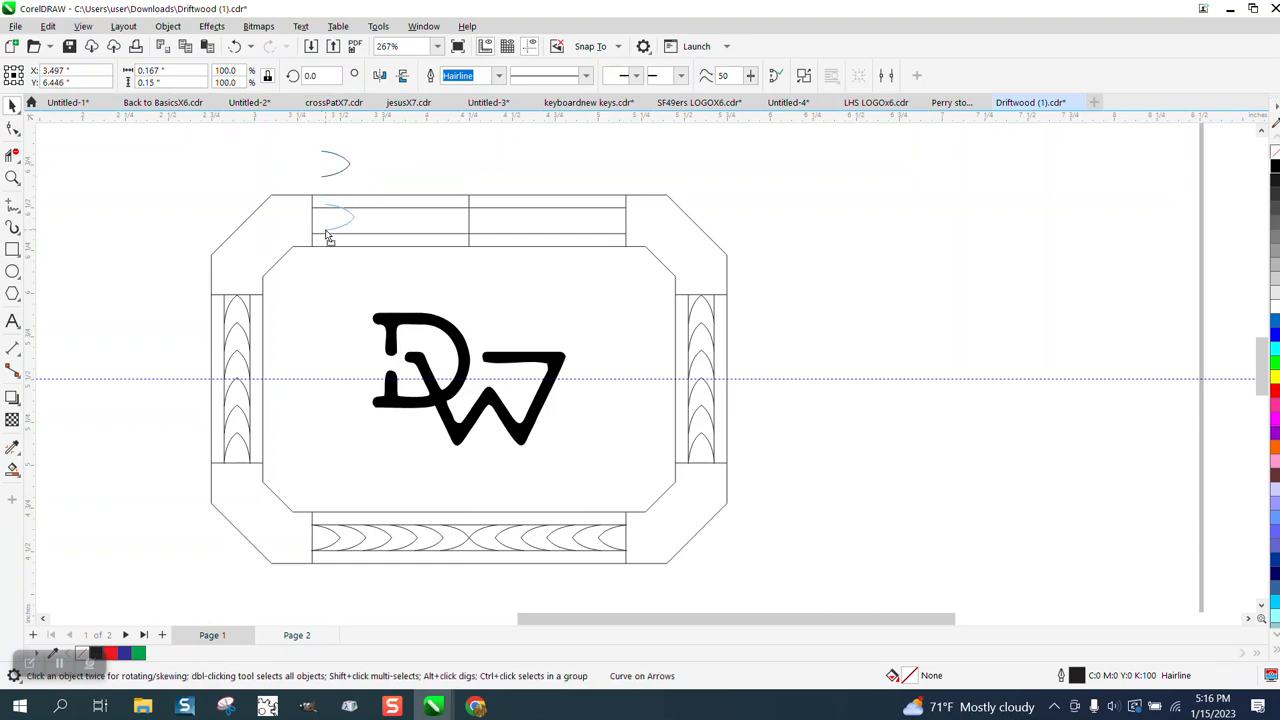
Place the arch copy at the top band's left end, select it and zoom in.
left_click(330, 220)
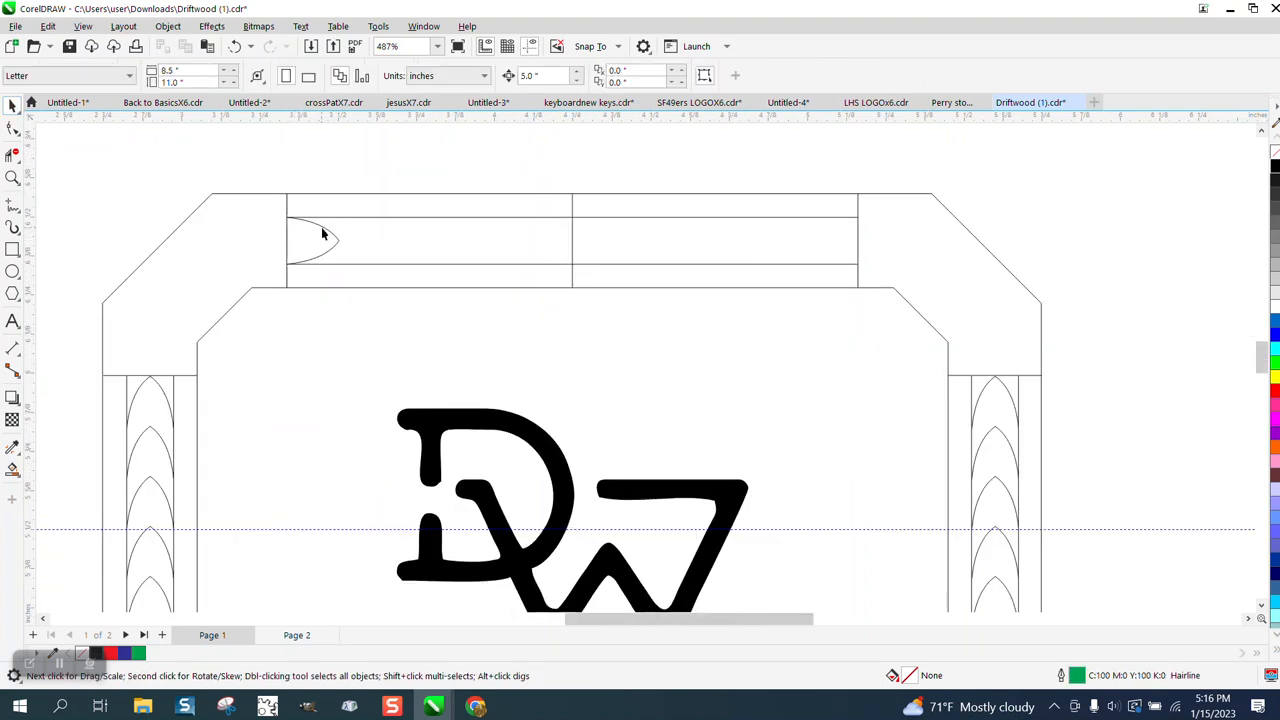
left_click(320, 240)
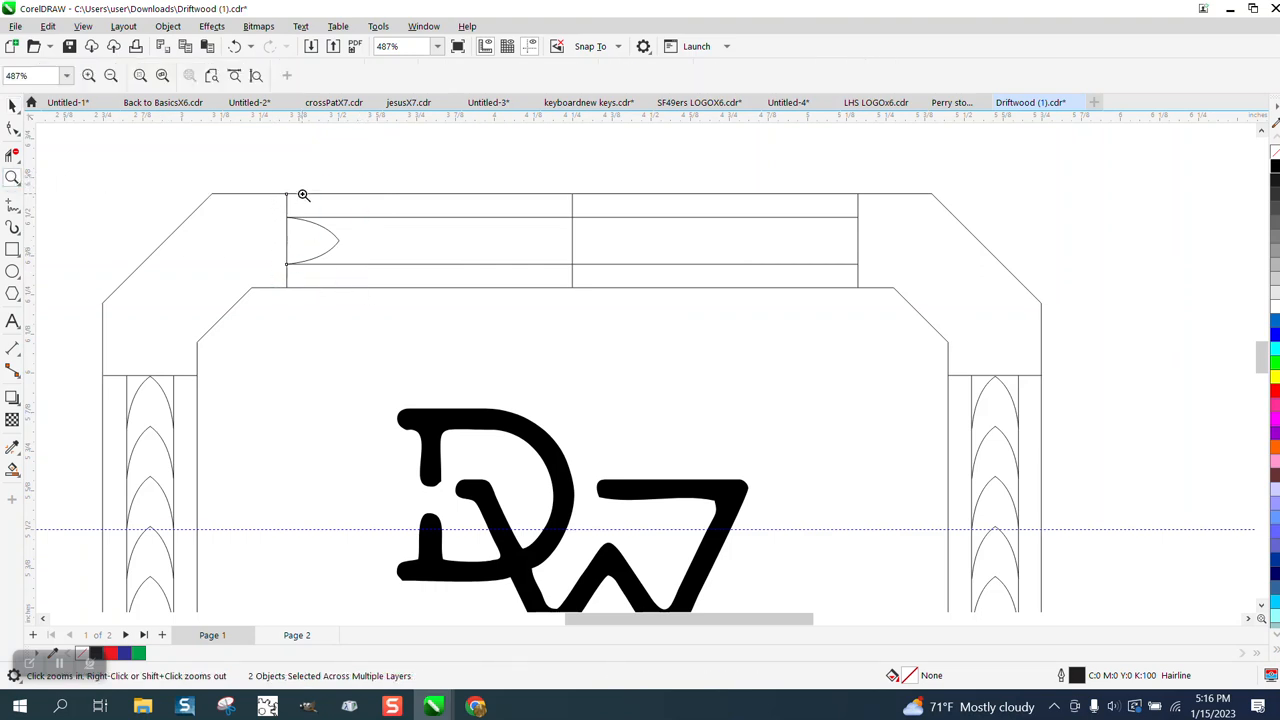
left_click(303, 194)
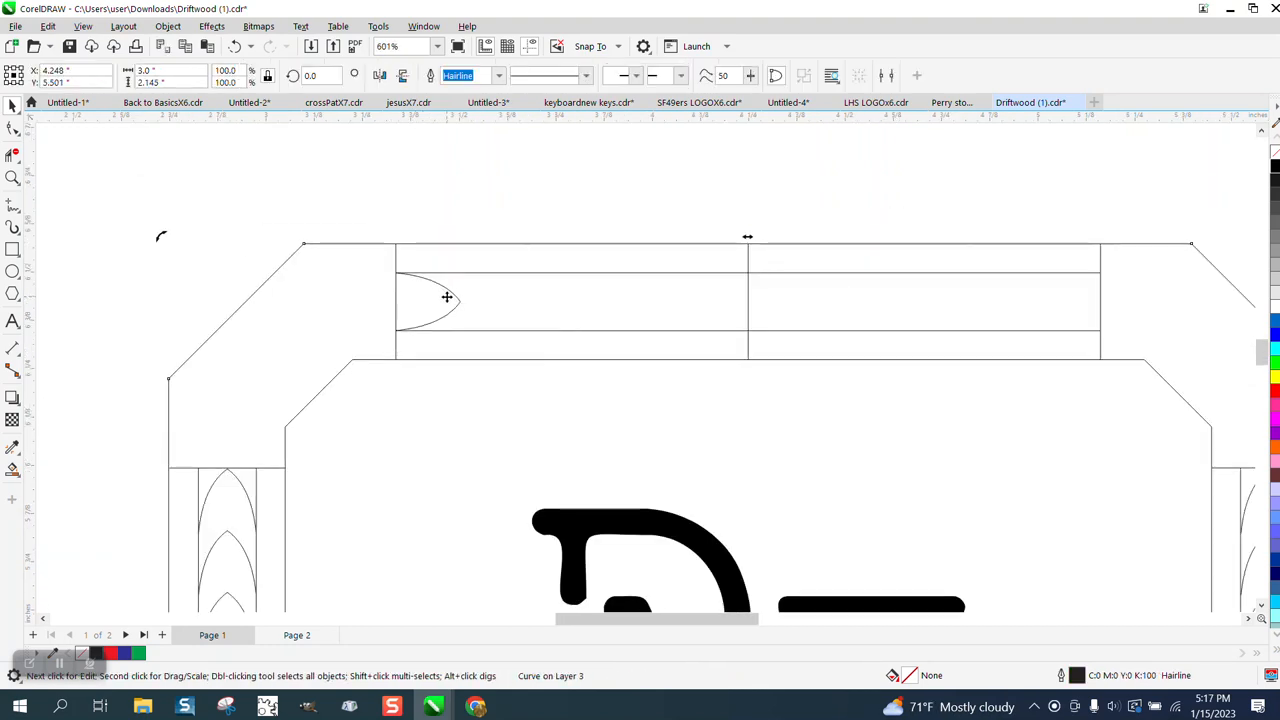
Unlock all locked objects with Object > Lock > Unlock All.
left_click(167, 26)
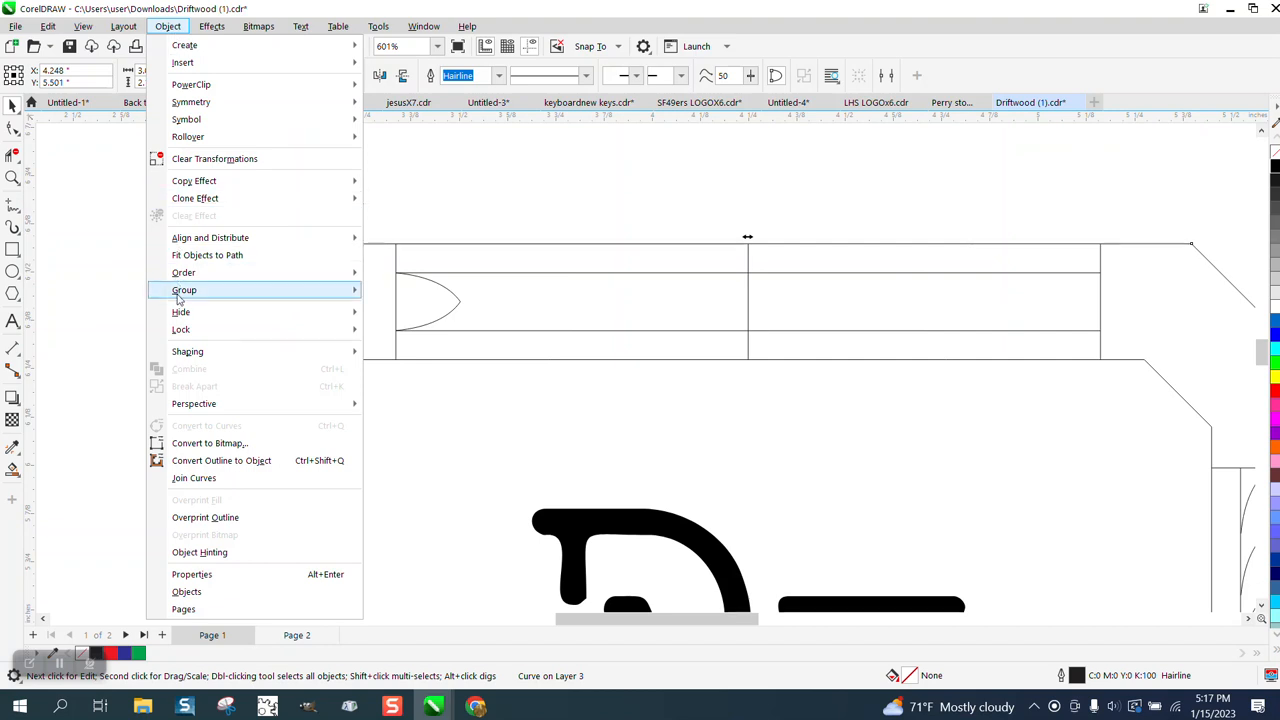
mouse_move(180, 329)
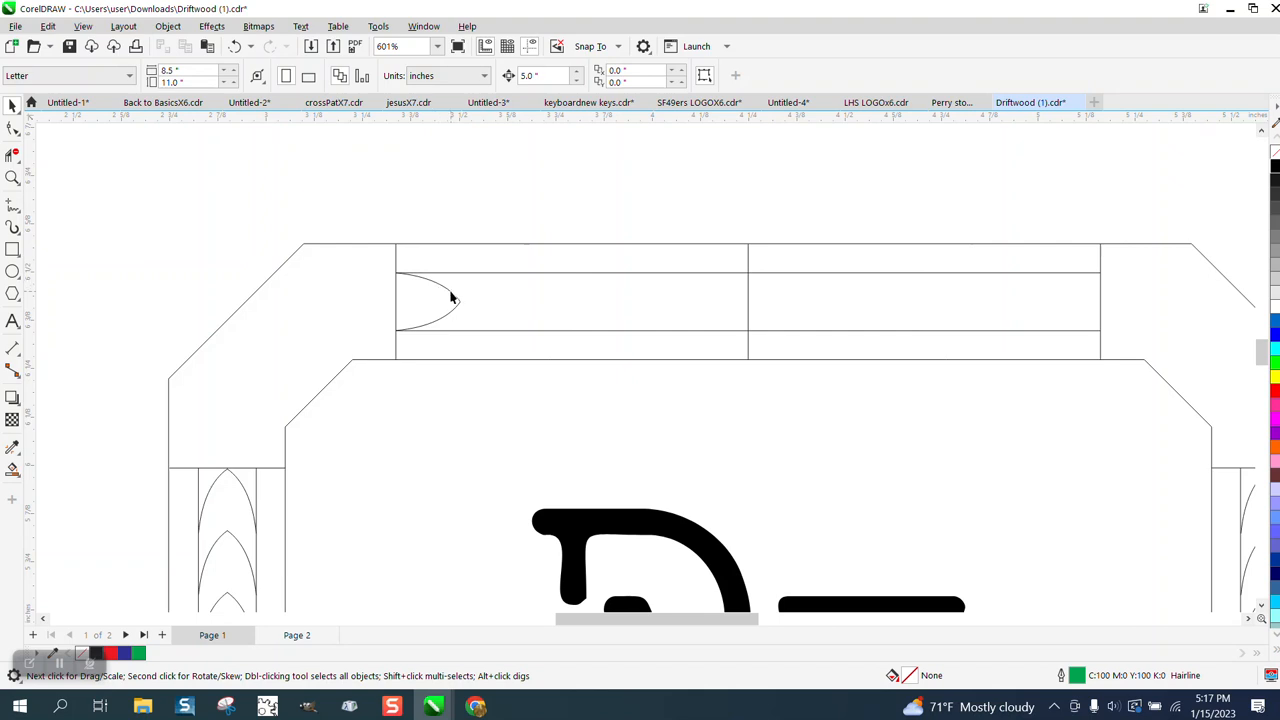
left_click(167, 26)
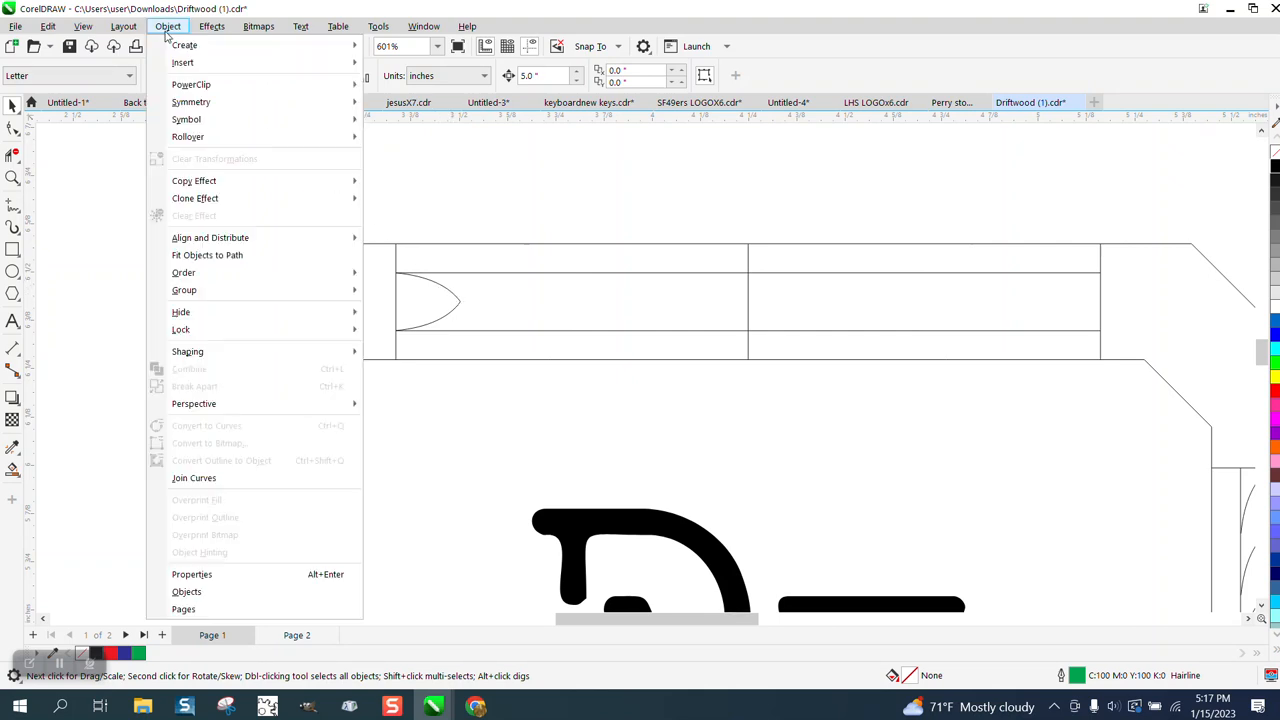
mouse_move(181, 330)
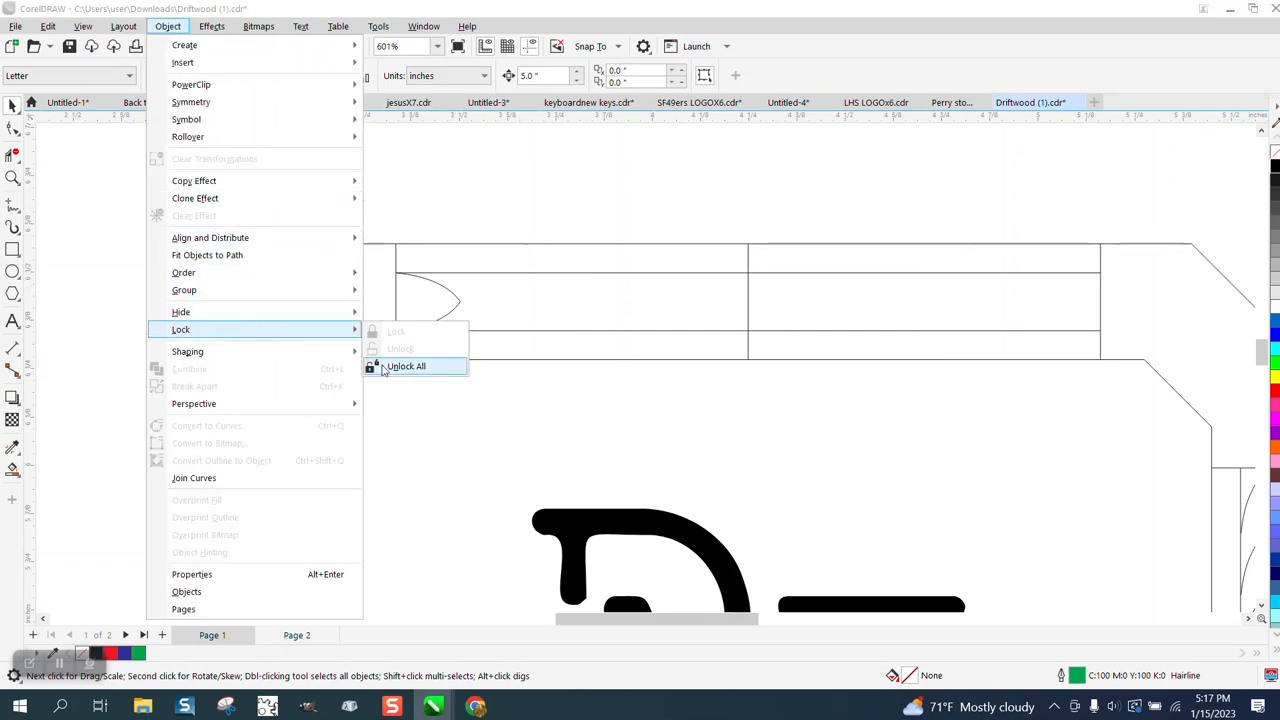
left_click(406, 365)
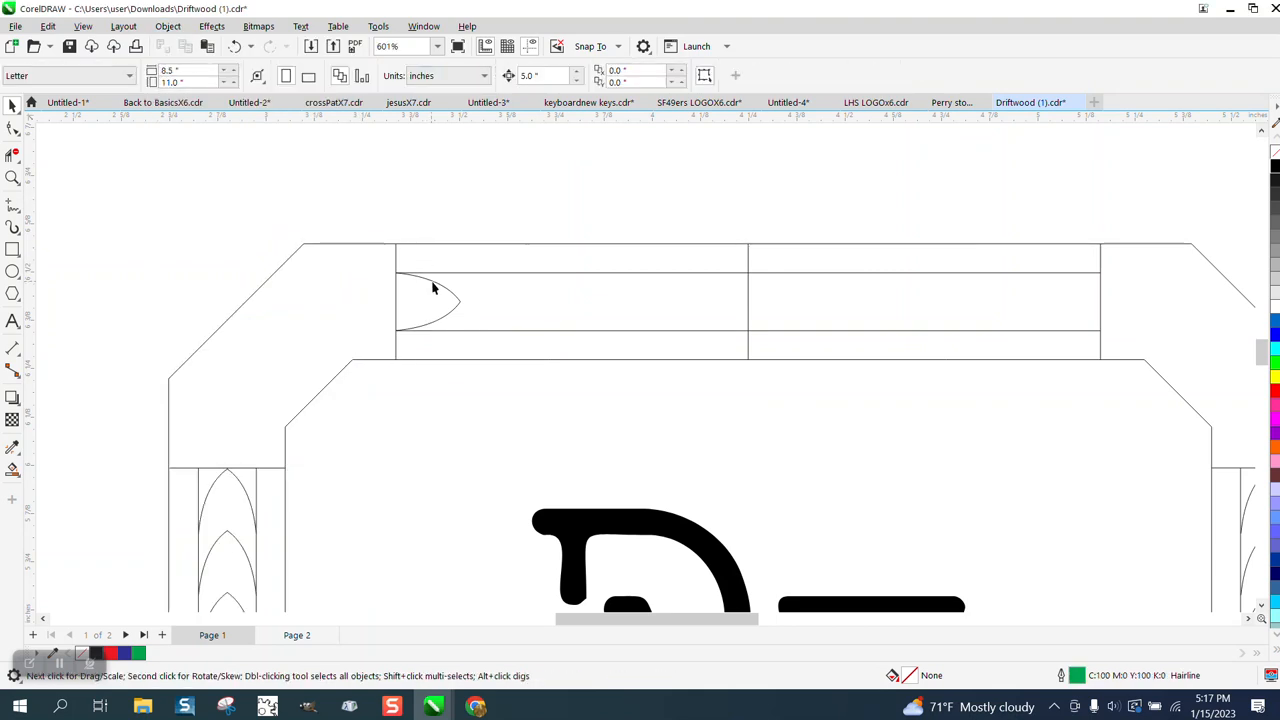
Select the outer frame outline and then the arch curve.
left_click(435, 300)
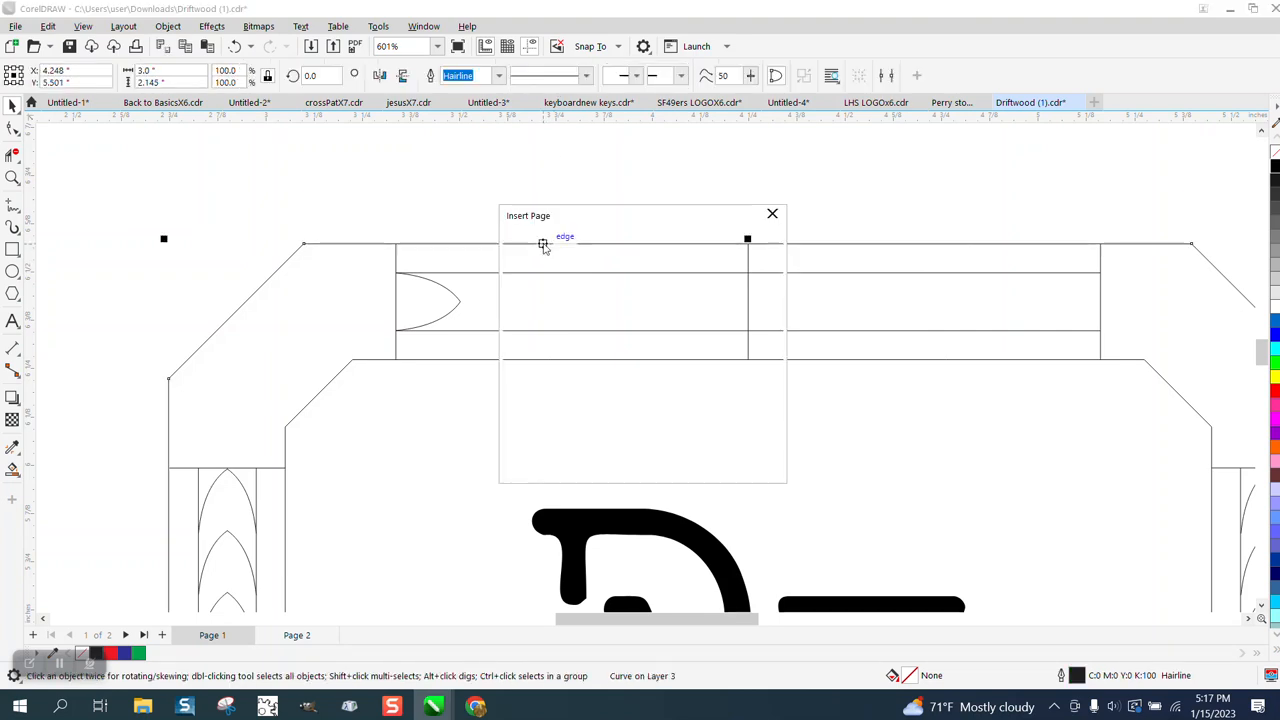
left_click(772, 213)
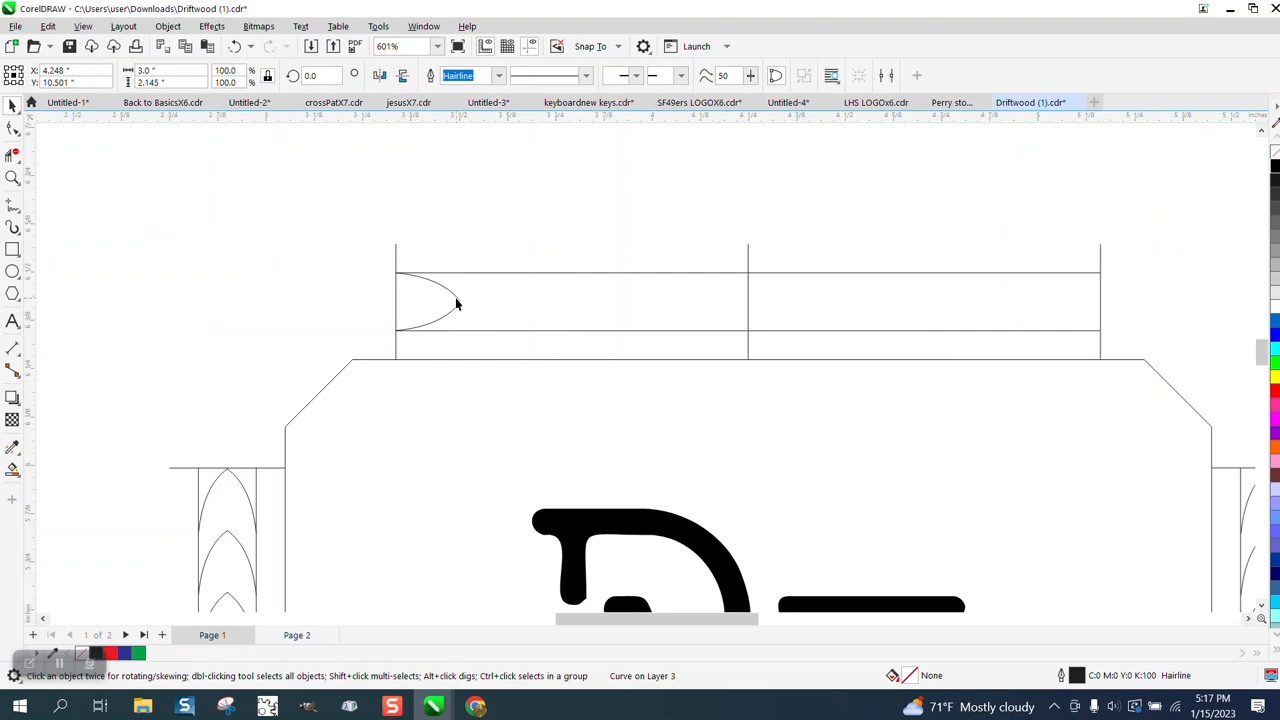
left_click(455, 300)
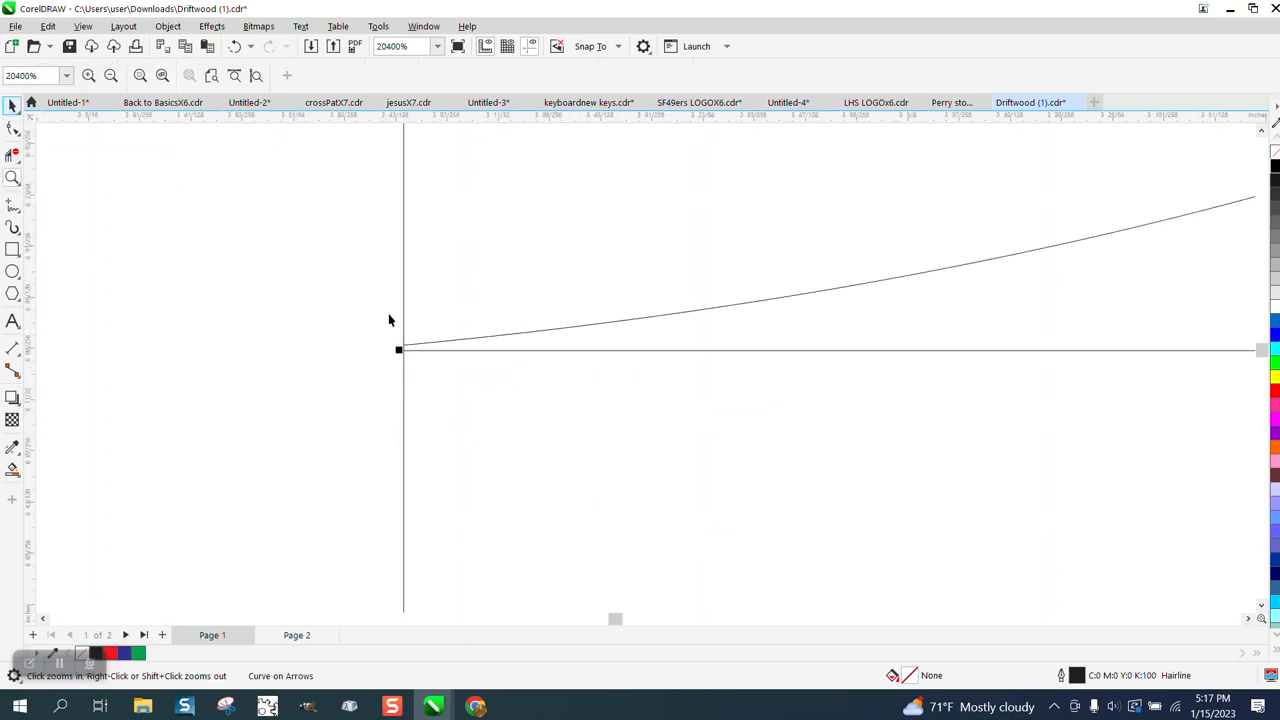
Select the arch curve to check its ends, then zoom out to the whole buckle.
left_click(403, 348)
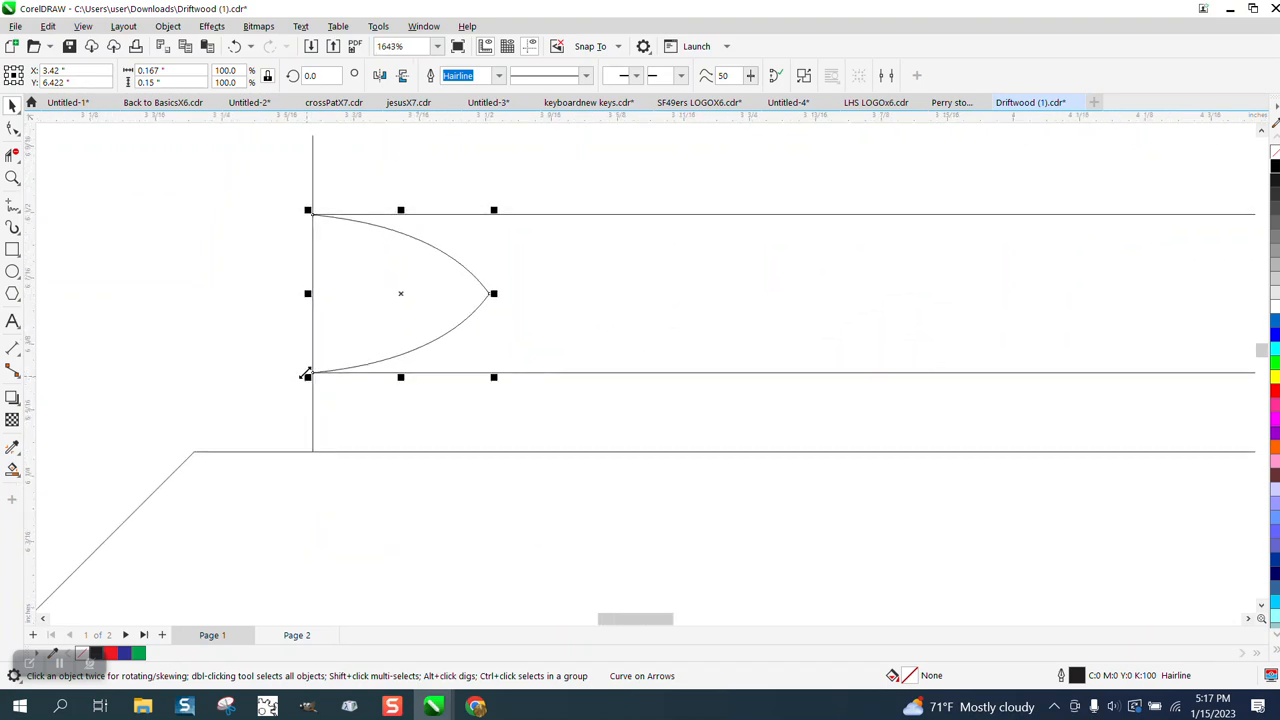
mouse_move(336, 289)
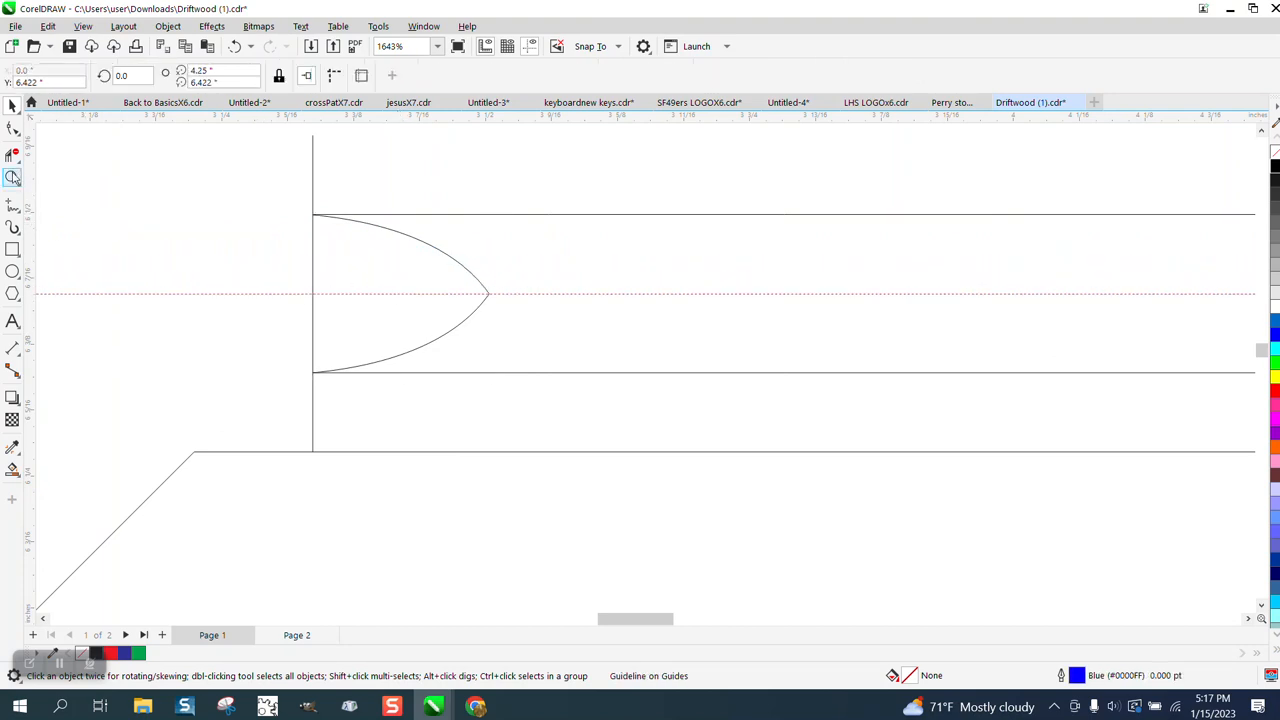
left_click(588, 270)
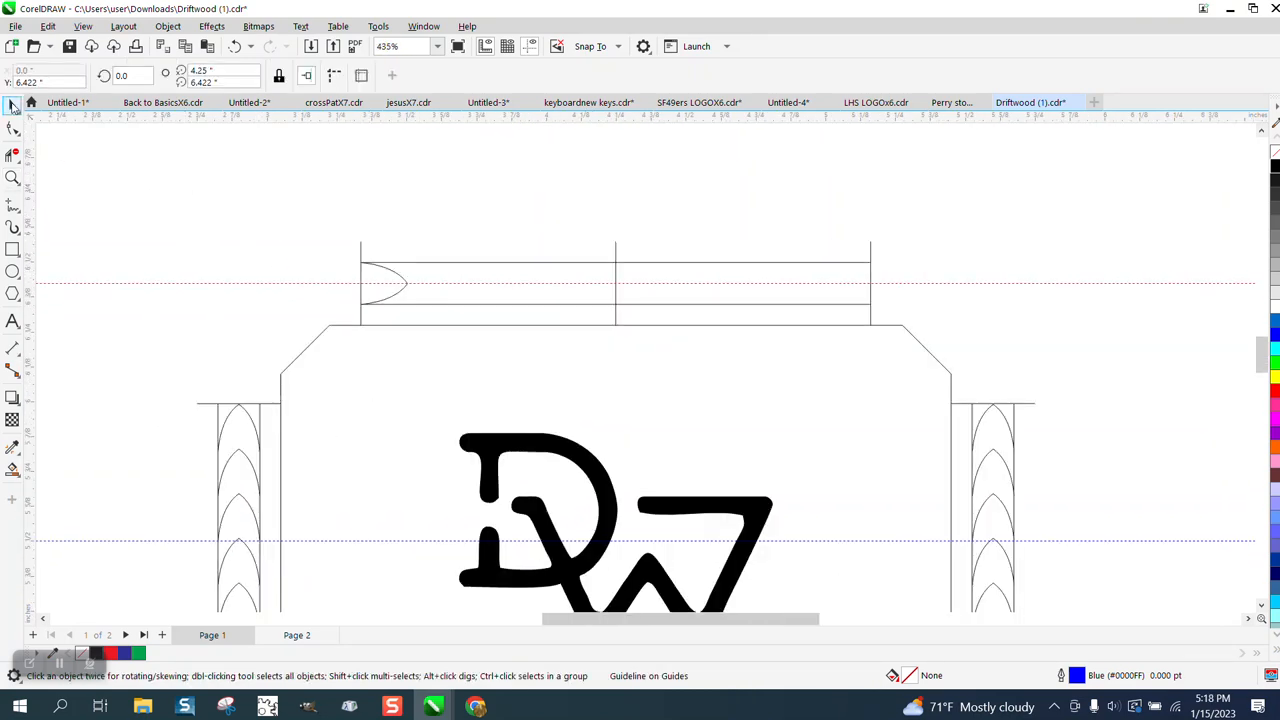
Copy the arch to the band's centre, blend with 4 steps, and zoom in.
left_click(385, 283)
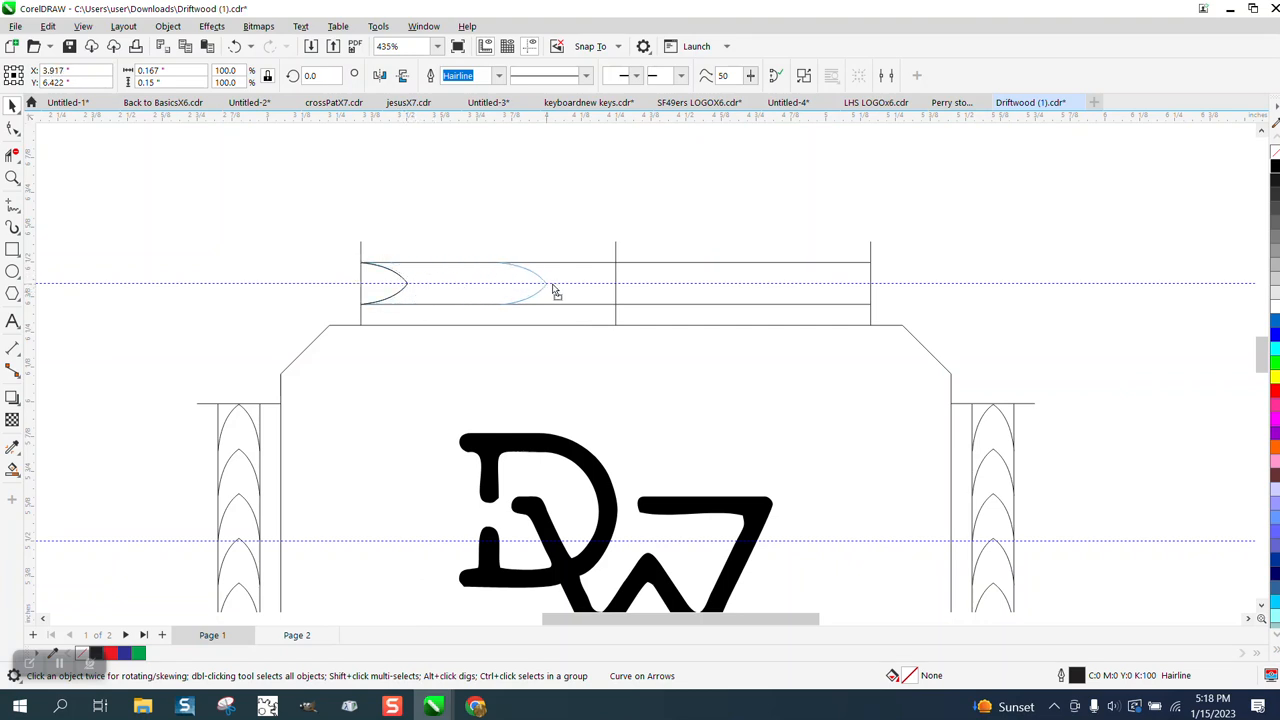
mouse_move(616, 288)
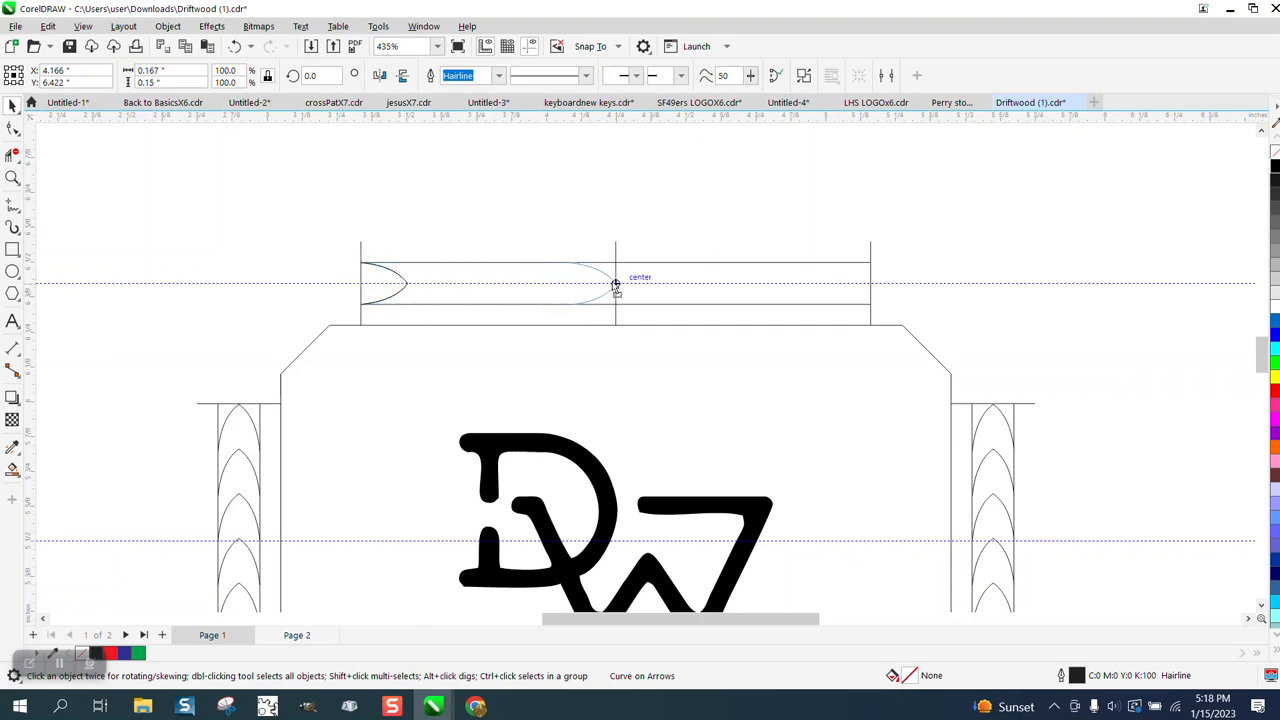
left_click(615, 285)
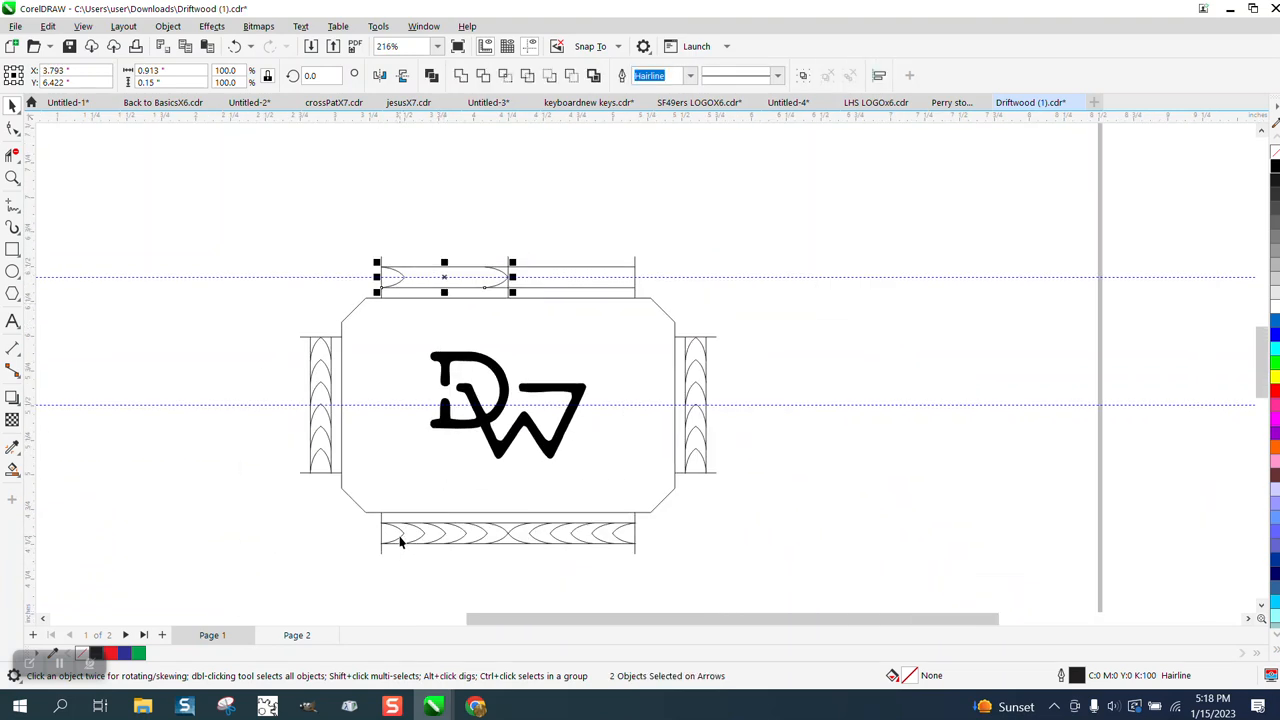
mouse_move(495, 543)
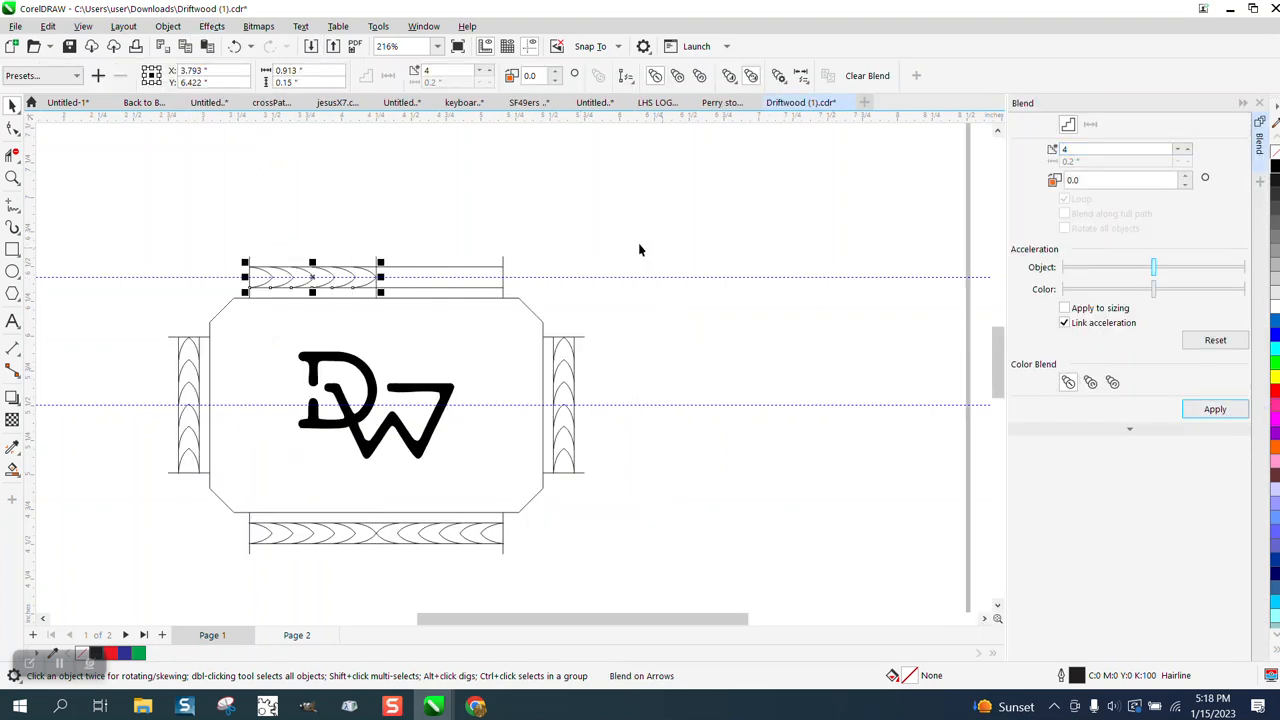
left_click(13, 178)
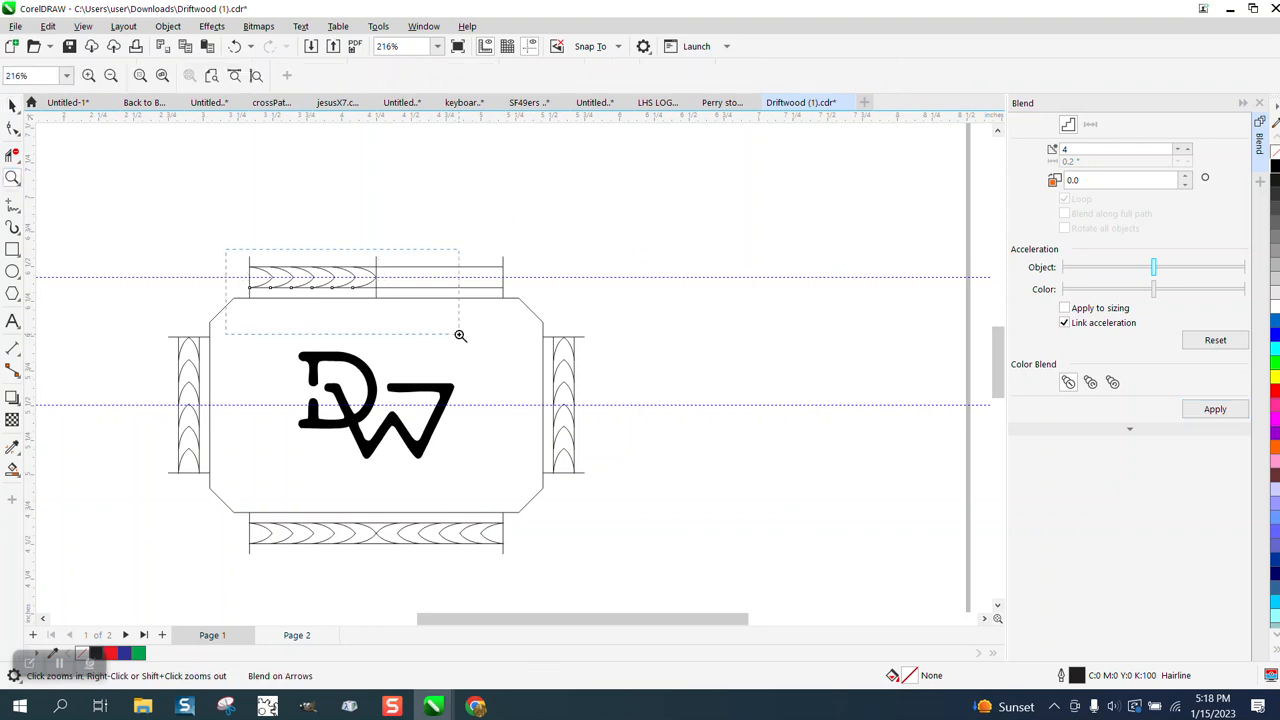
left_click(460, 335)
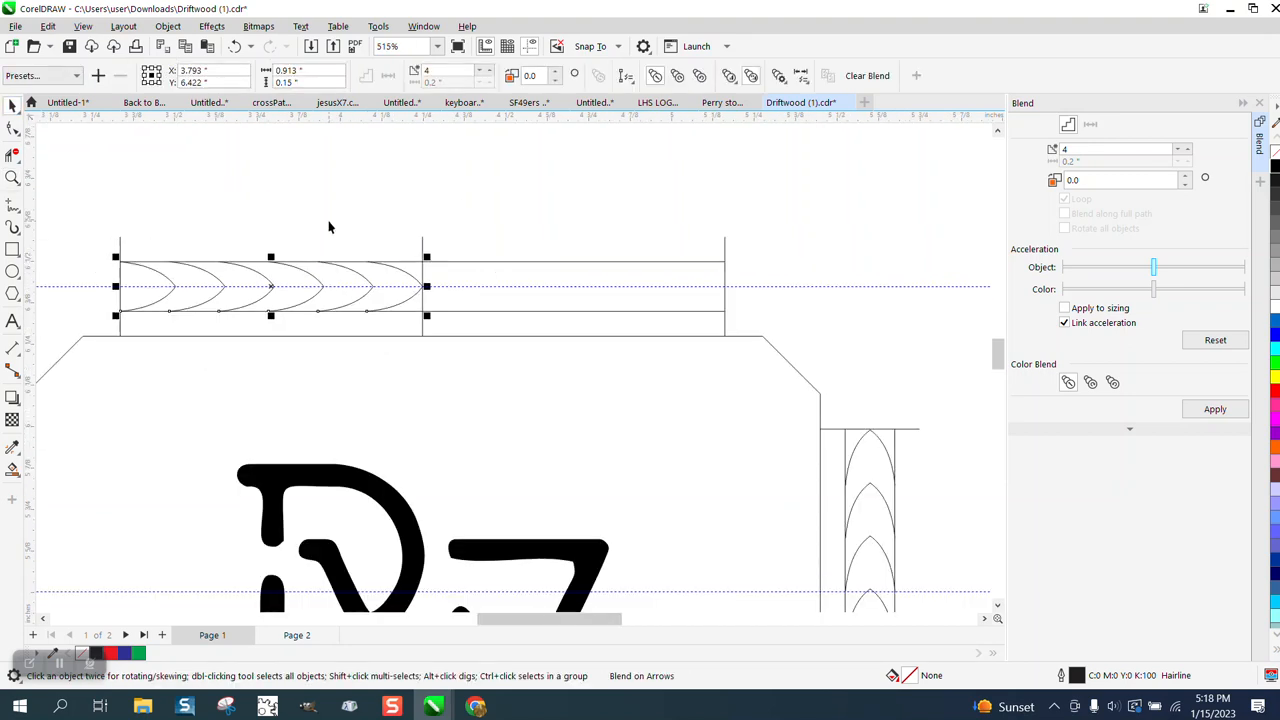
mouse_move(167, 26)
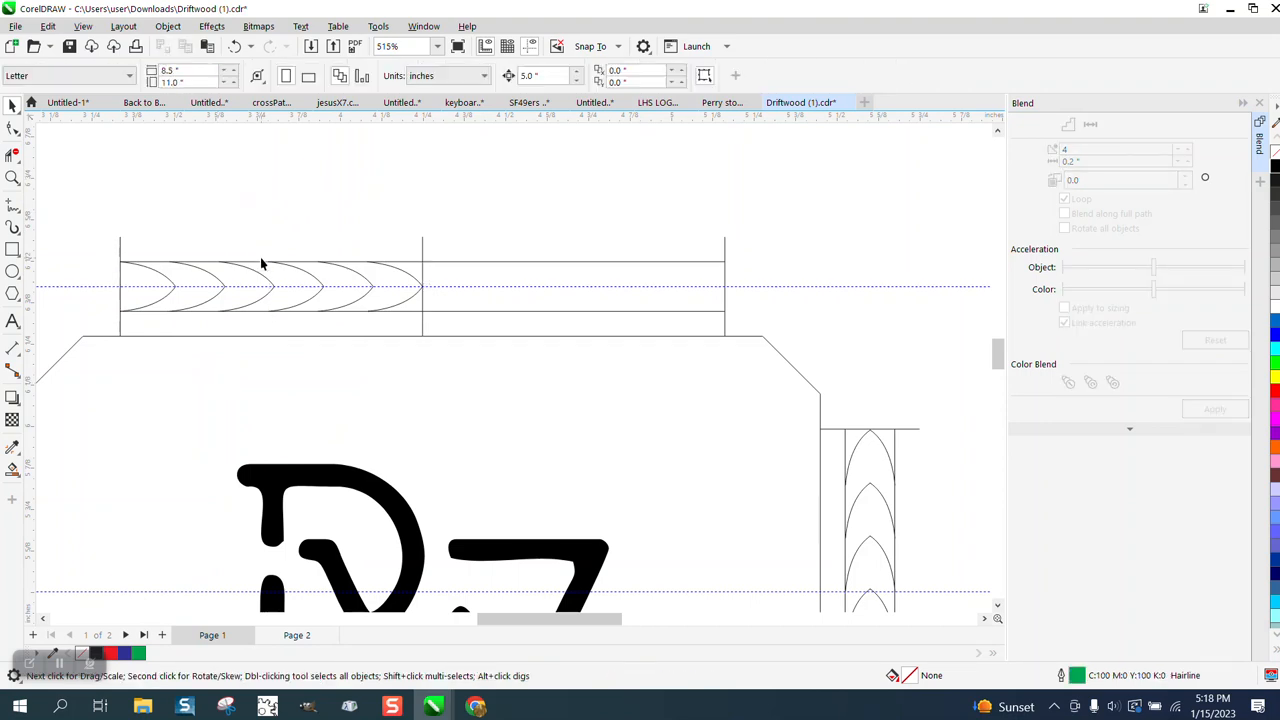
Deselect the arch blend, then reselect the blended arches.
left_click(265, 287)
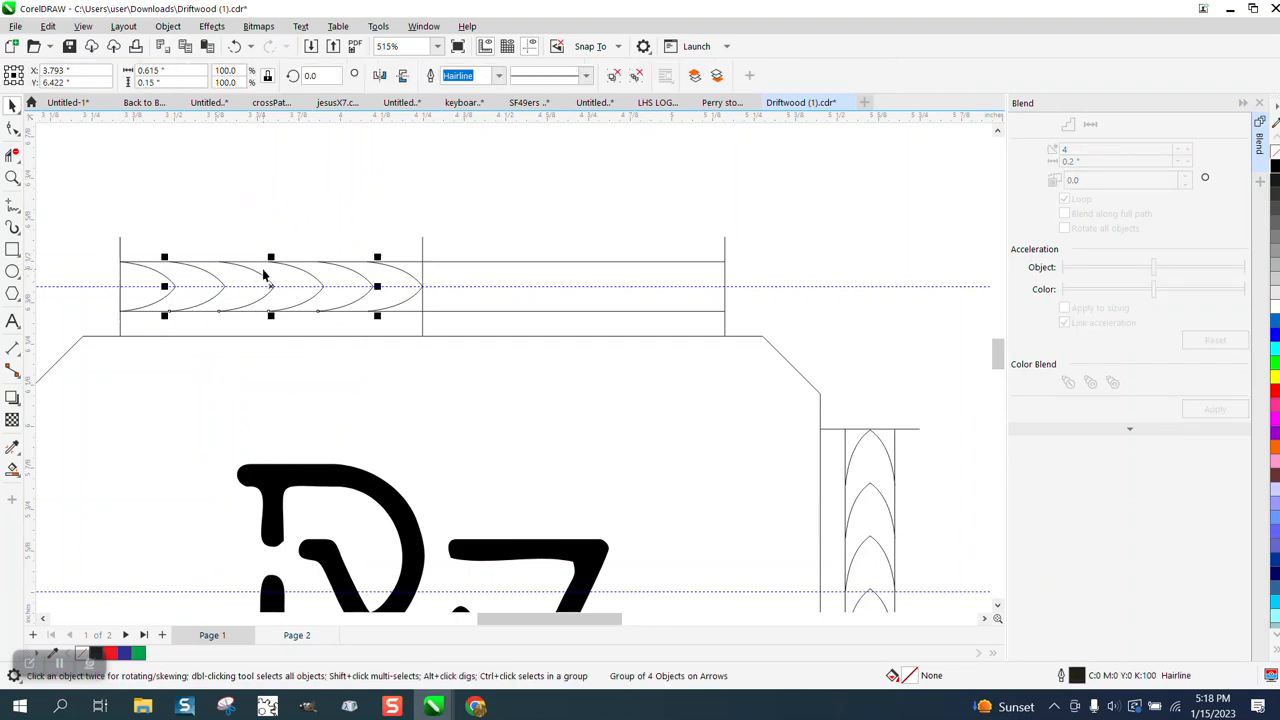
left_click(167, 26)
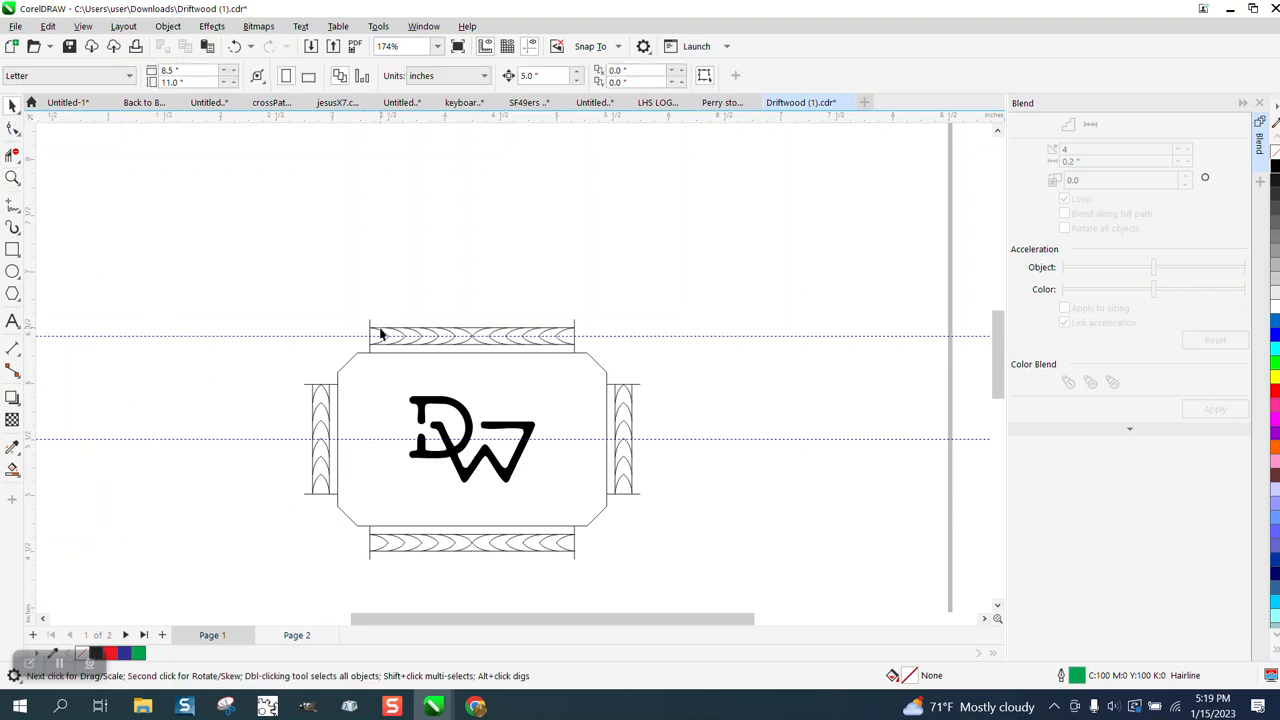
mouse_move(366, 328)
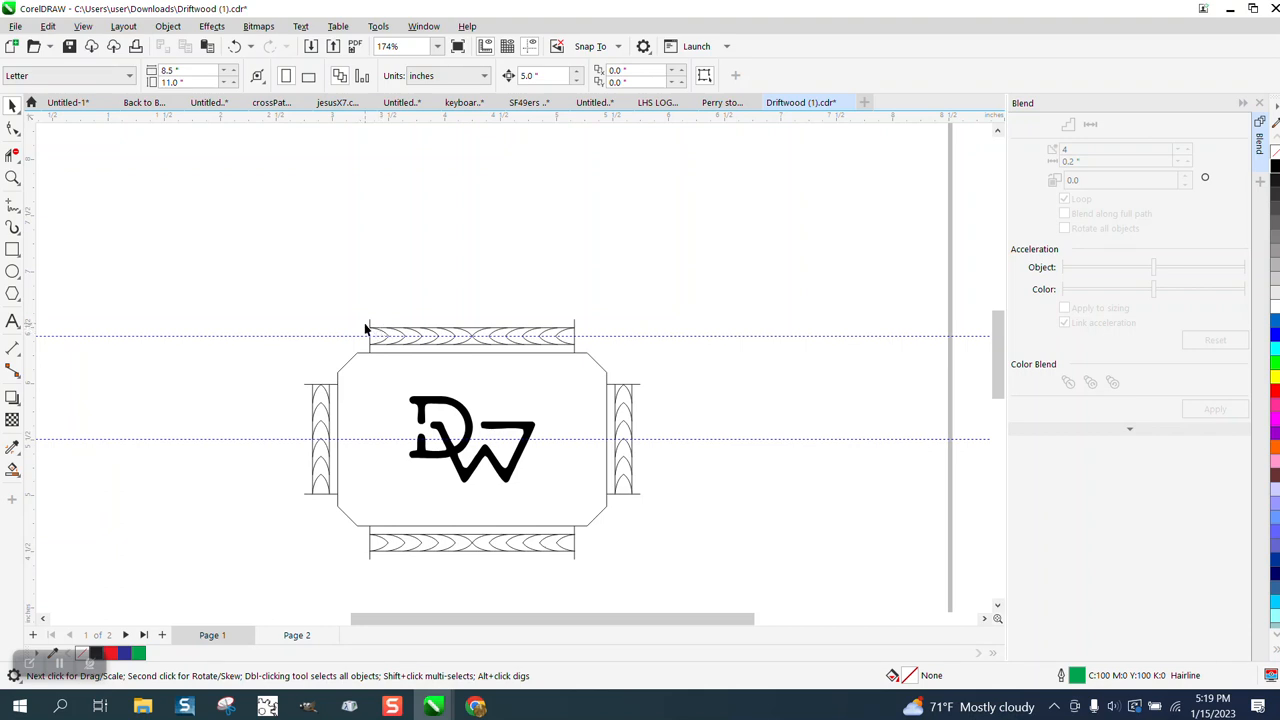
mouse_move(28, 156)
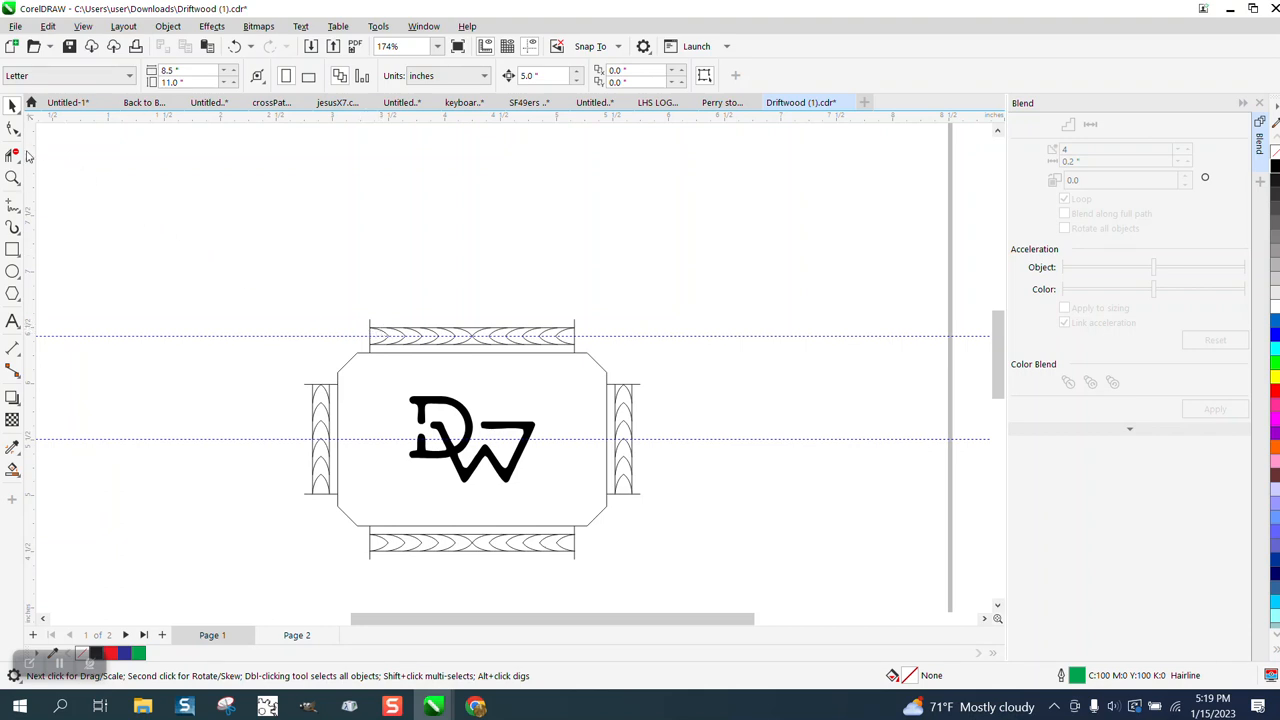
Check the top band, then select the bottom band's arch pattern and fit it between its lines.
left_click(346, 340)
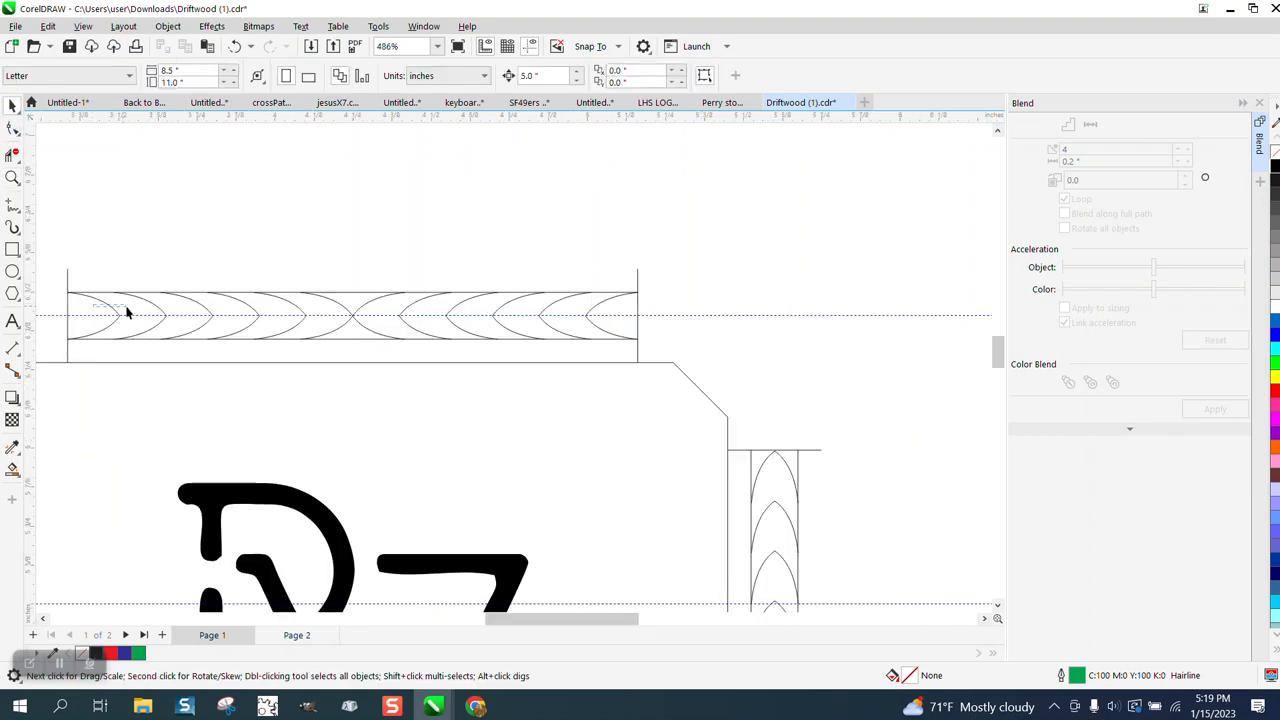
left_click(128, 313)
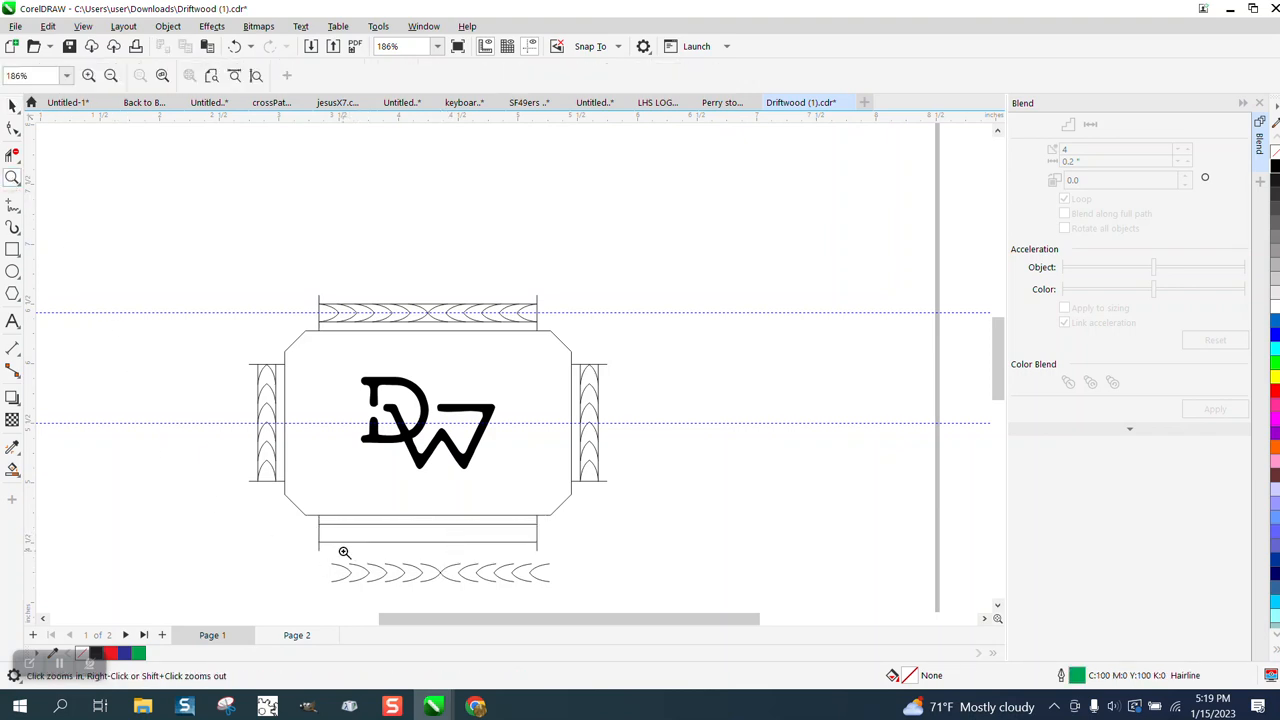
left_click(344, 552)
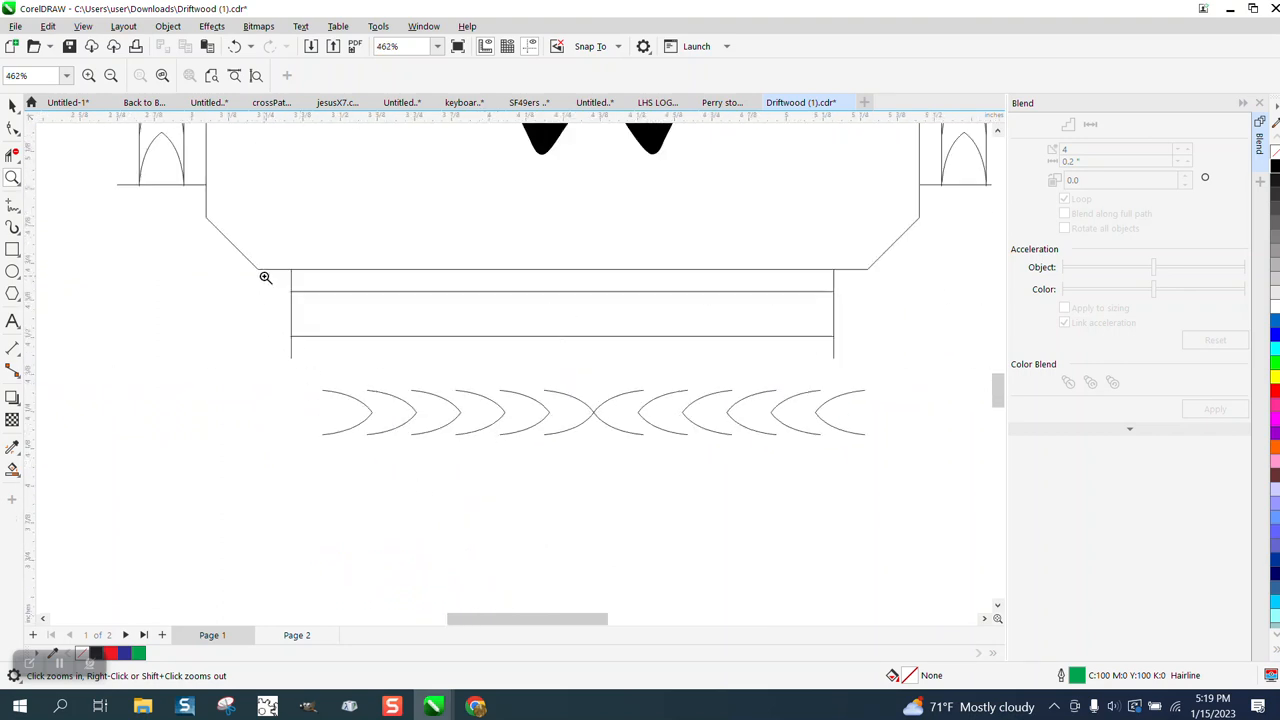
left_click(265, 277)
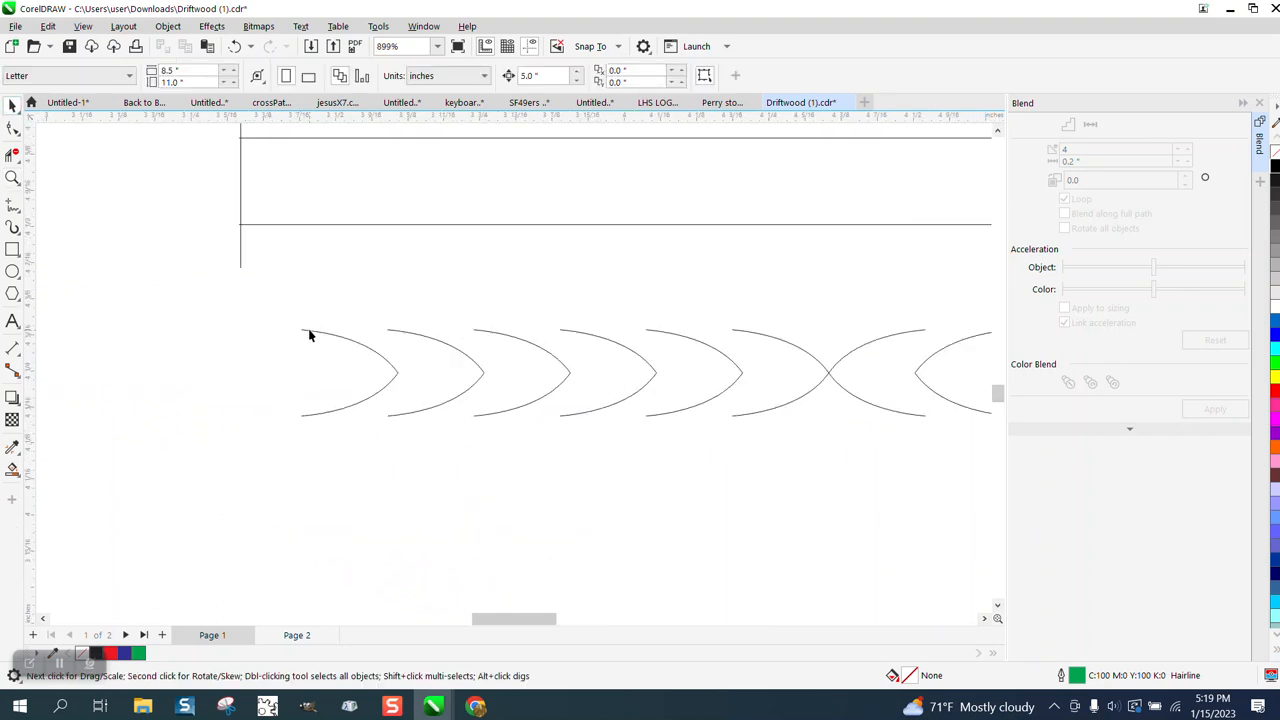
left_click(310, 335)
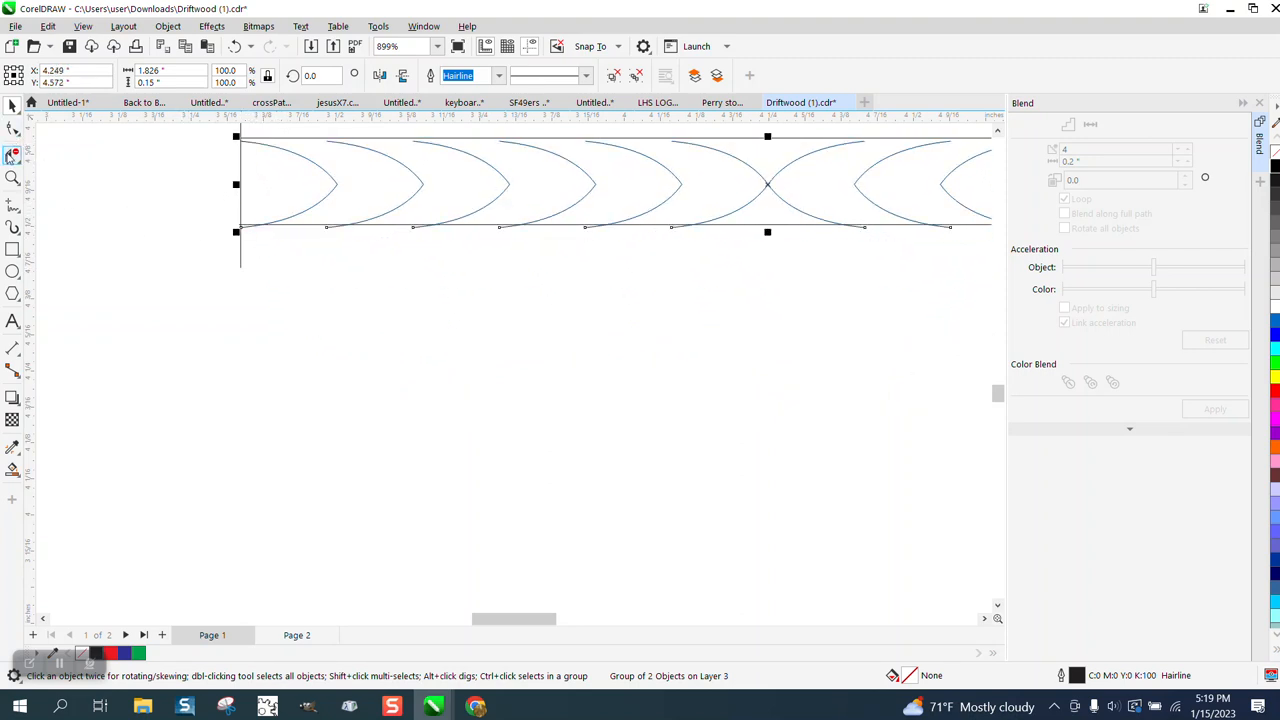
left_click(421, 287)
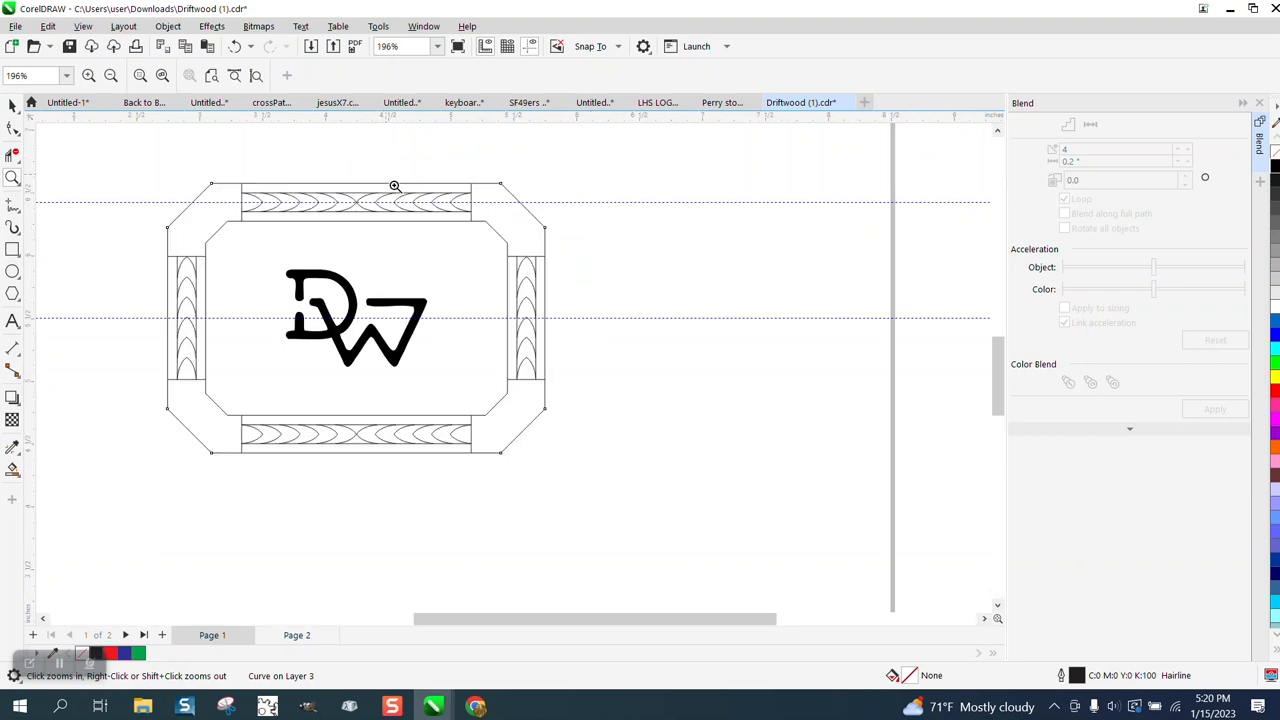
Inspect the buckle's top right corner and right band up close.
left_click(395, 186)
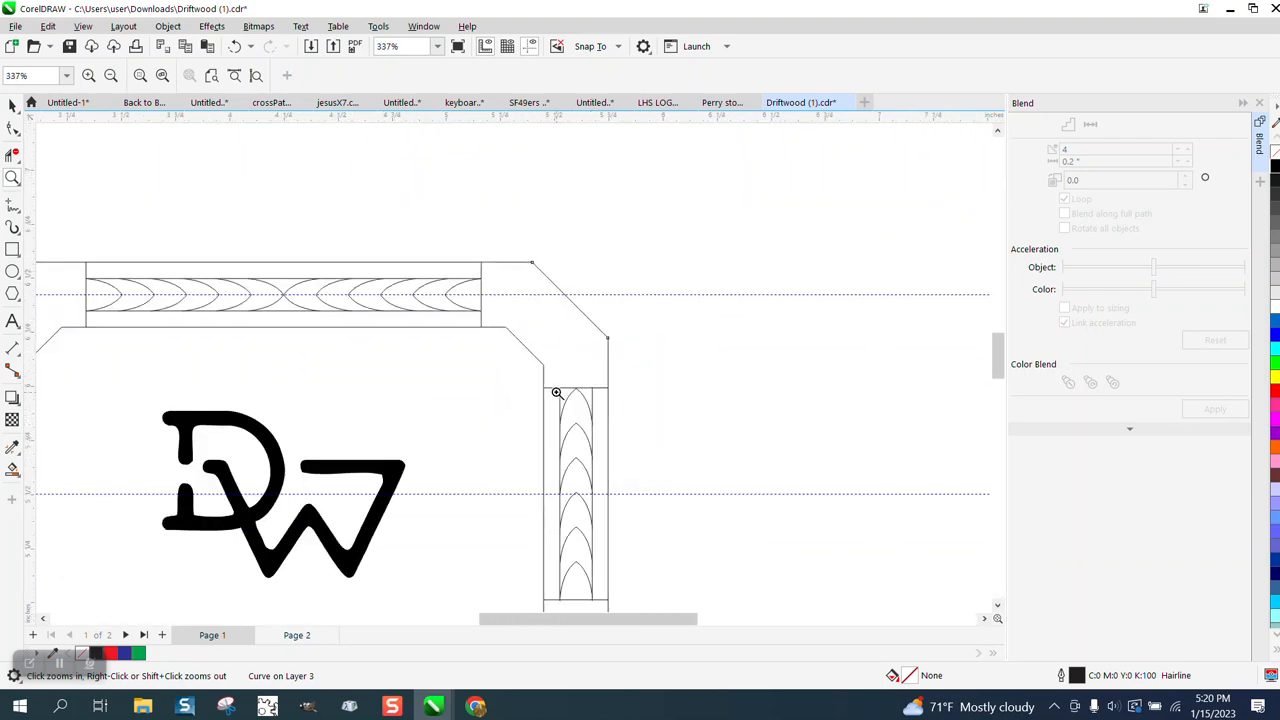
left_click(557, 392)
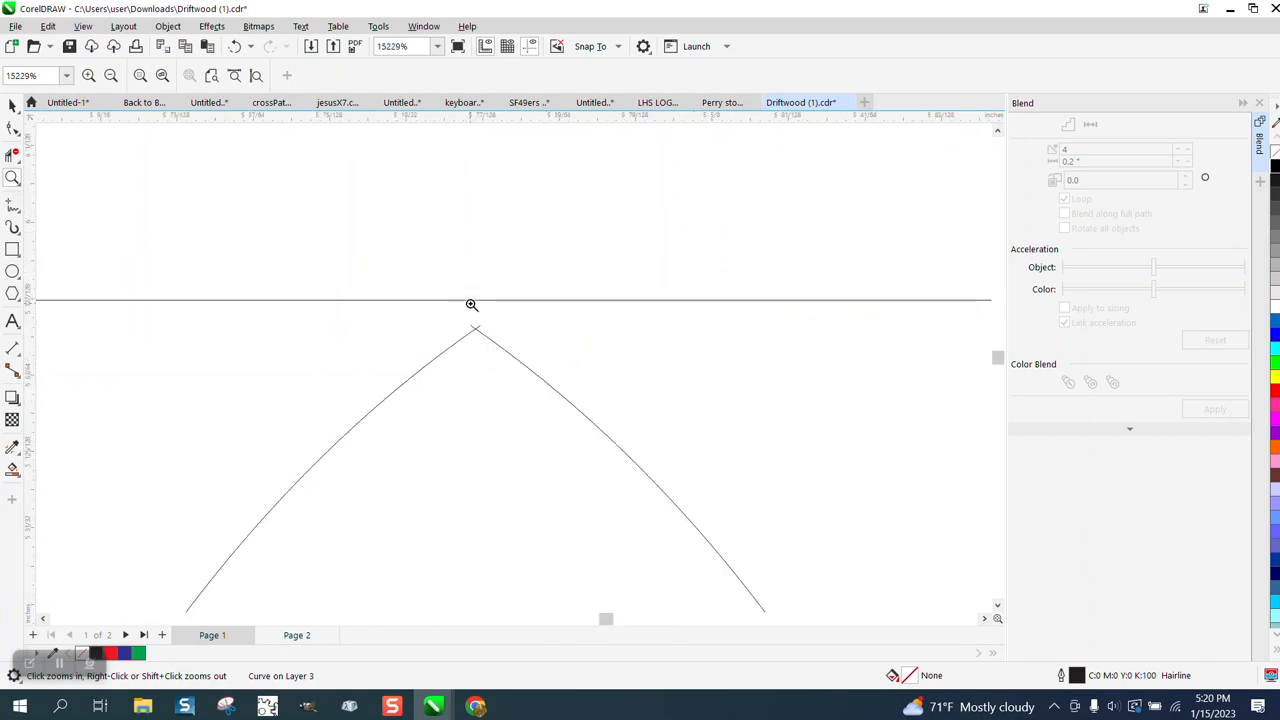
left_click(471, 305)
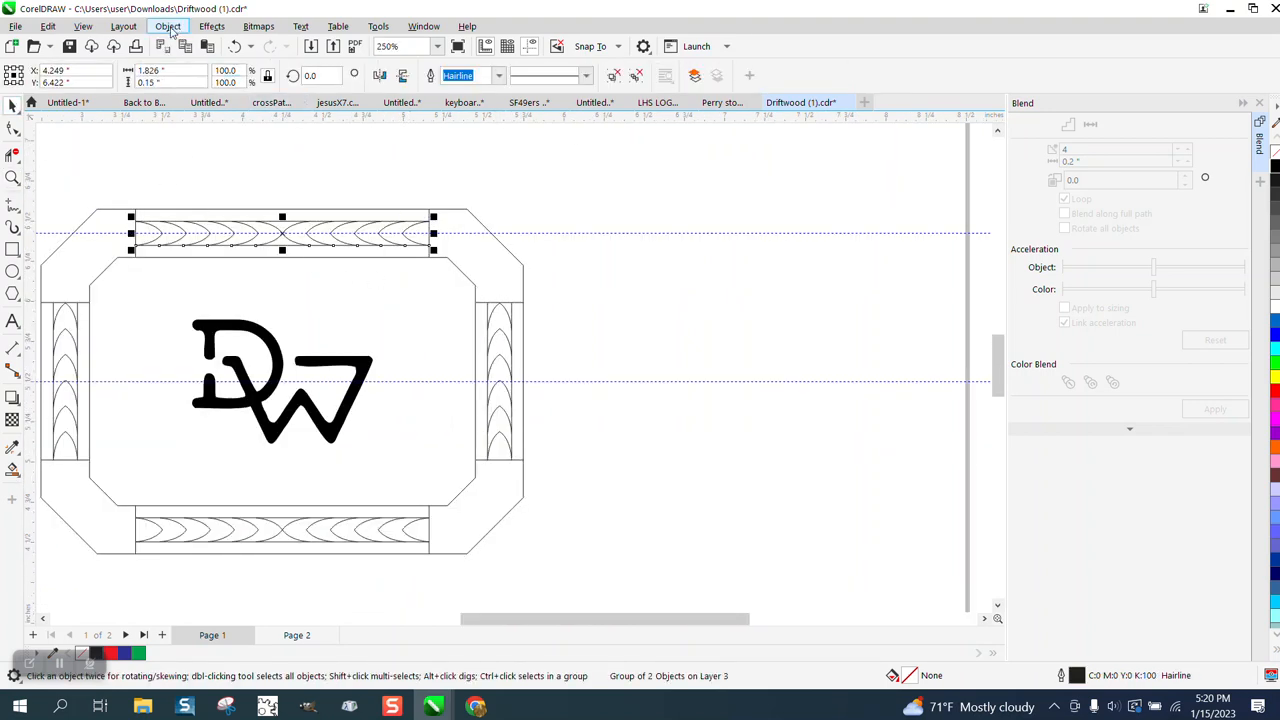
Copy half of the top band's arch pattern above the buckle and rotate it upright.
left_click(167, 26)
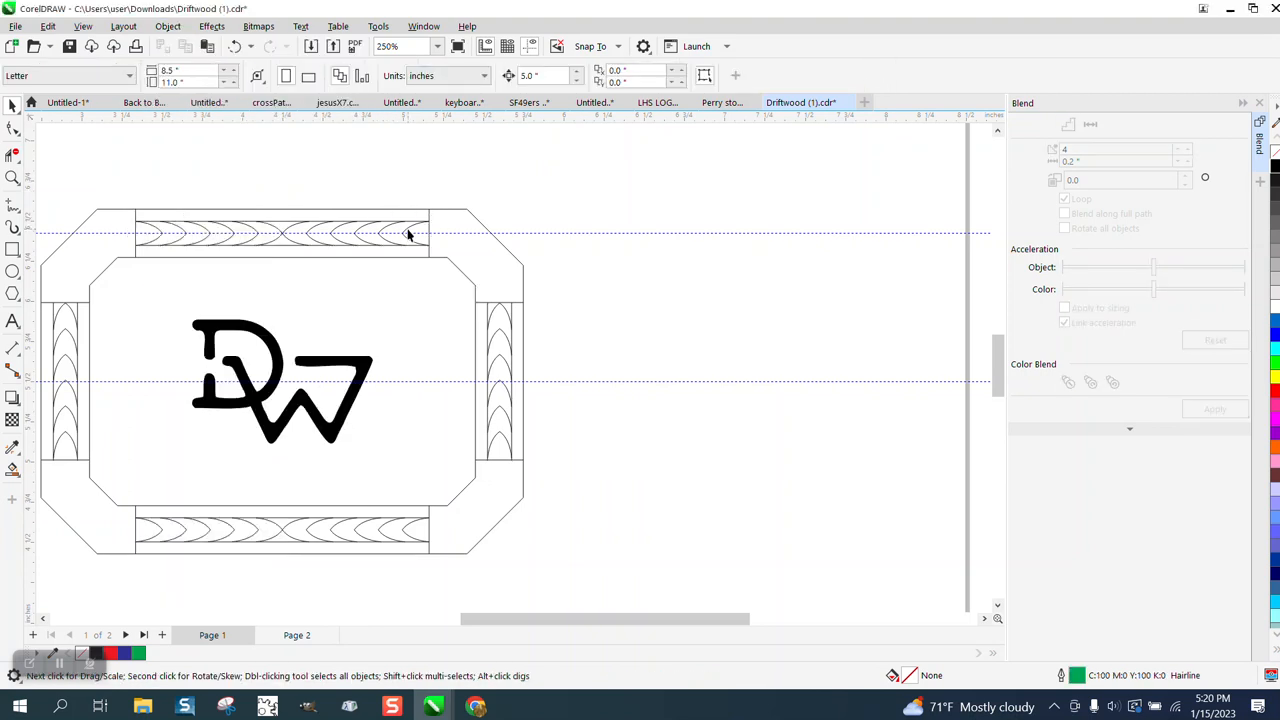
left_click(408, 233)
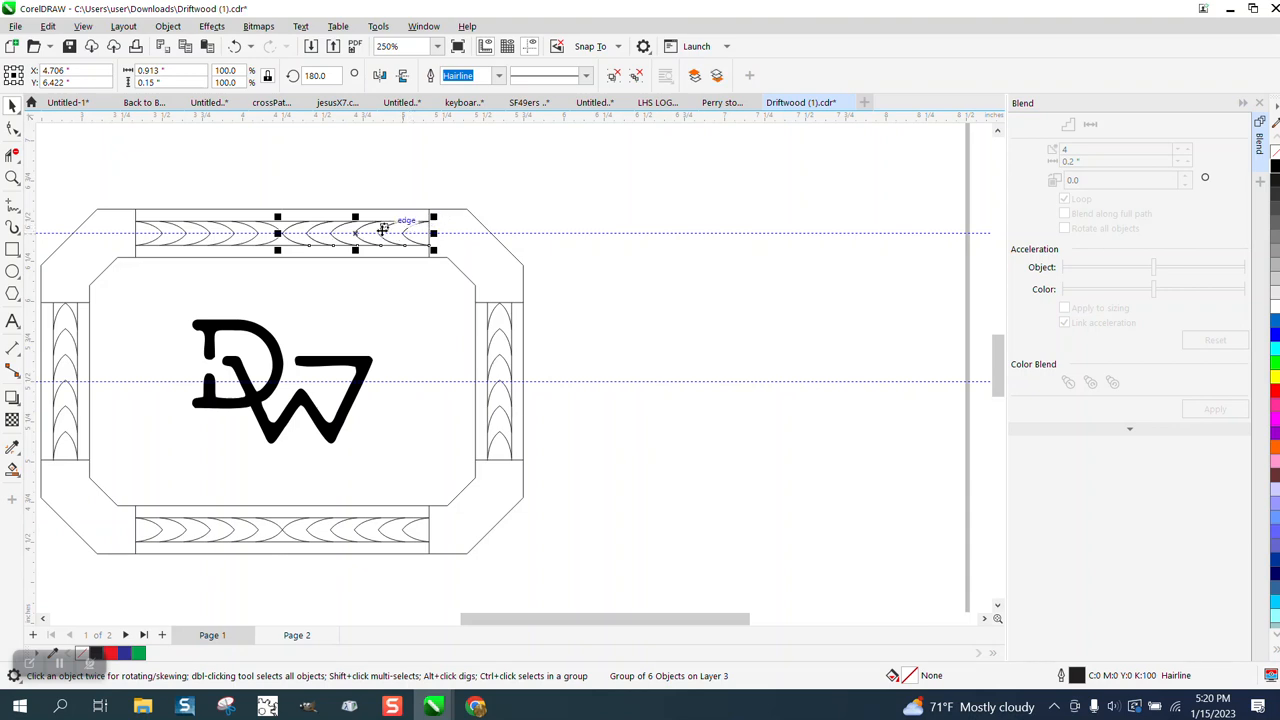
left_click_drag(355, 232, 547, 178)
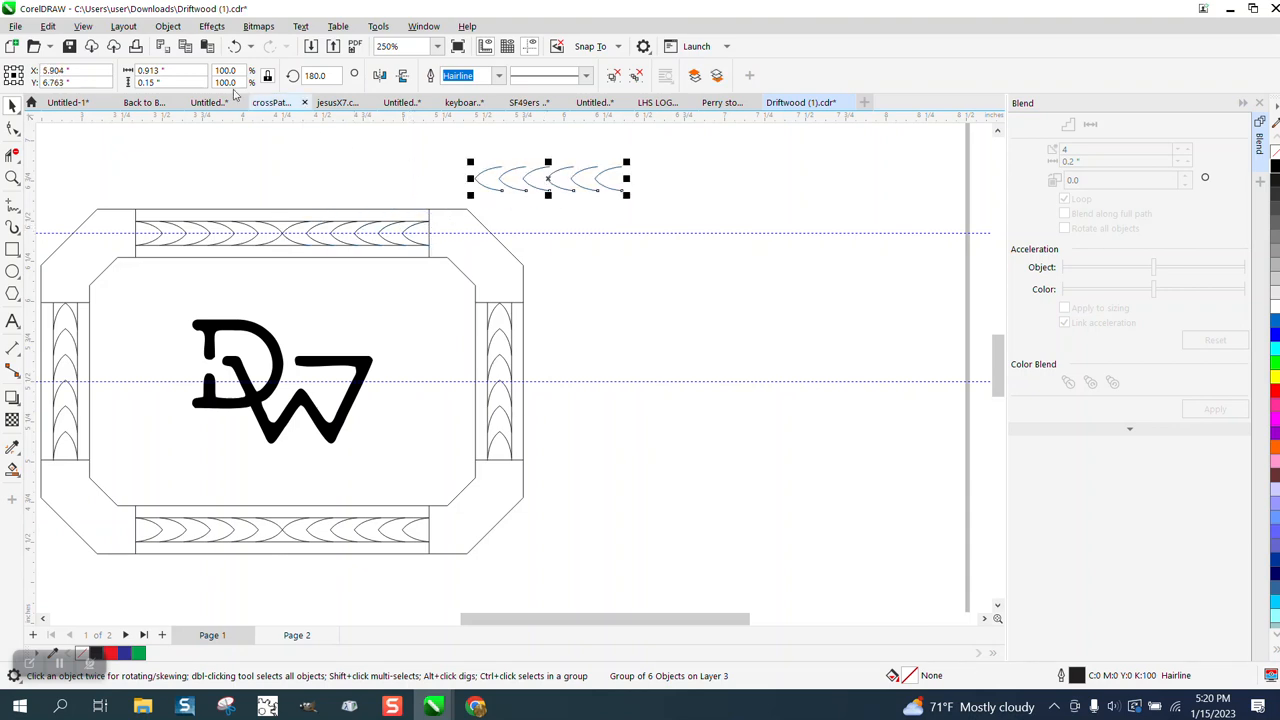
left_click(167, 26)
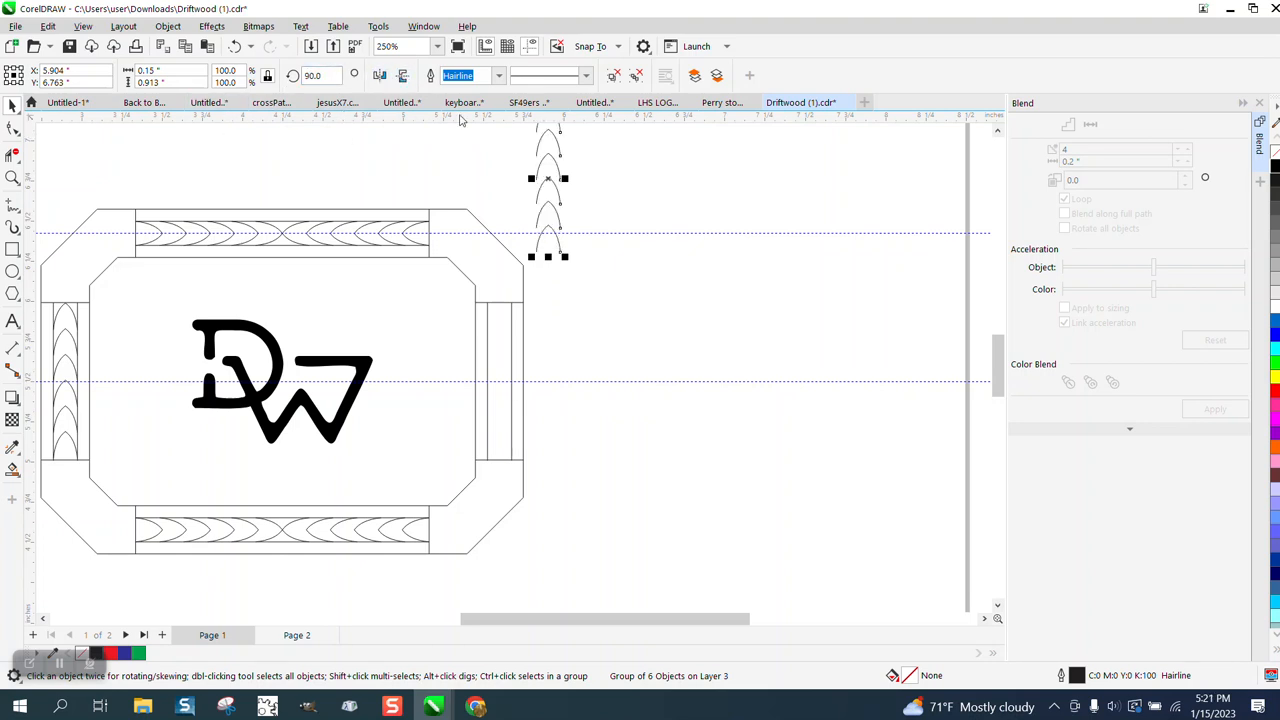
mouse_move(560, 255)
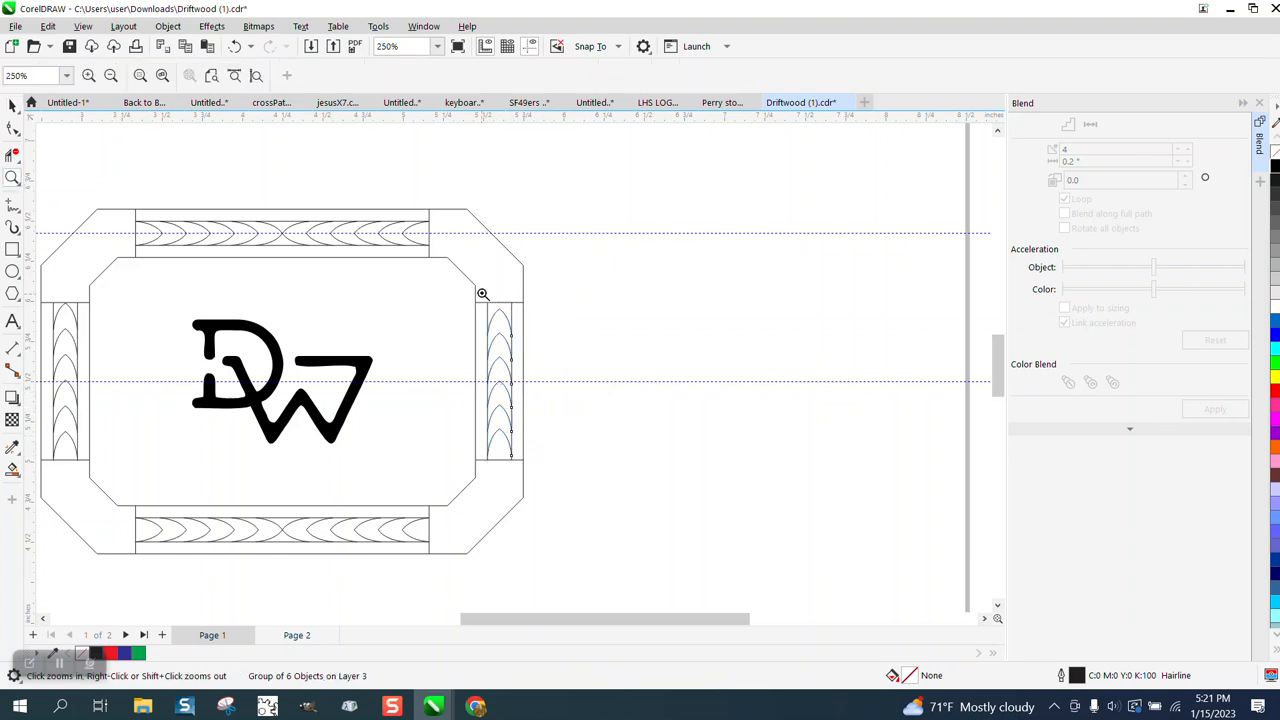
Delete the right band's middle arches and blend its top and bottom arches with 4 steps.
left_click(483, 293)
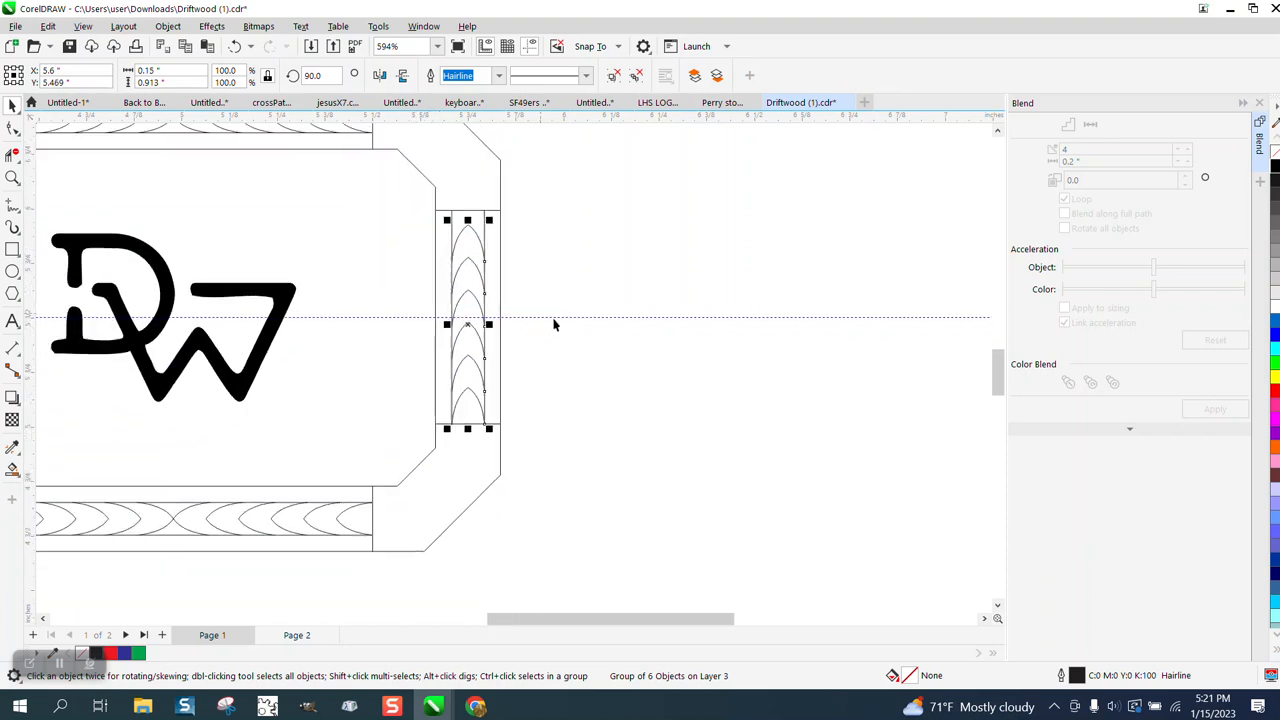
scroll("down", 3)
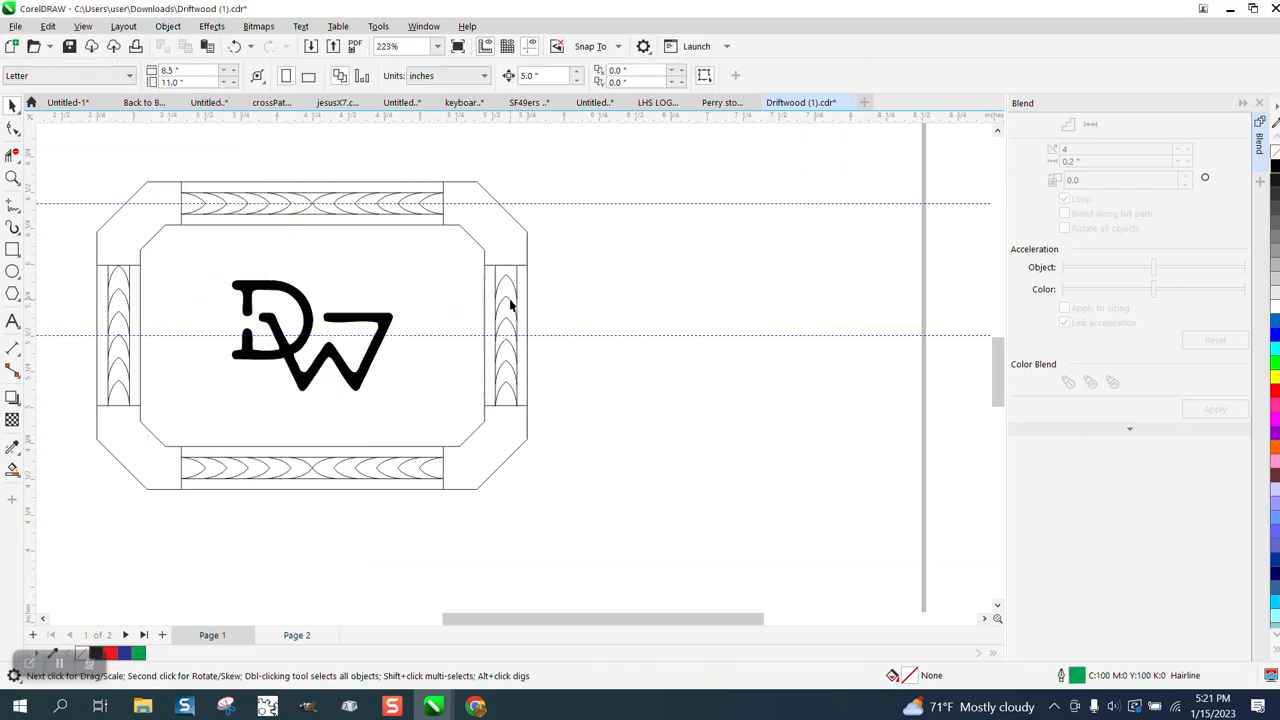
mouse_move(508, 337)
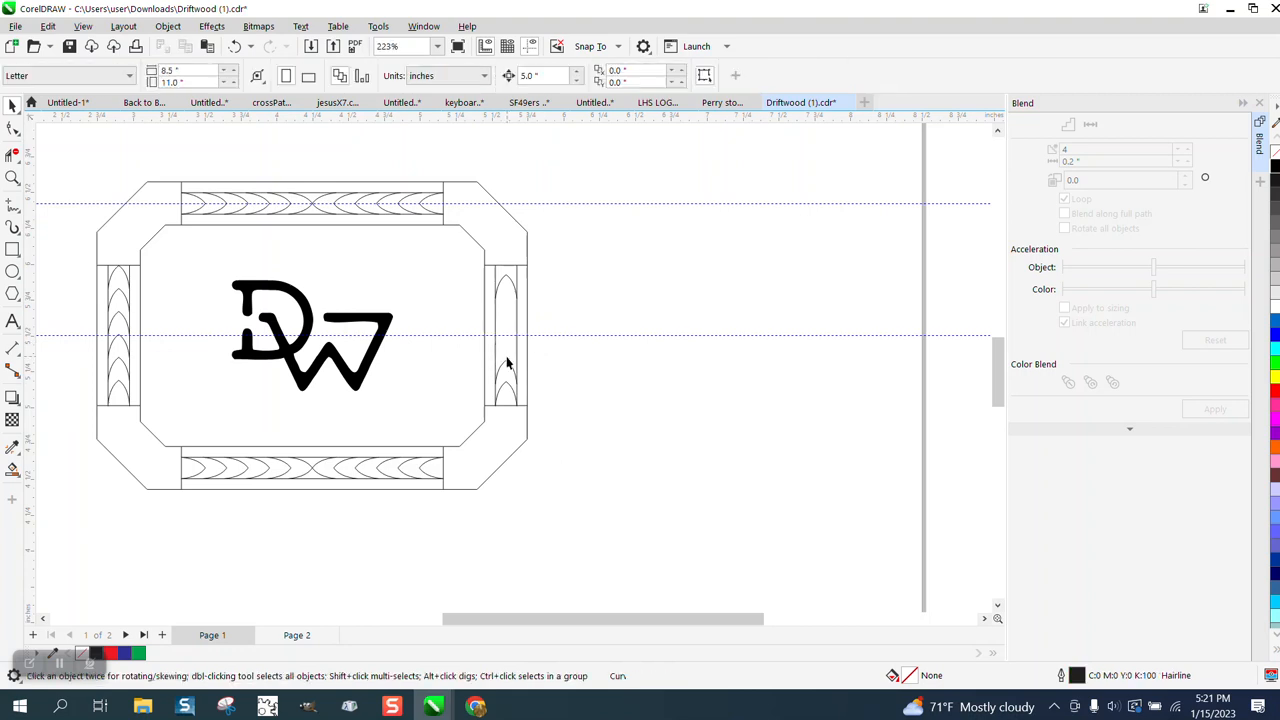
left_click(510, 320)
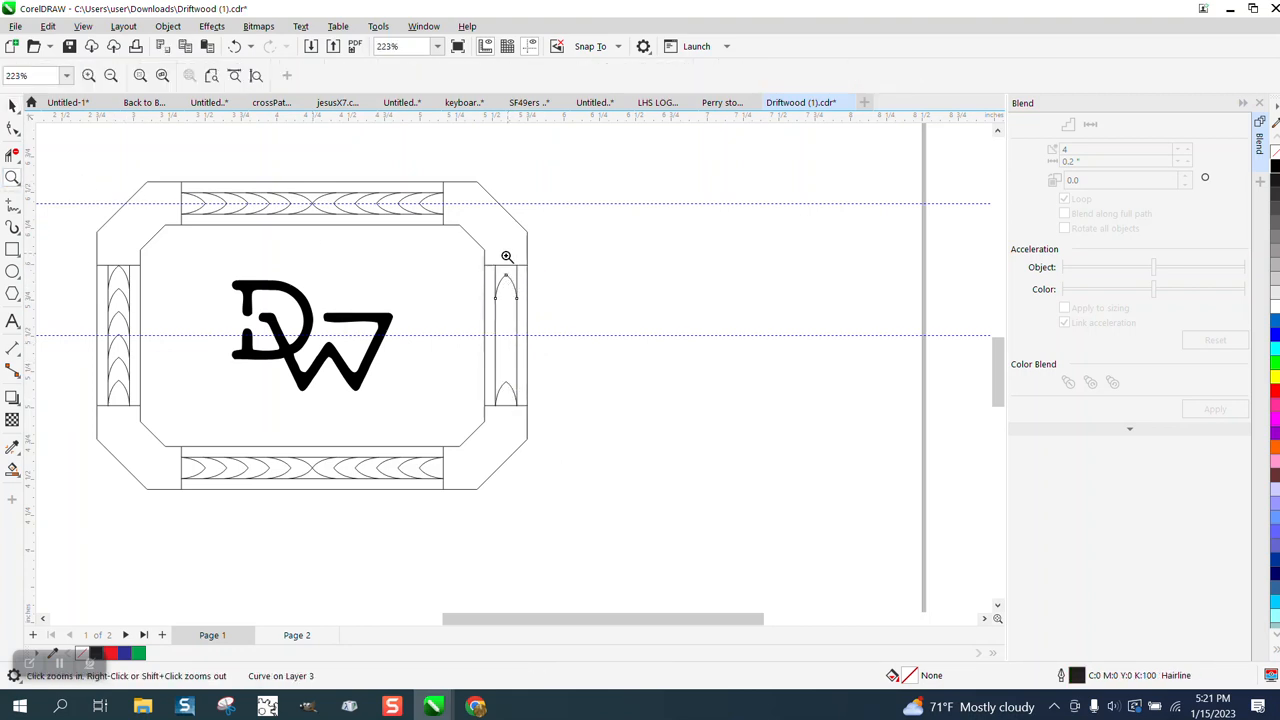
left_click(507, 256)
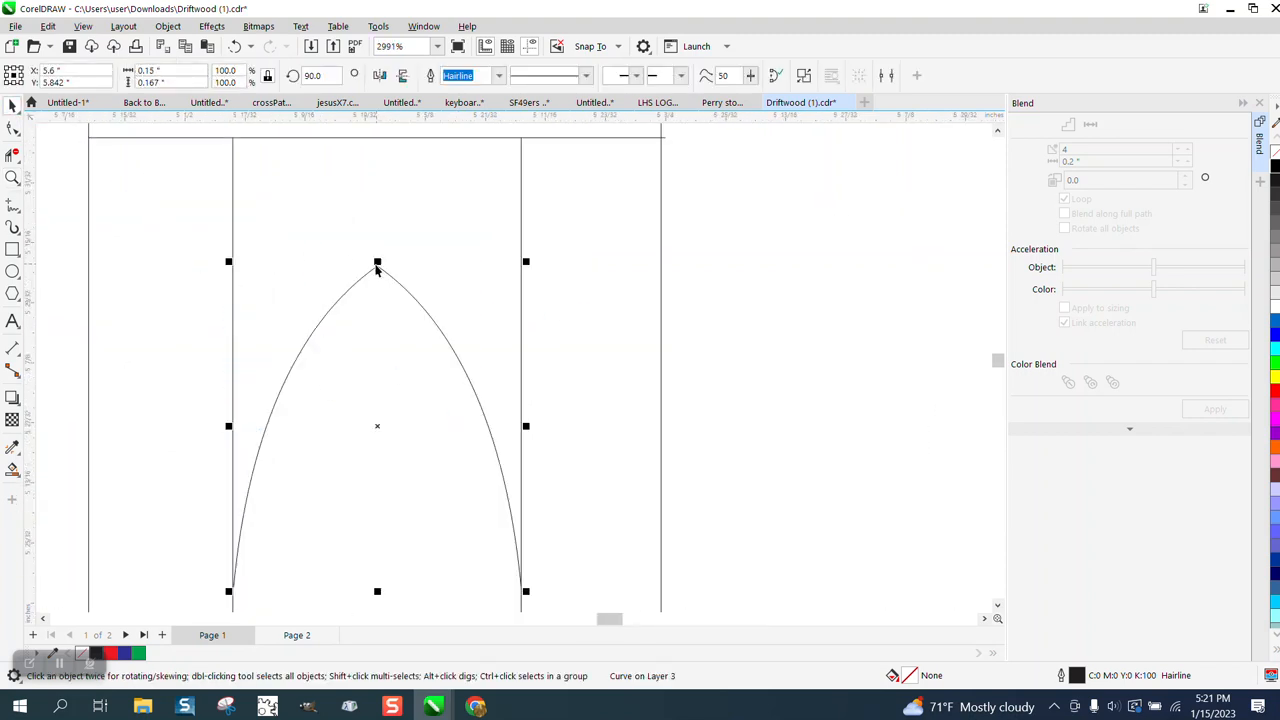
mouse_move(377, 265)
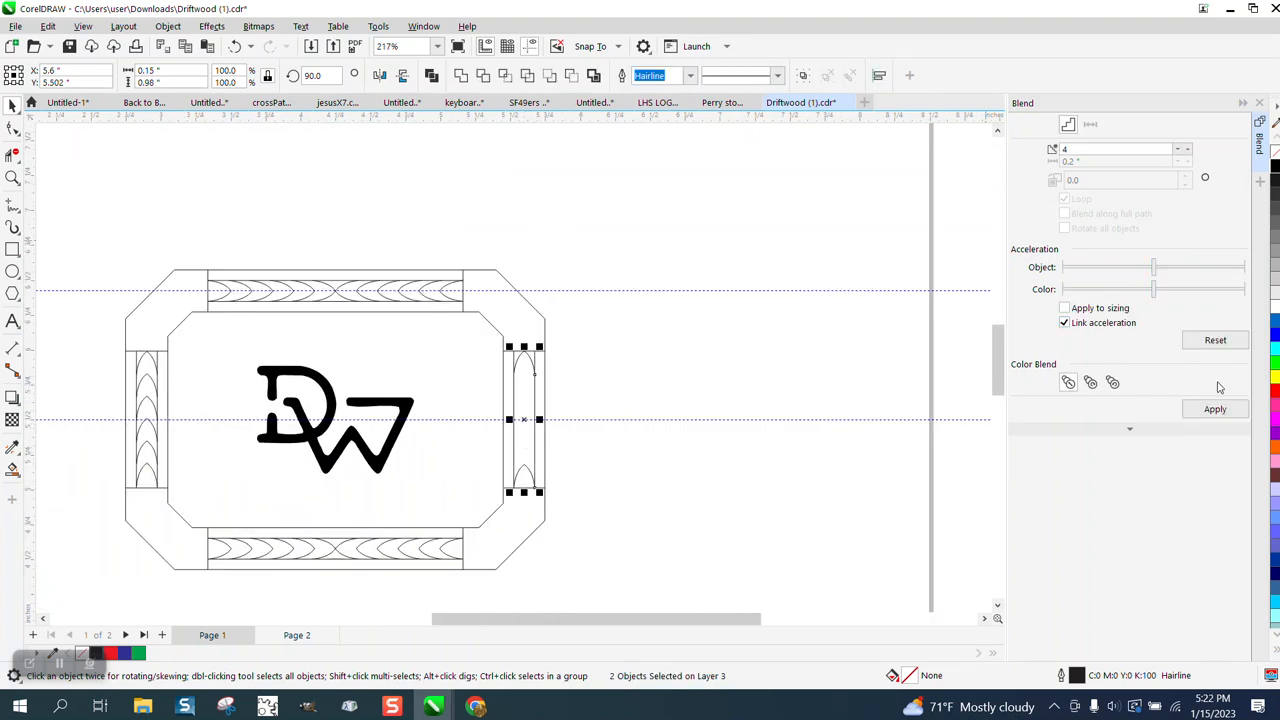
left_click(1215, 409)
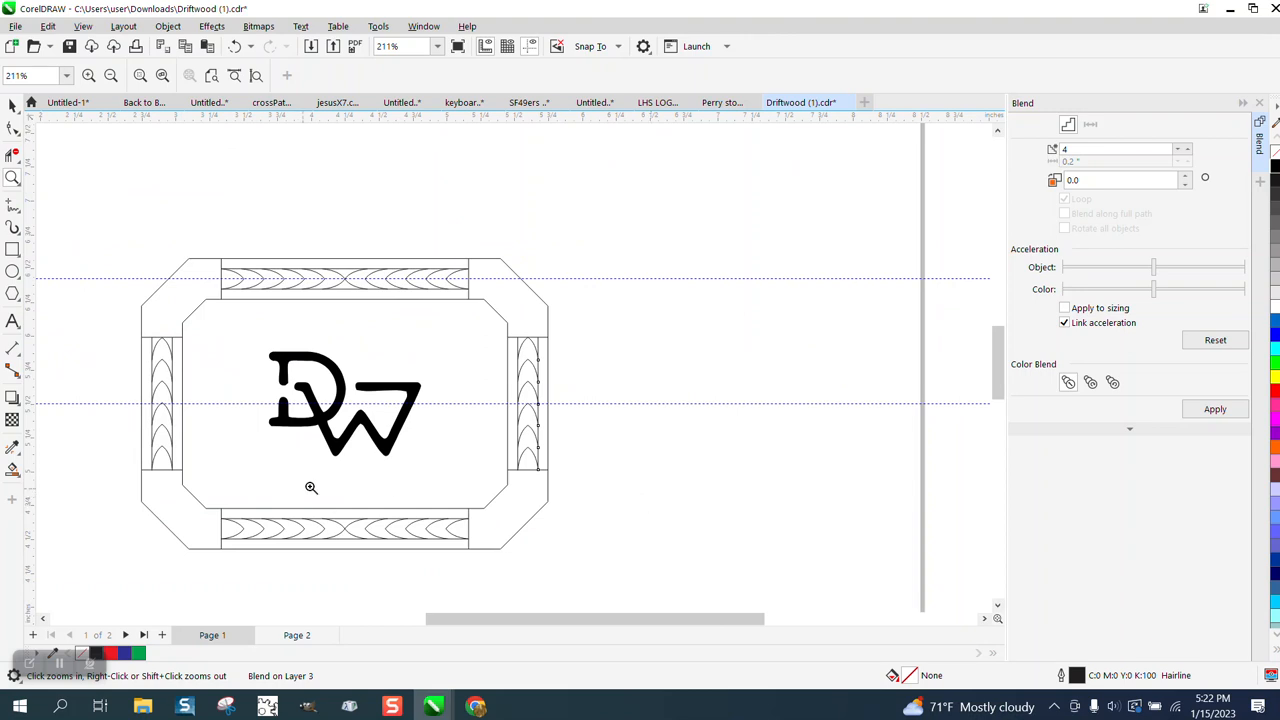
mouse_move(72, 267)
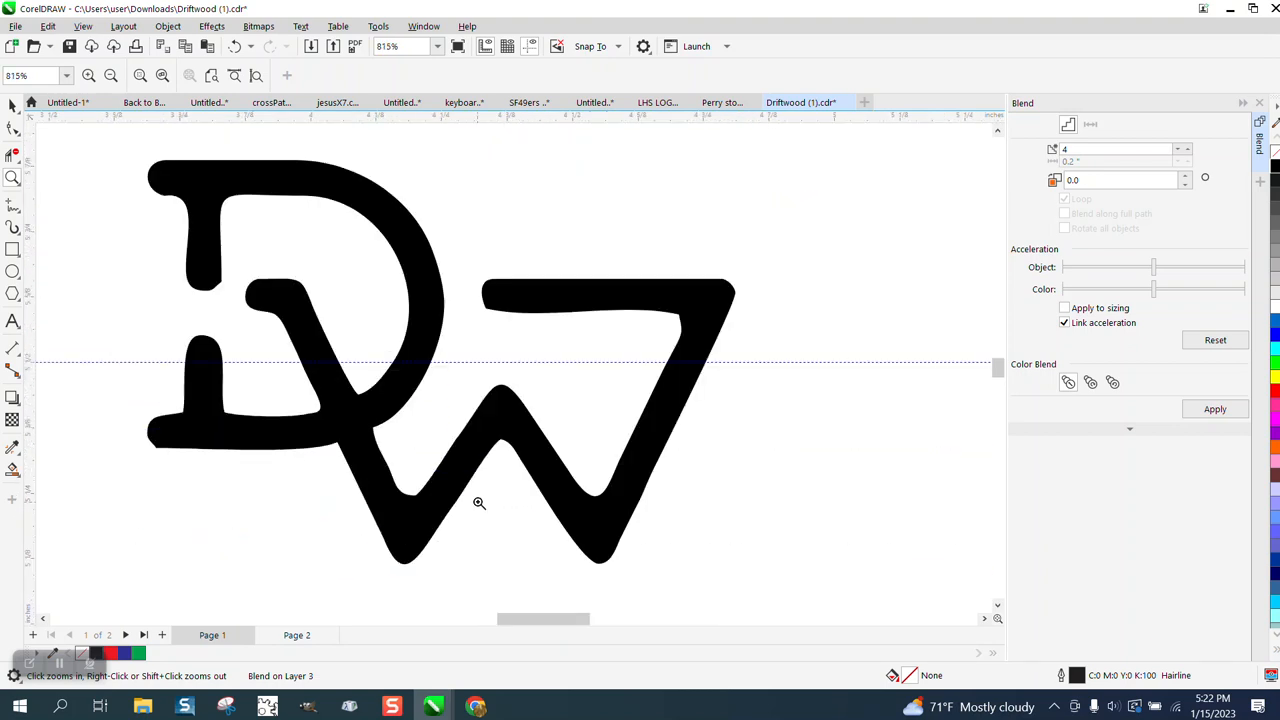
mouse_move(595, 313)
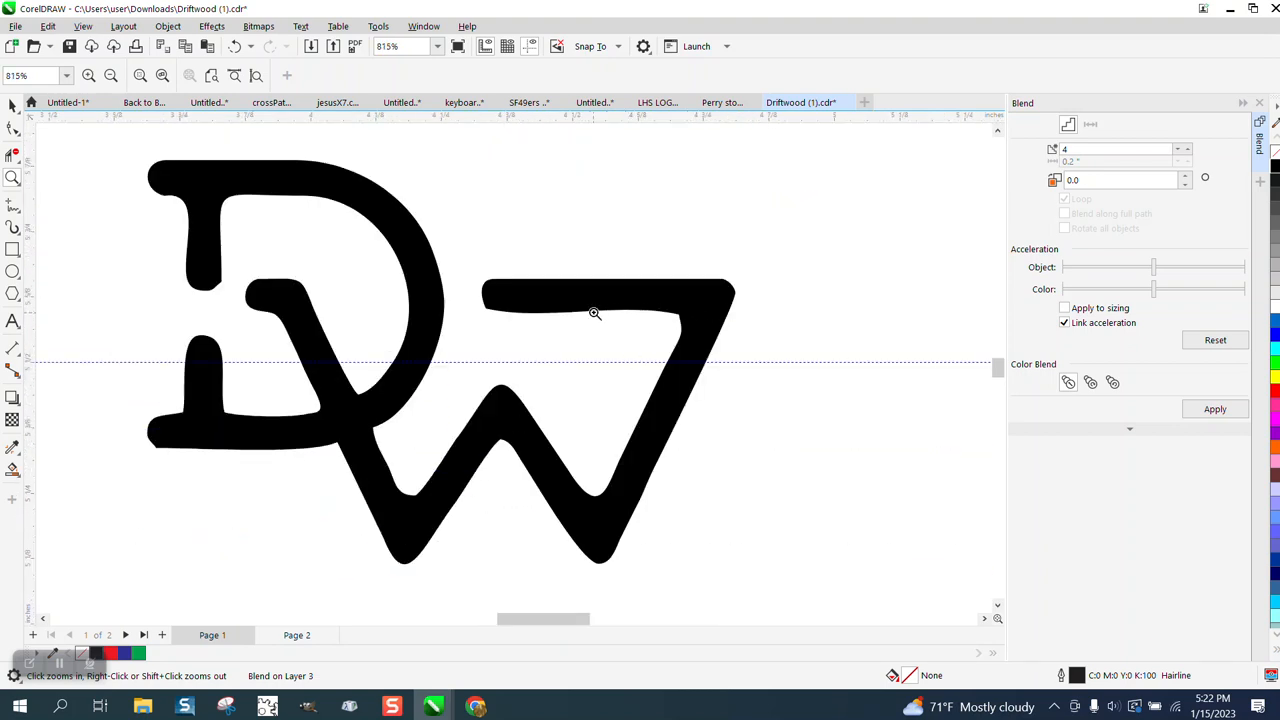
left_click(595, 313)
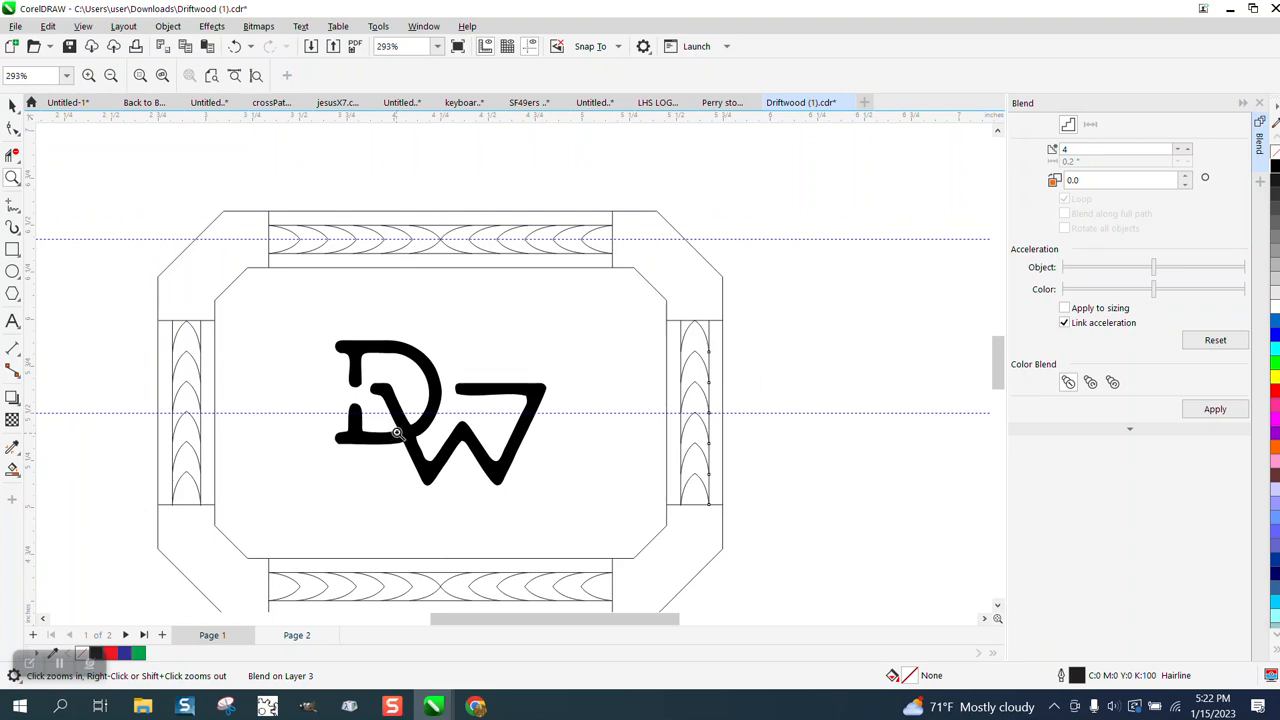
mouse_move(383, 421)
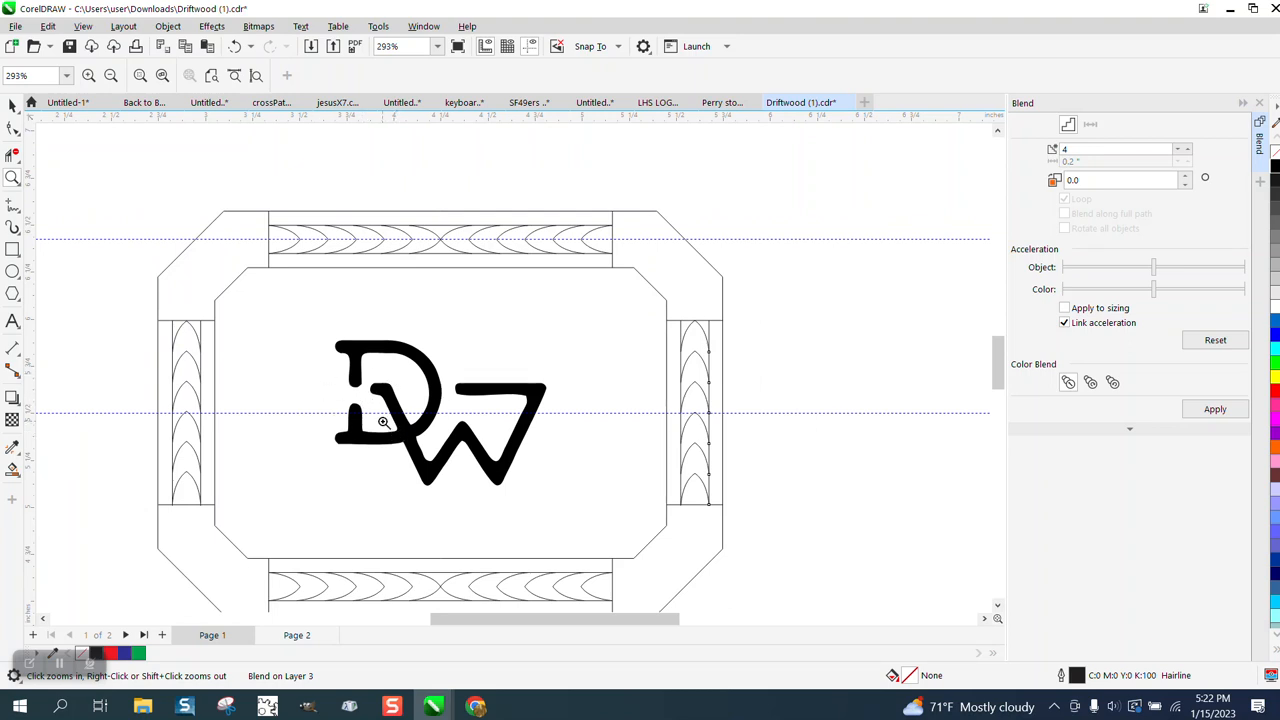
mouse_move(463, 393)
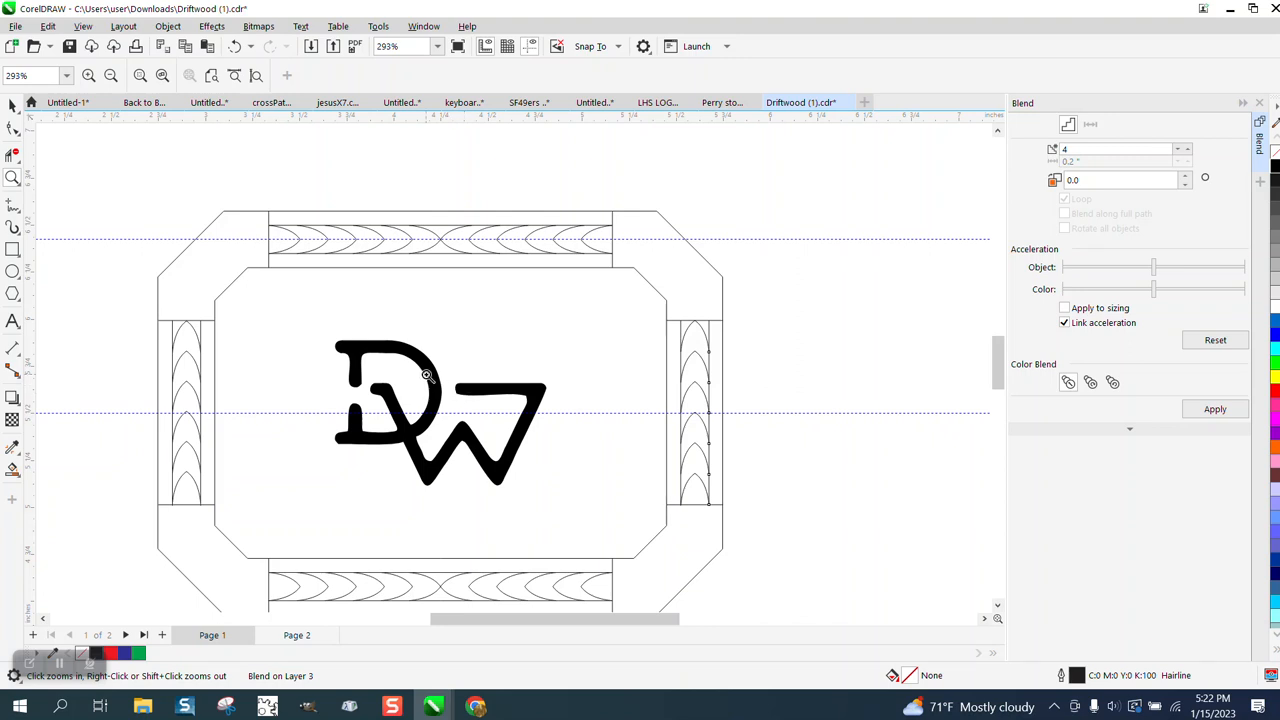
mouse_move(335, 340)
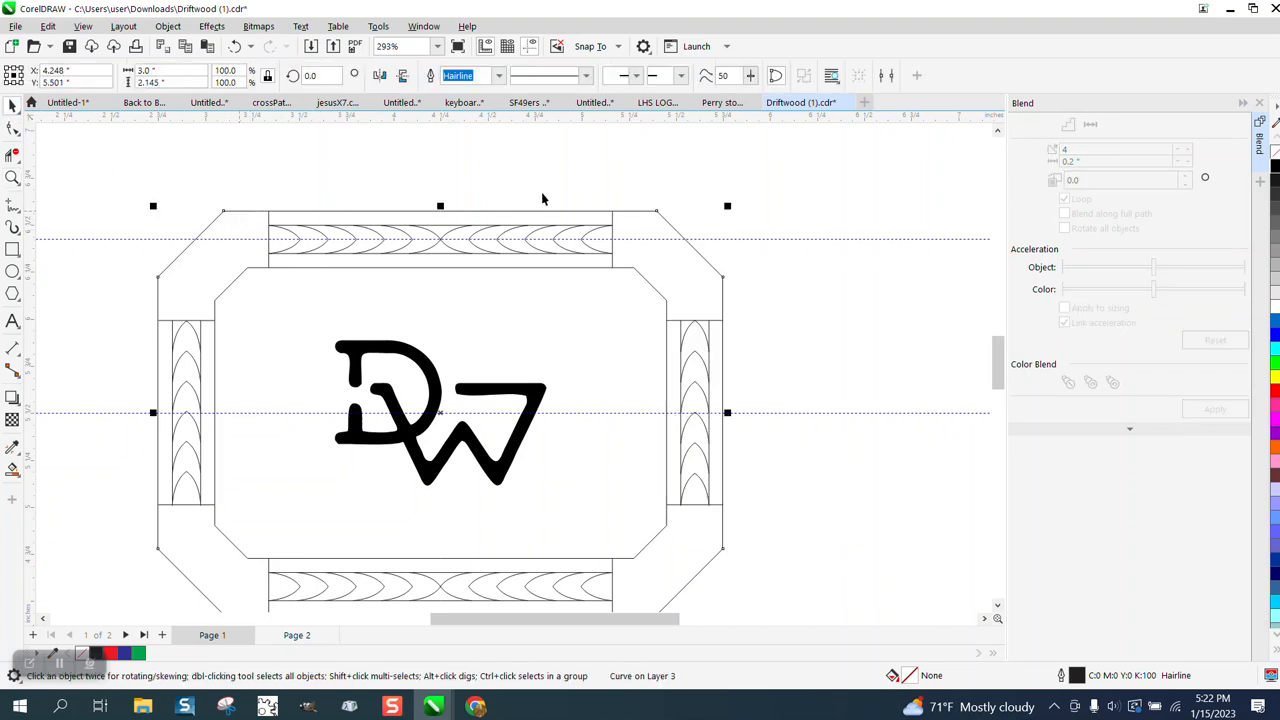
mouse_move(560, 189)
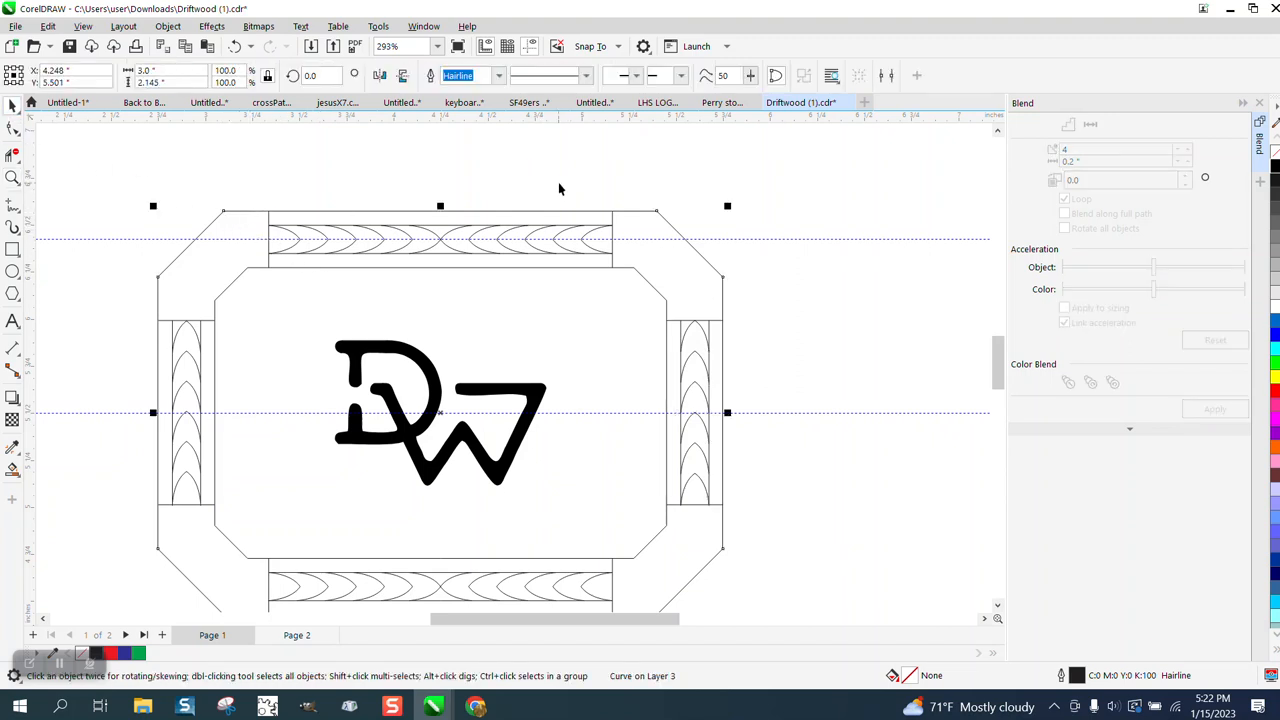
mouse_move(510, 193)
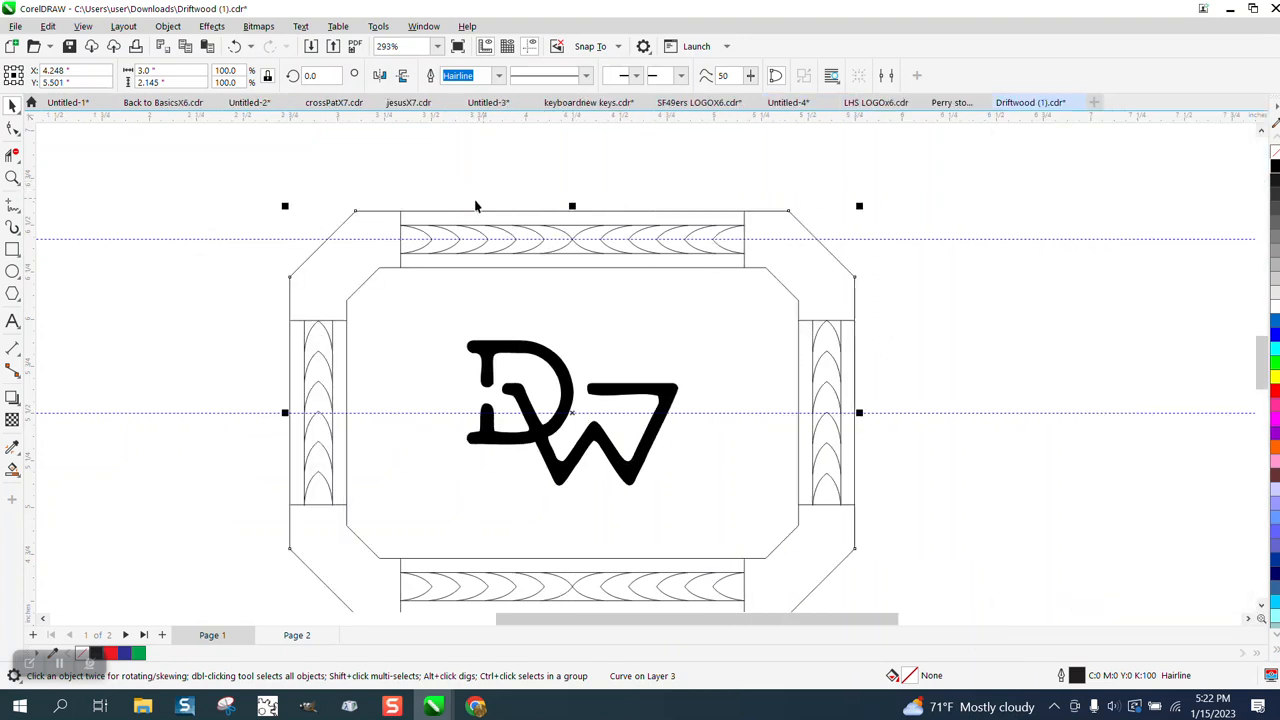
mouse_move(445, 196)
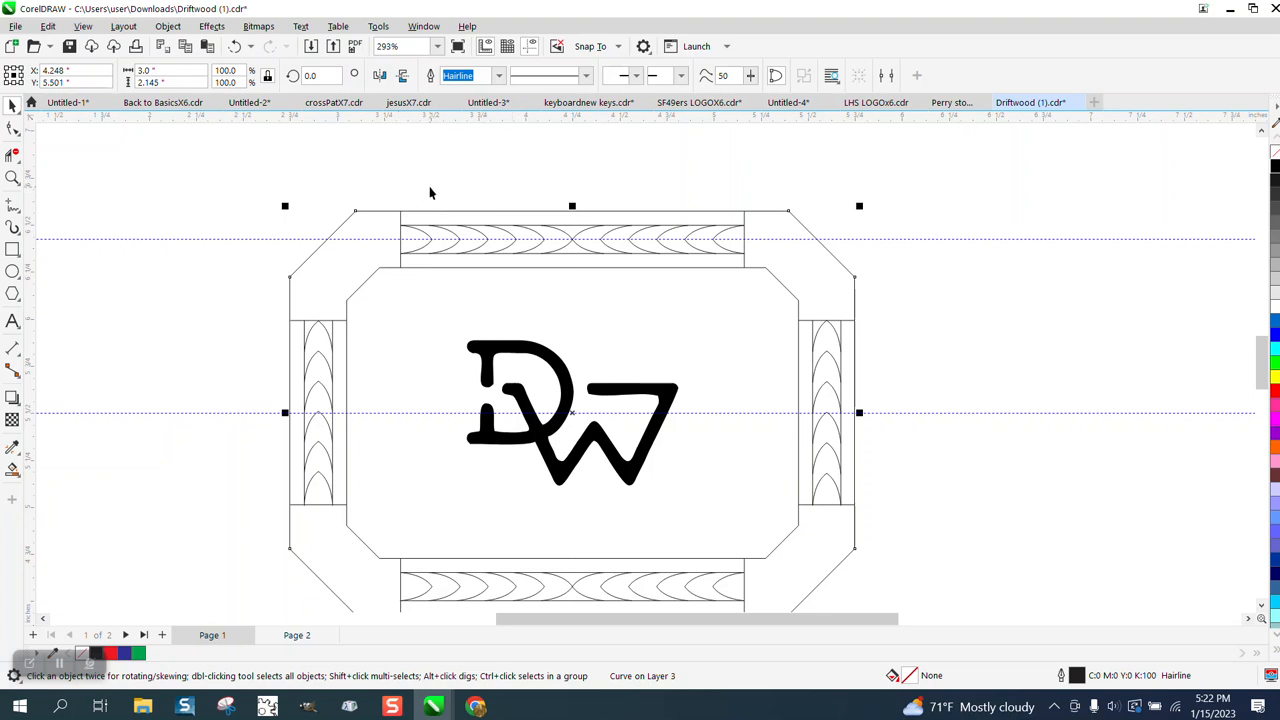
mouse_move(503, 189)
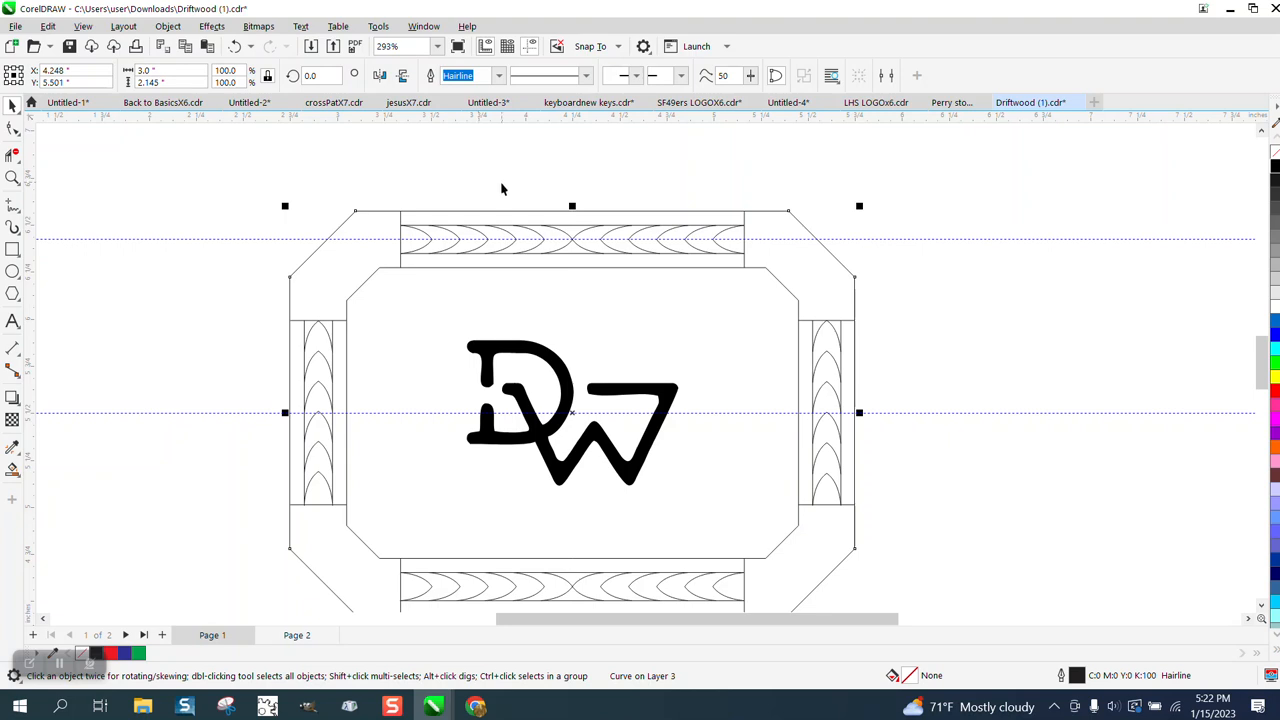
mouse_move(505, 195)
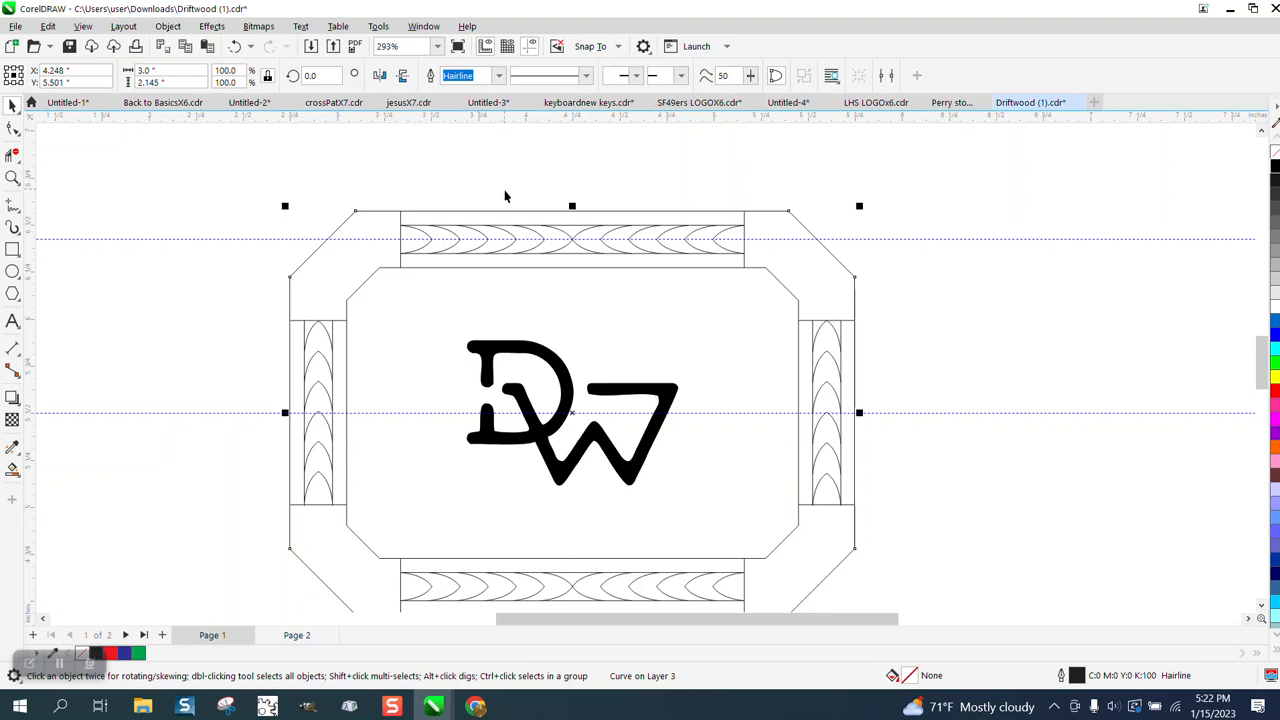
mouse_move(768, 213)
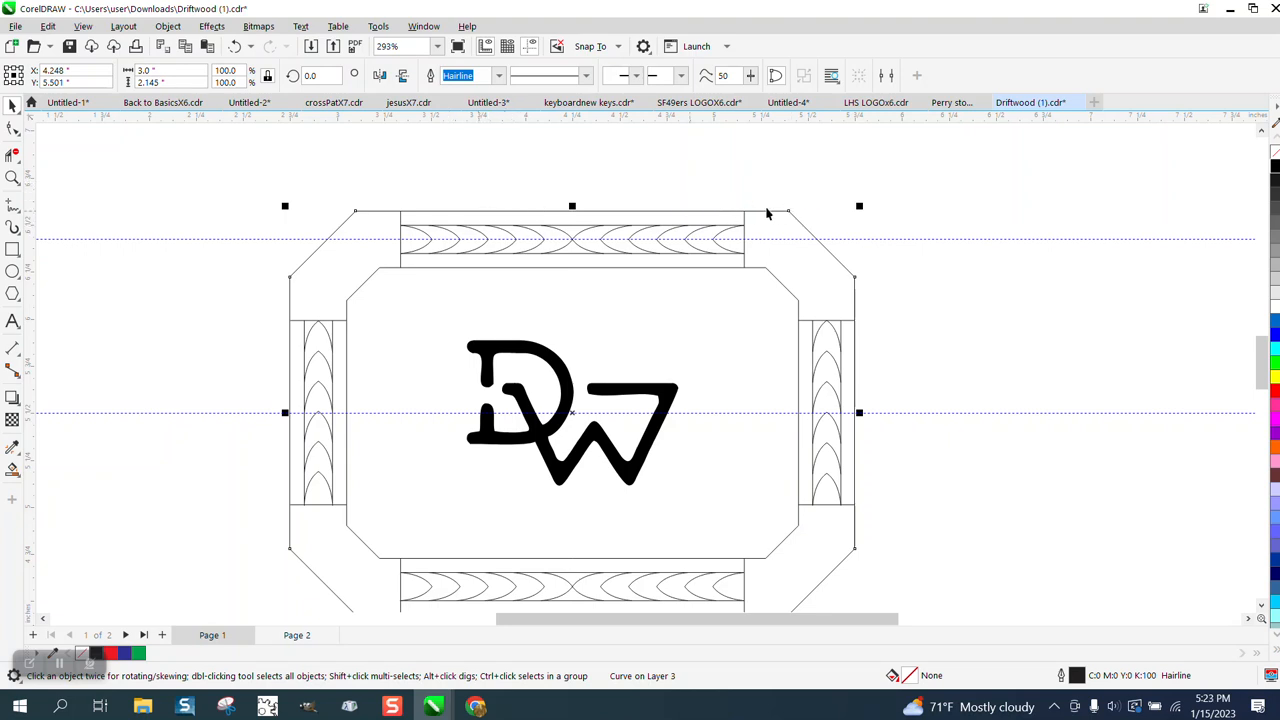
mouse_move(576, 278)
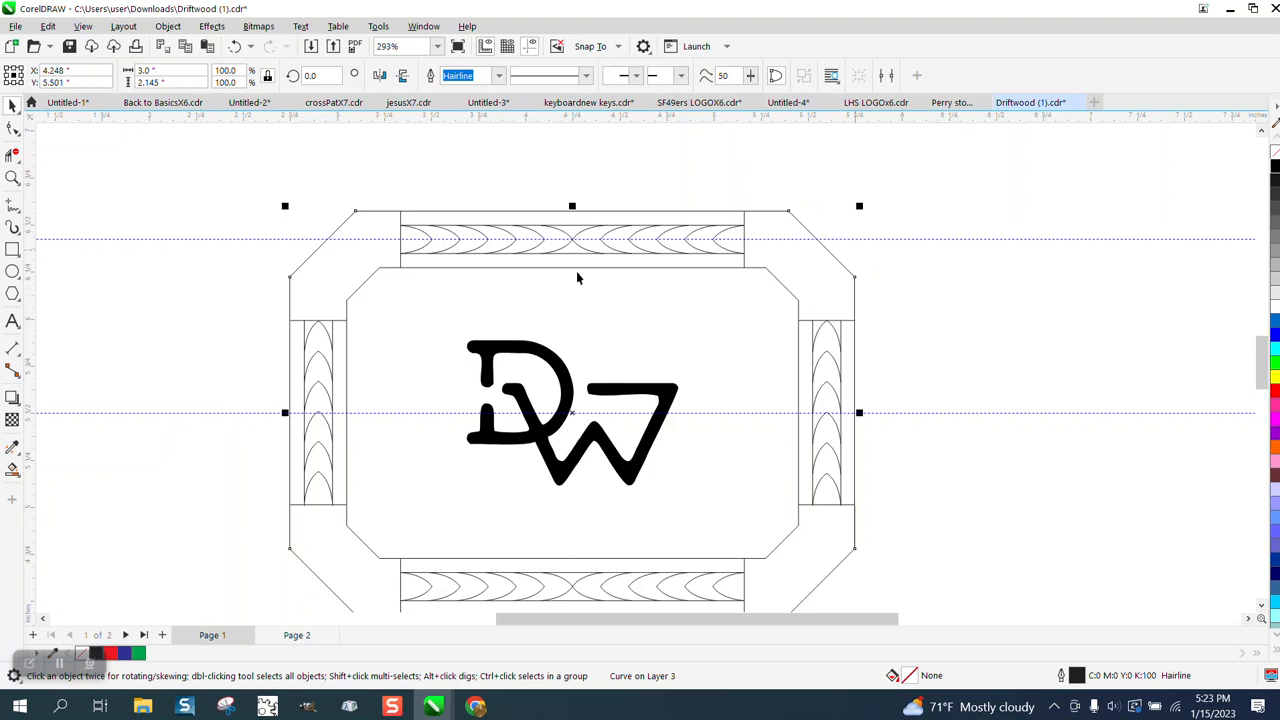
mouse_move(315, 253)
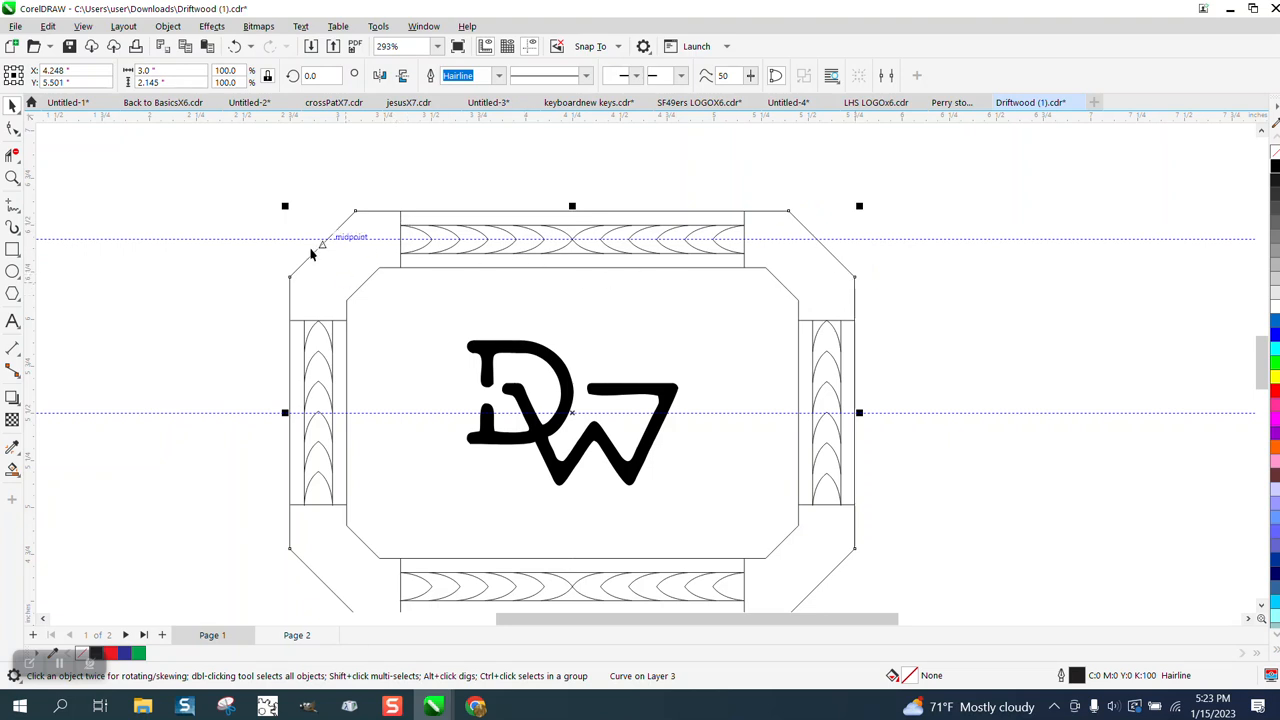
mouse_move(416, 280)
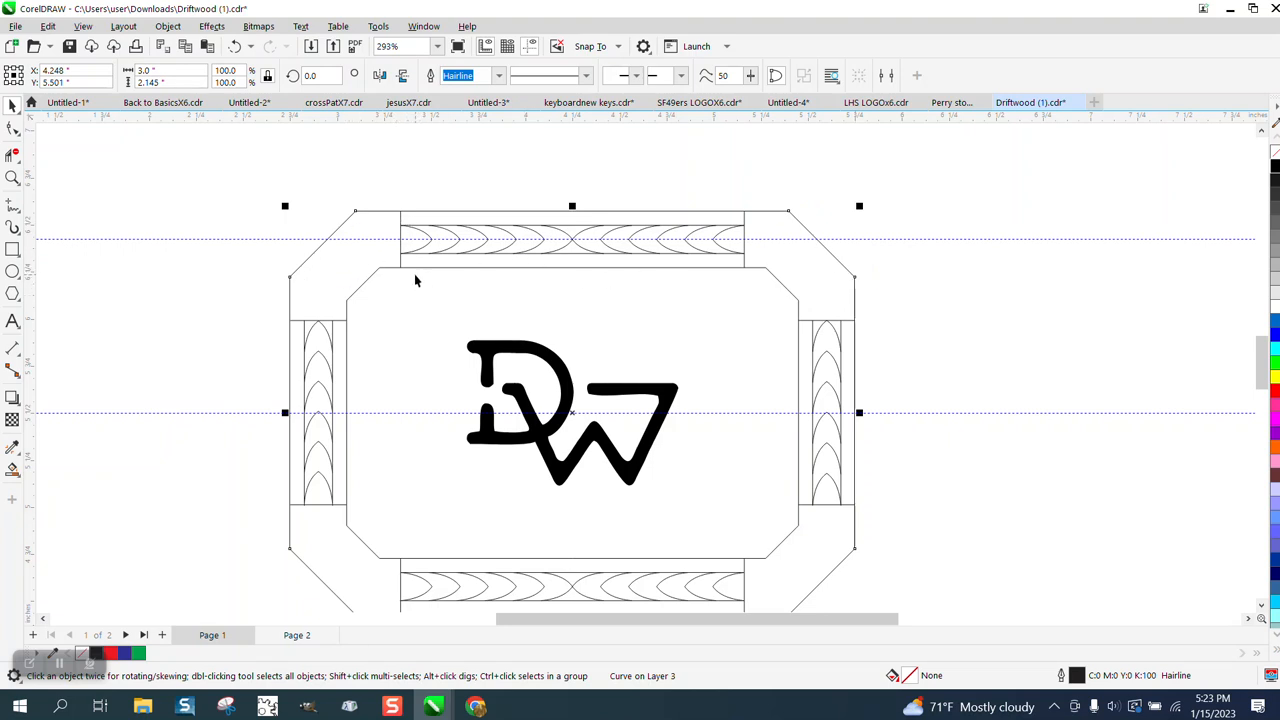
left_click(908, 321)
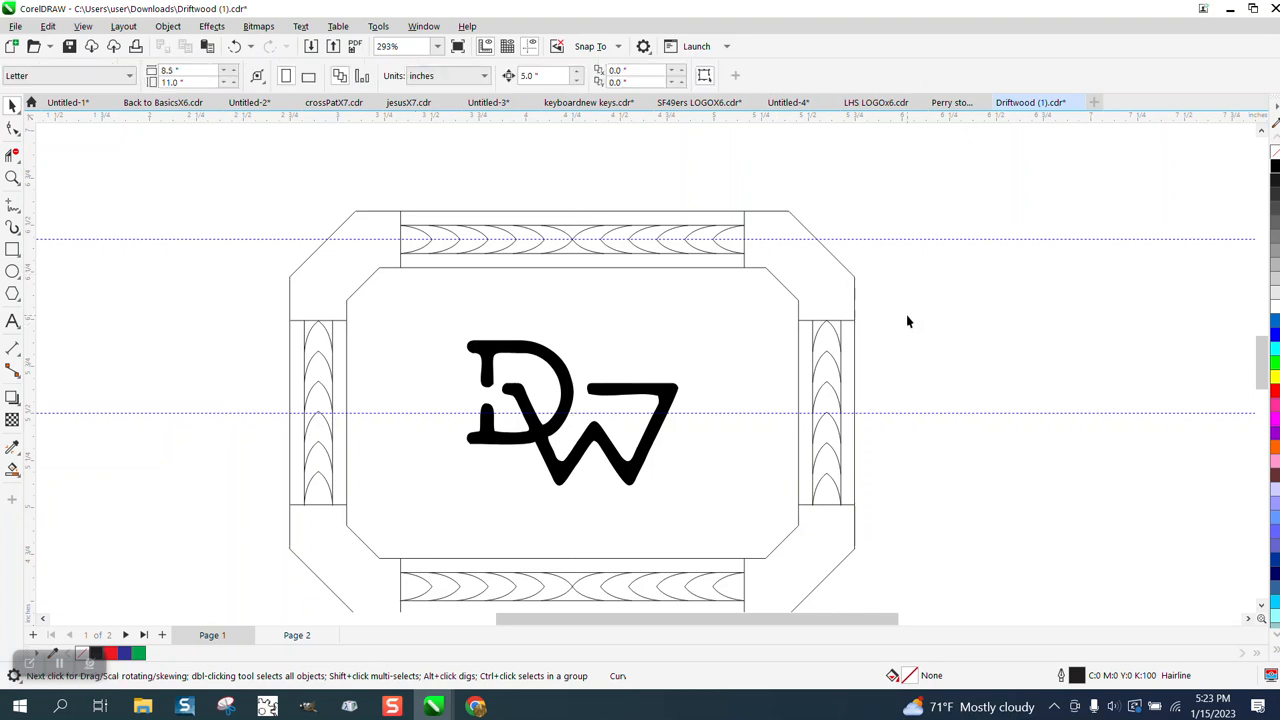